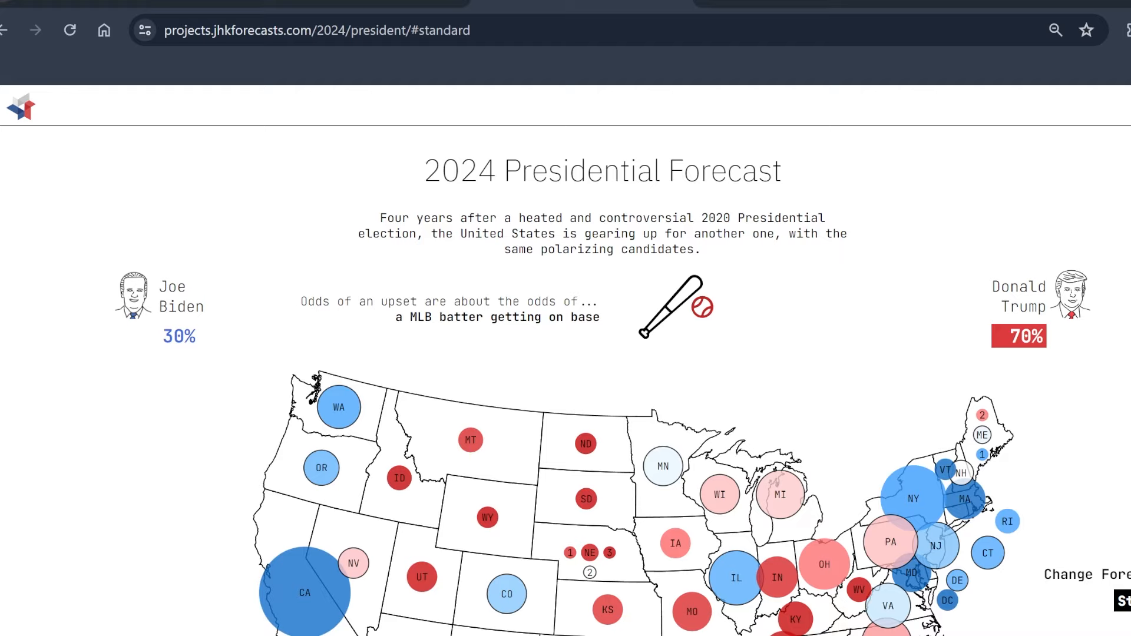
pyautogui.moveTo(1047, 276)
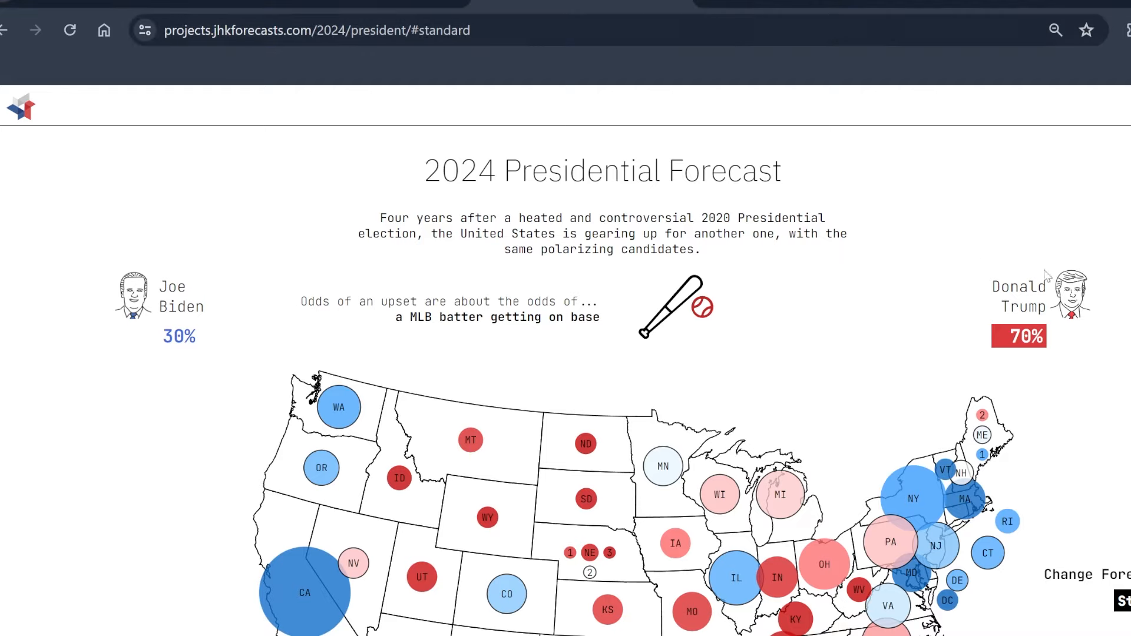
pyautogui.moveTo(893, 243)
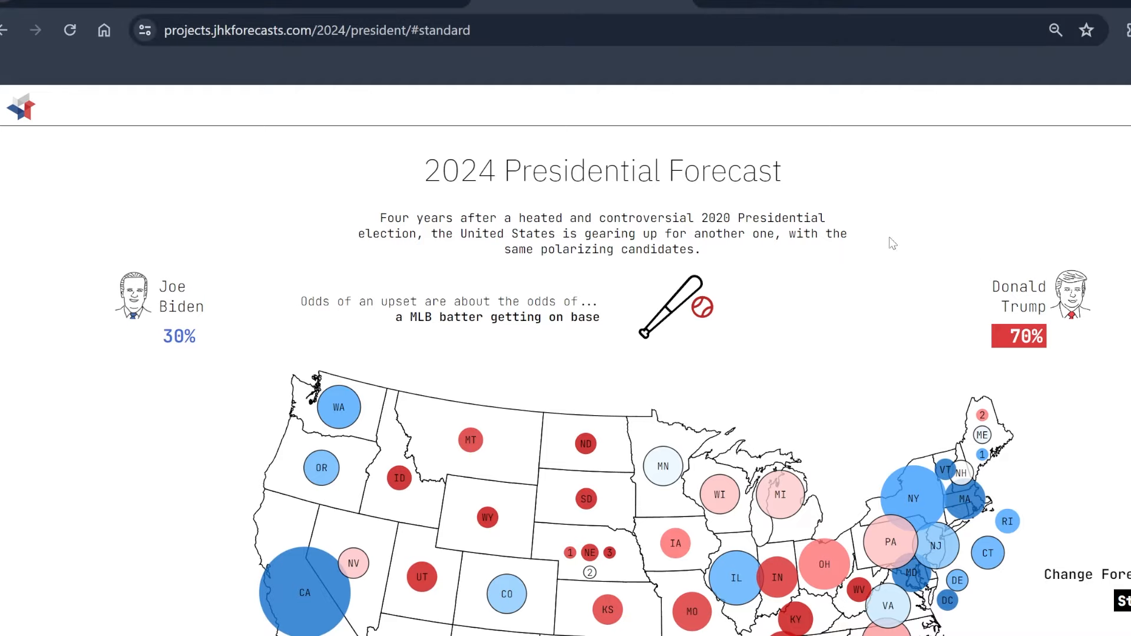
pyautogui.moveTo(882, 454)
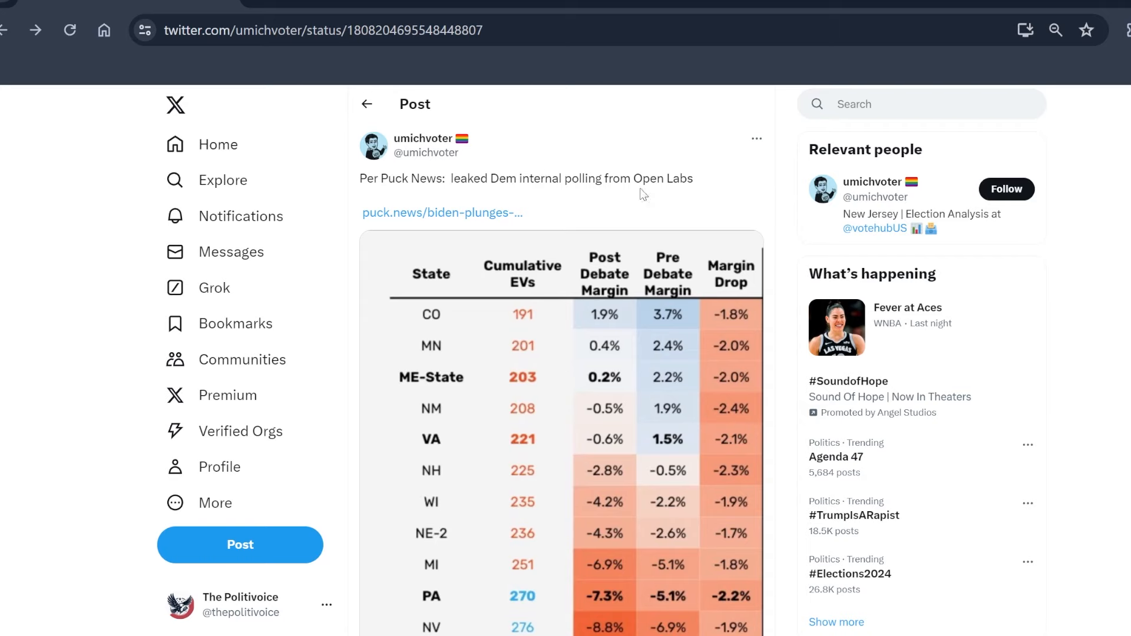
# Step: Scroll through the umichvoter post's leaked state polling table state by state
pyautogui.scroll(-3)
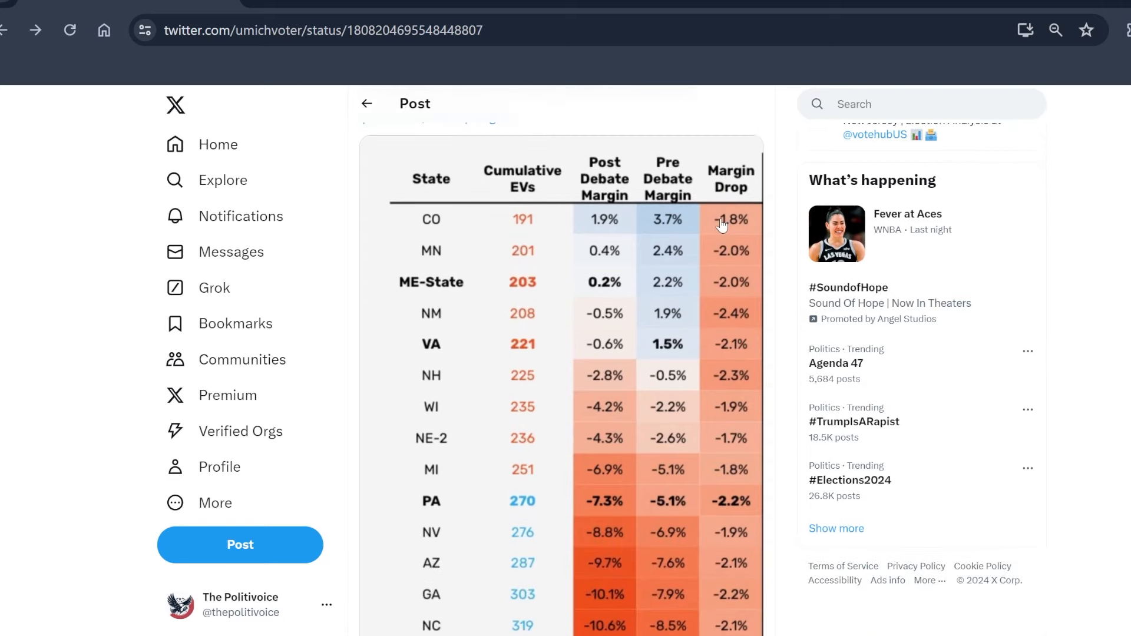
pyautogui.scroll(-3)
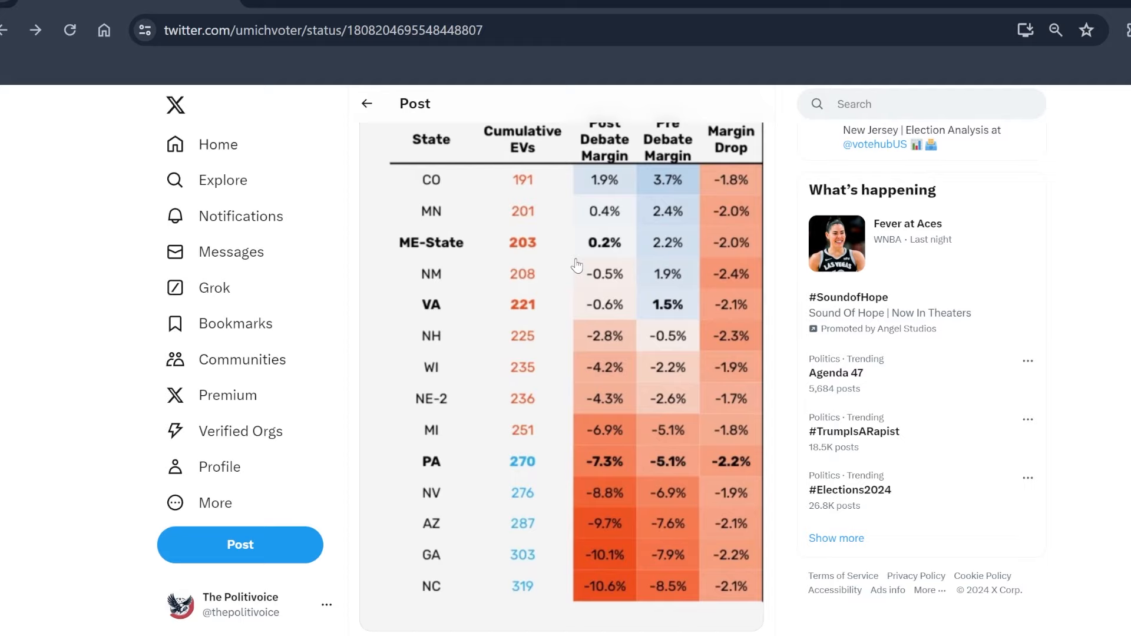
pyautogui.moveTo(576, 281)
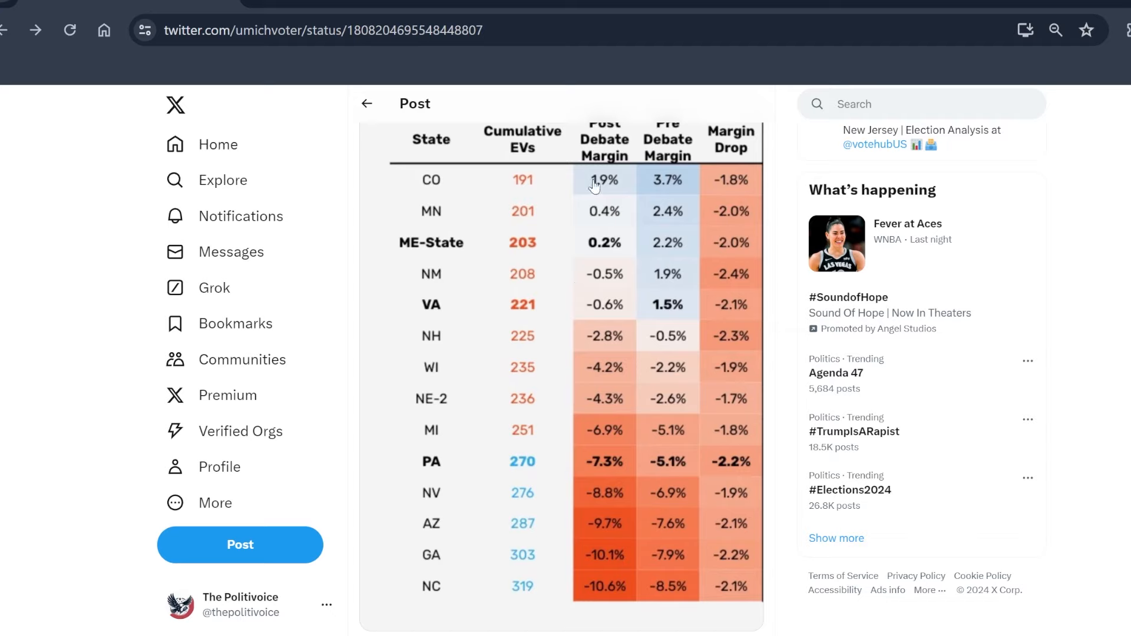
pyautogui.moveTo(439, 276)
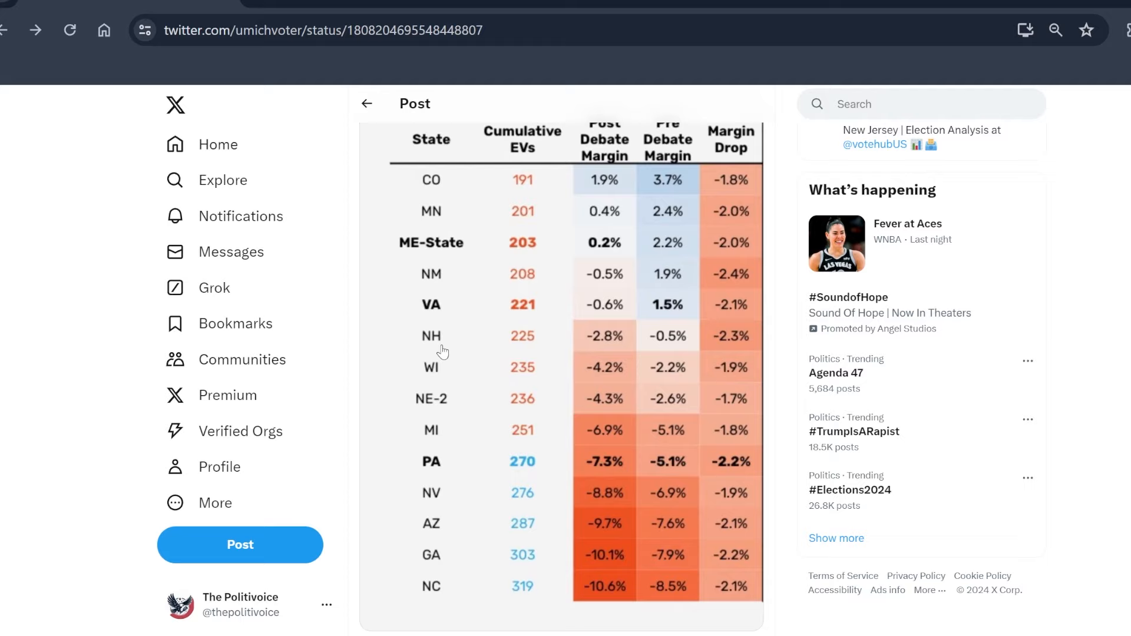
pyautogui.moveTo(452, 251)
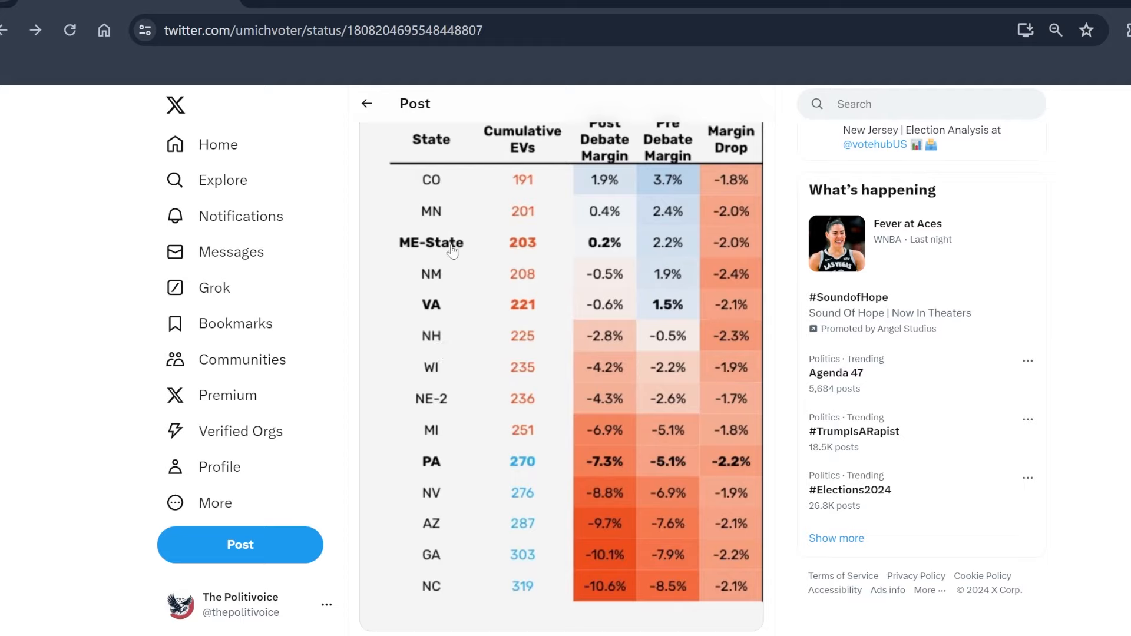
pyautogui.moveTo(561, 204)
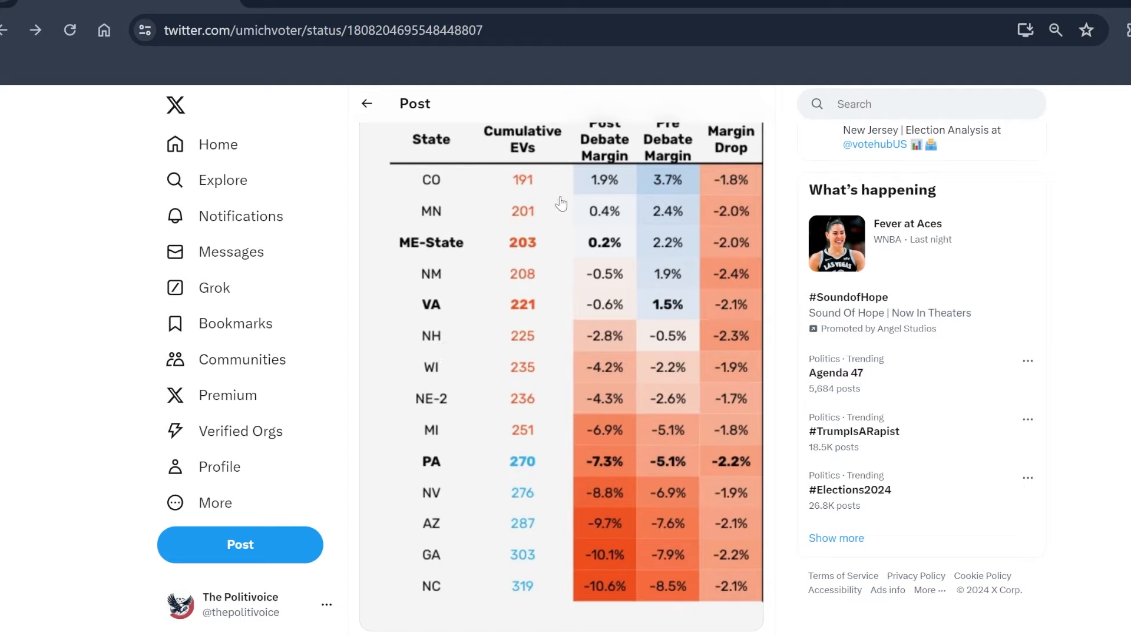
pyautogui.moveTo(789, 319)
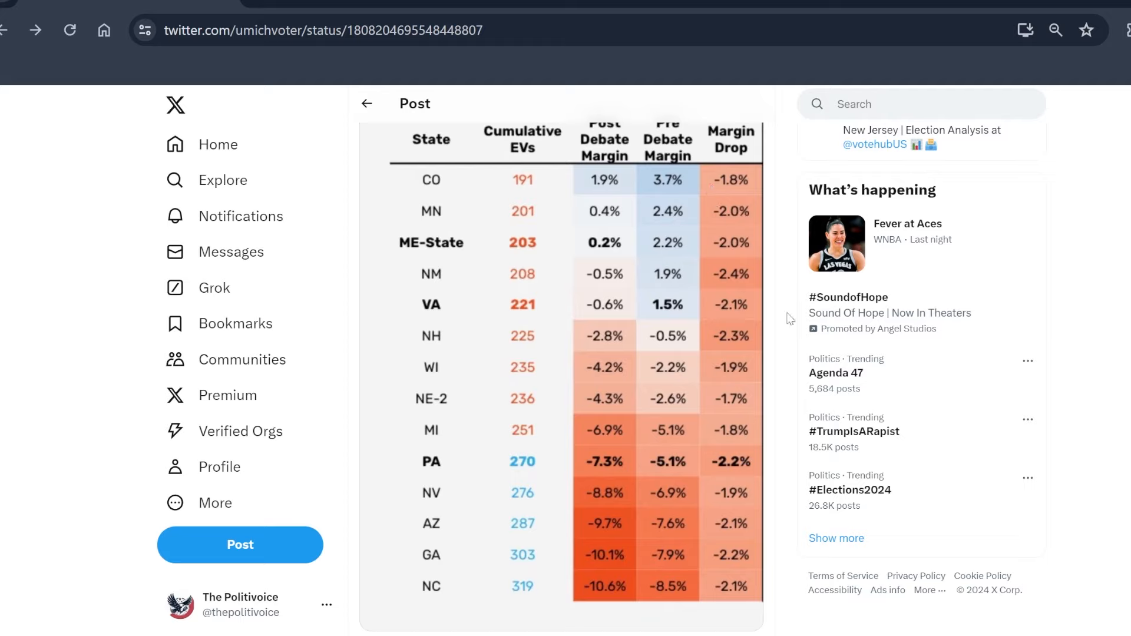
pyautogui.moveTo(729, 171)
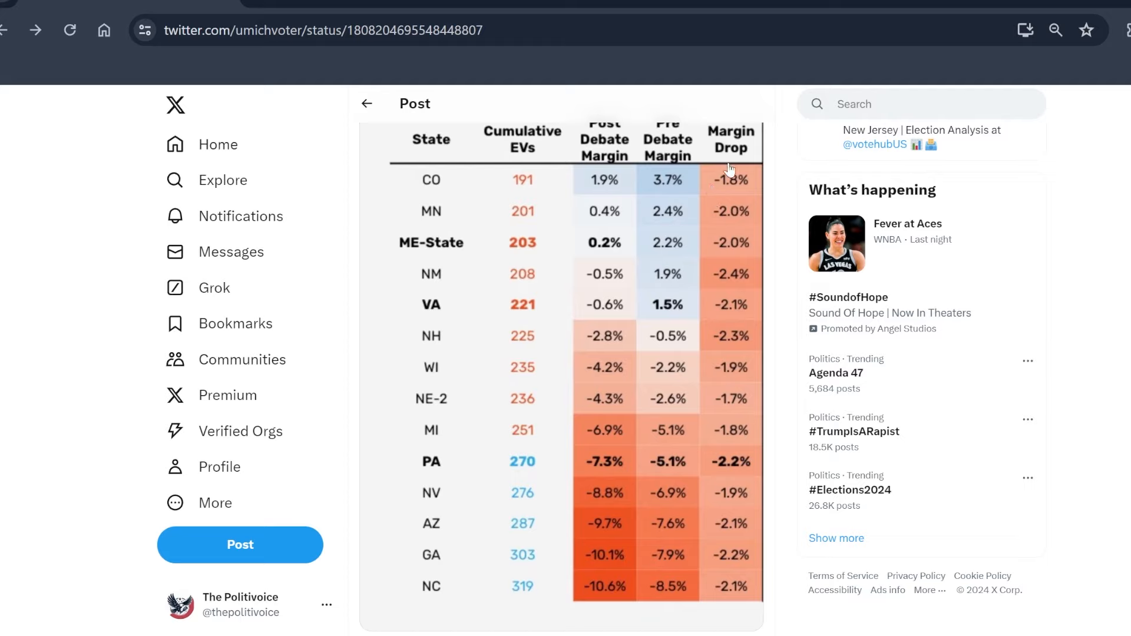
pyautogui.moveTo(728, 171)
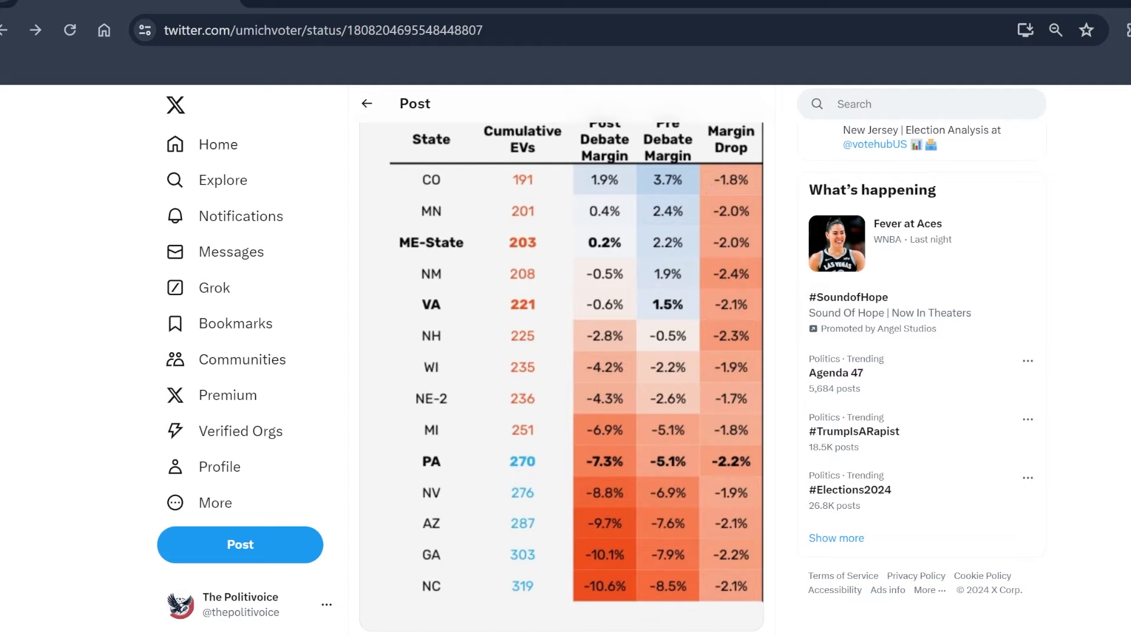
pyautogui.scroll(-3)
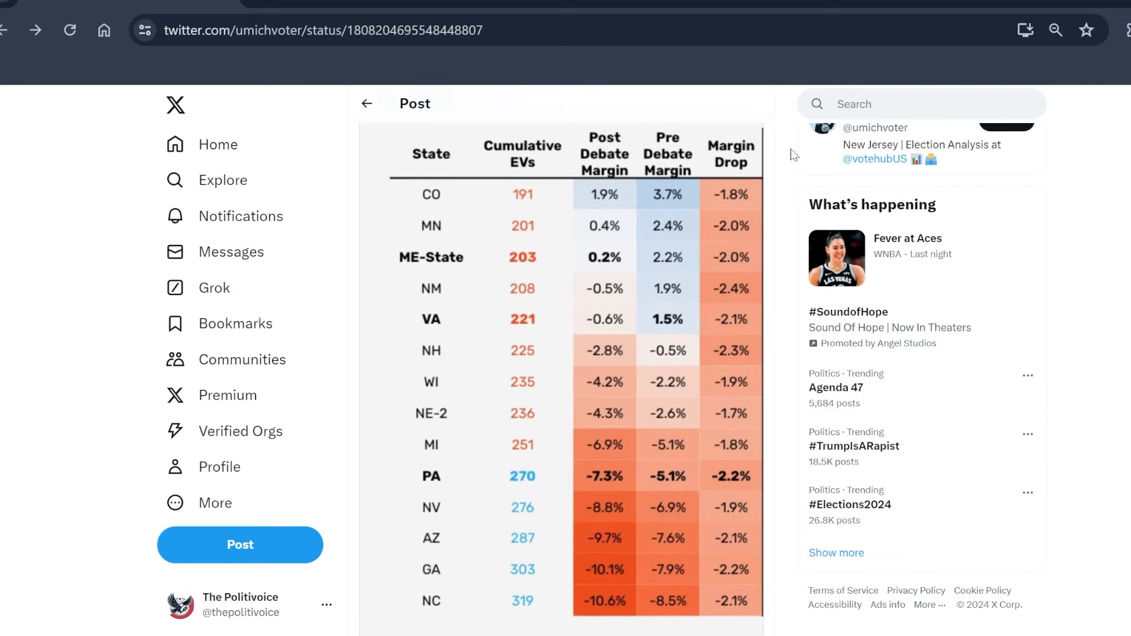
pyautogui.moveTo(739, 483)
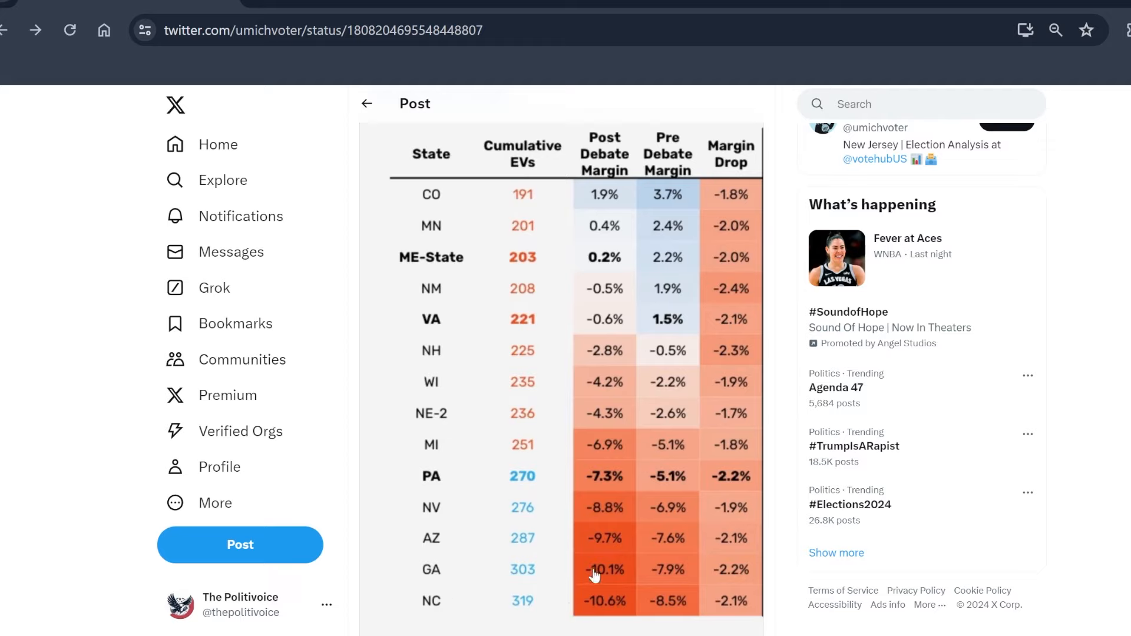
pyautogui.moveTo(599, 575)
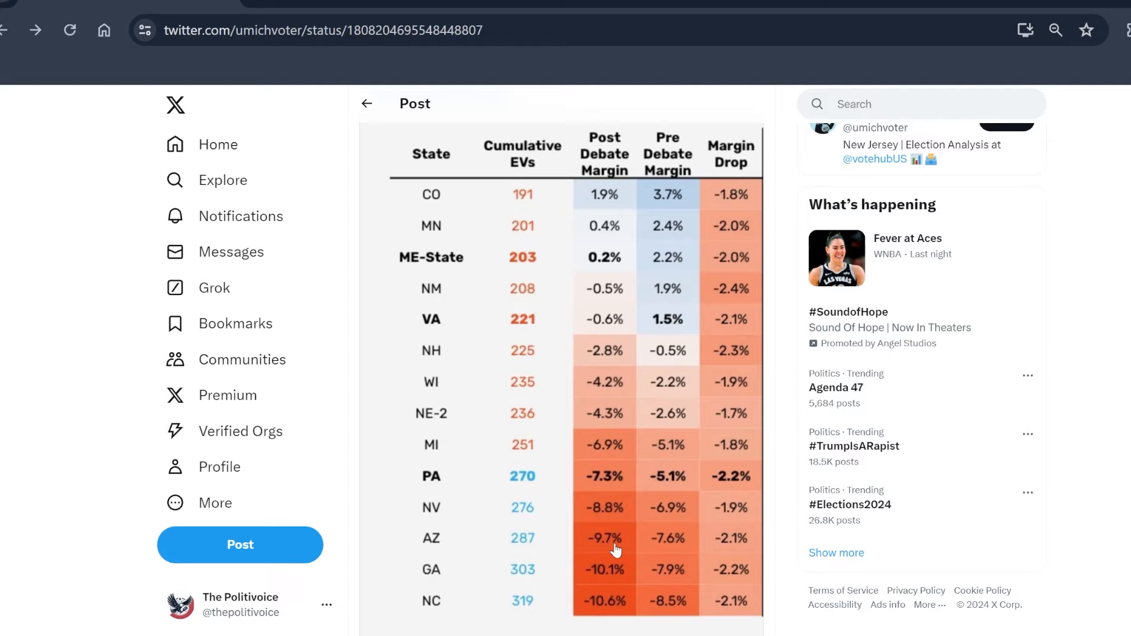
pyautogui.moveTo(594, 477)
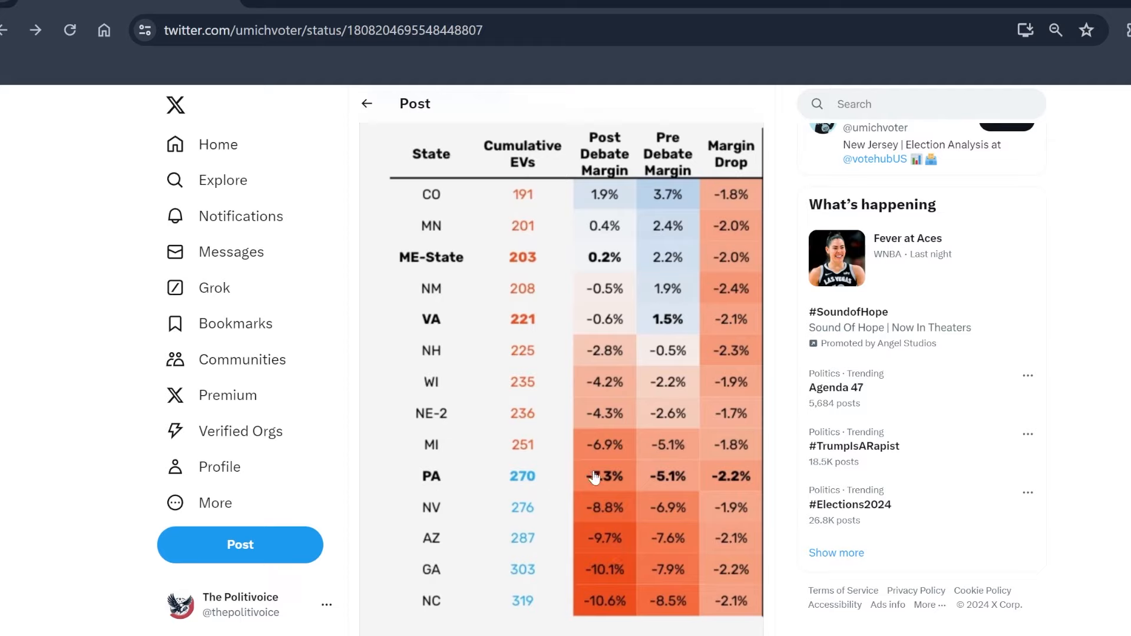
pyautogui.moveTo(490, 442)
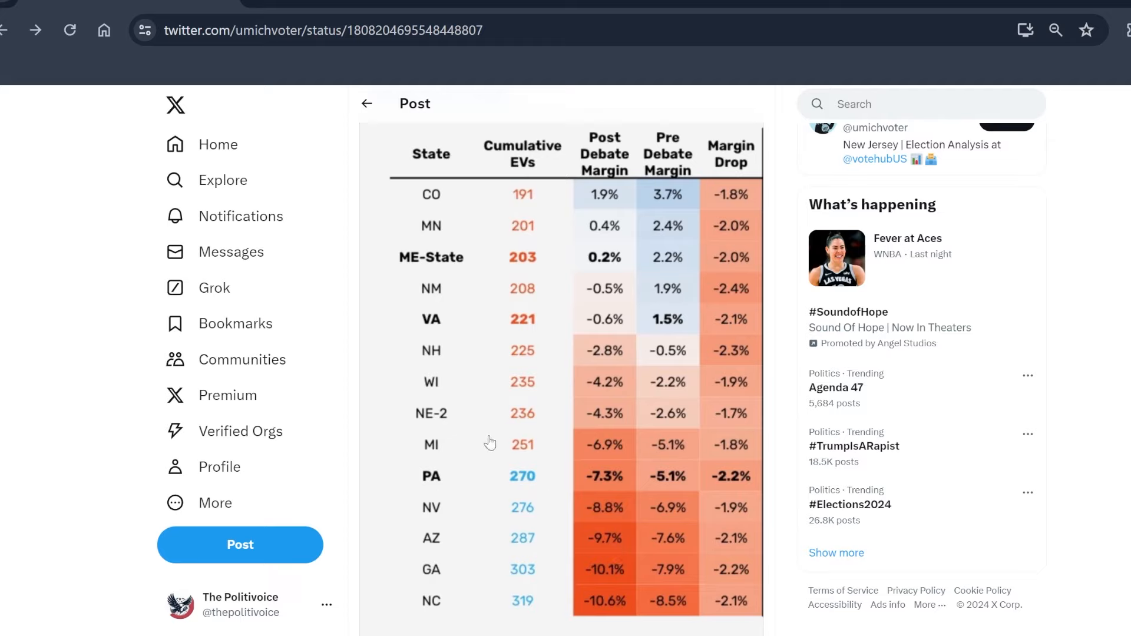
pyautogui.moveTo(443, 294)
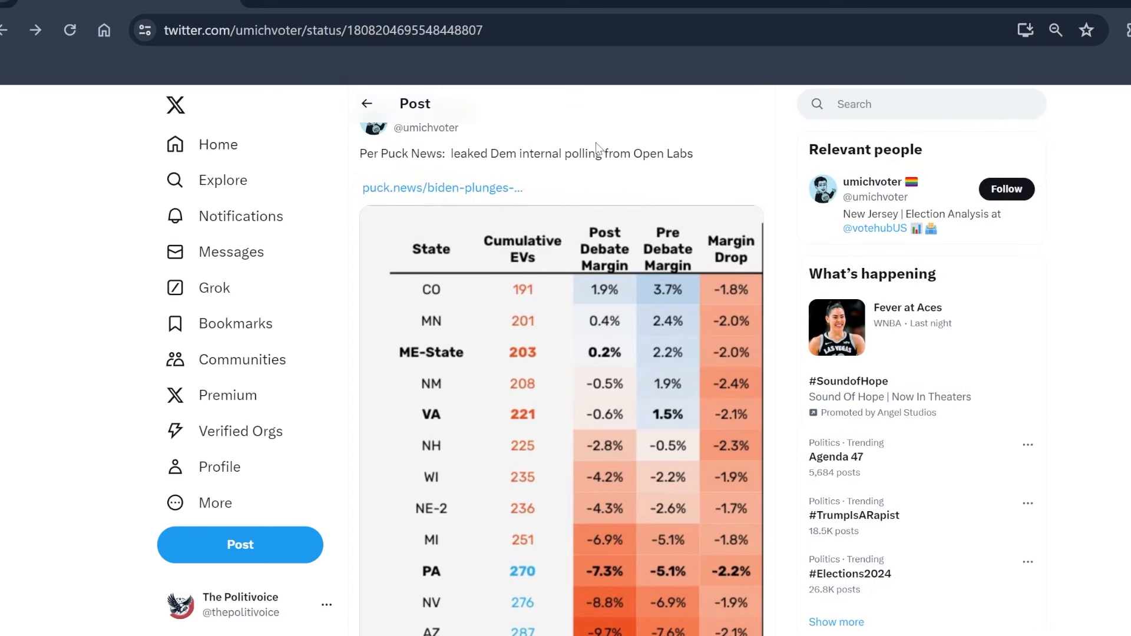
pyautogui.moveTo(459, 154); pyautogui.dragTo(662, 153)
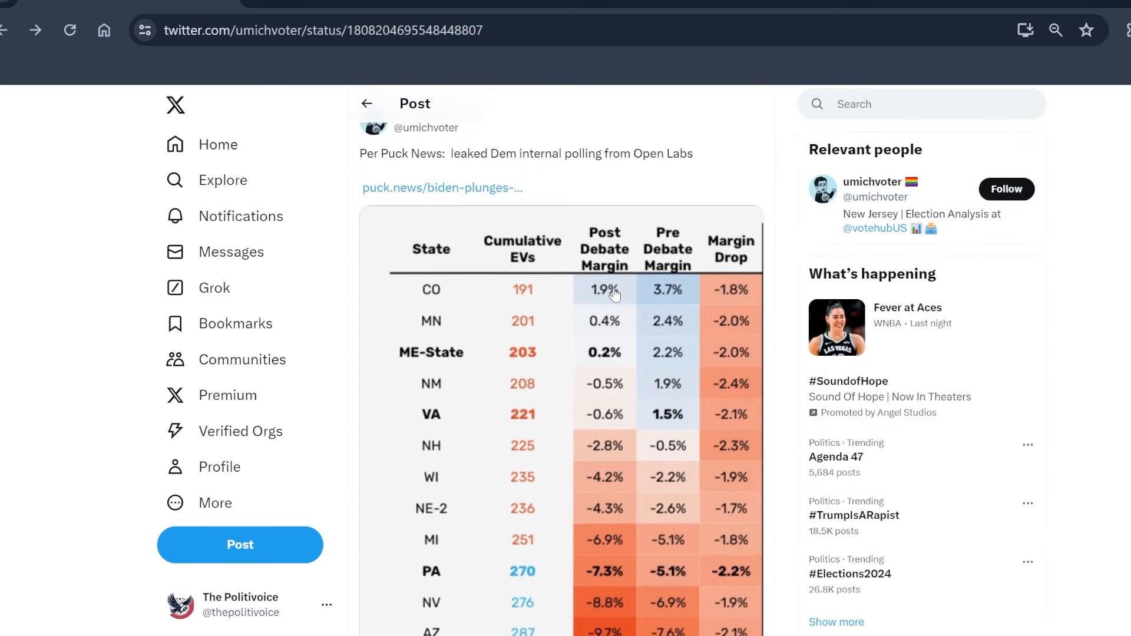
pyautogui.scroll(-3)
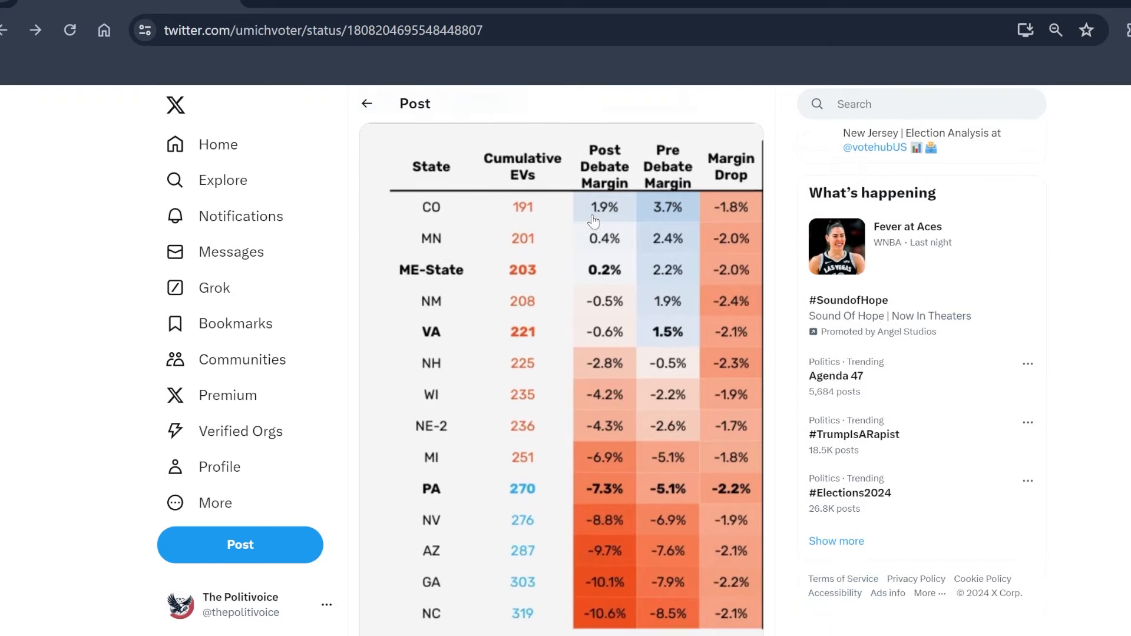
pyautogui.scroll(-3)
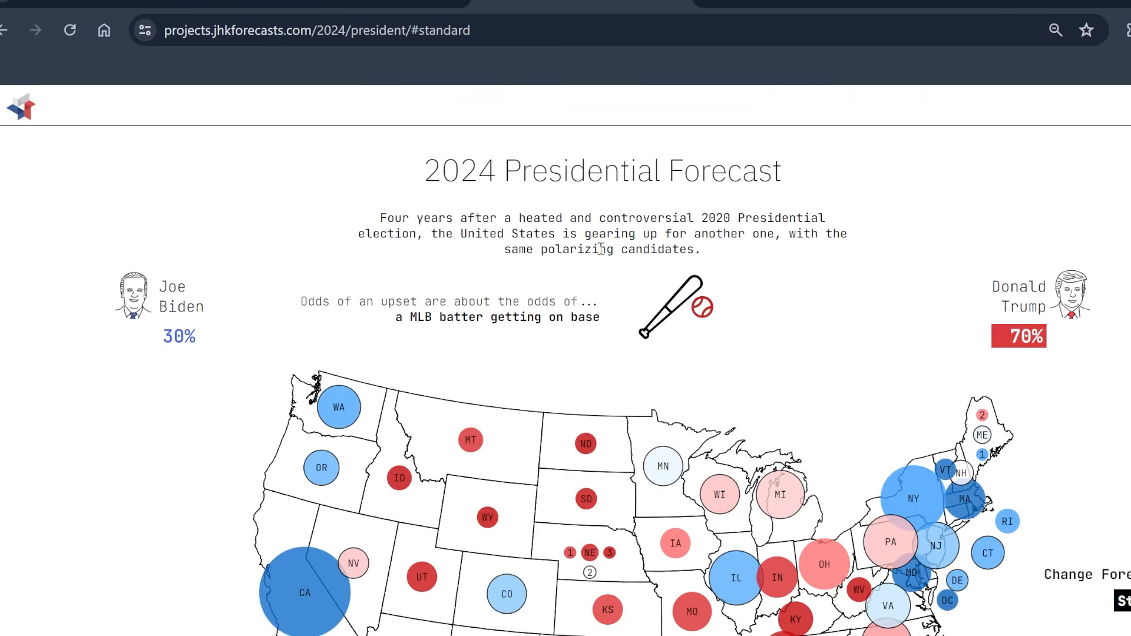
pyautogui.moveTo(554, 168)
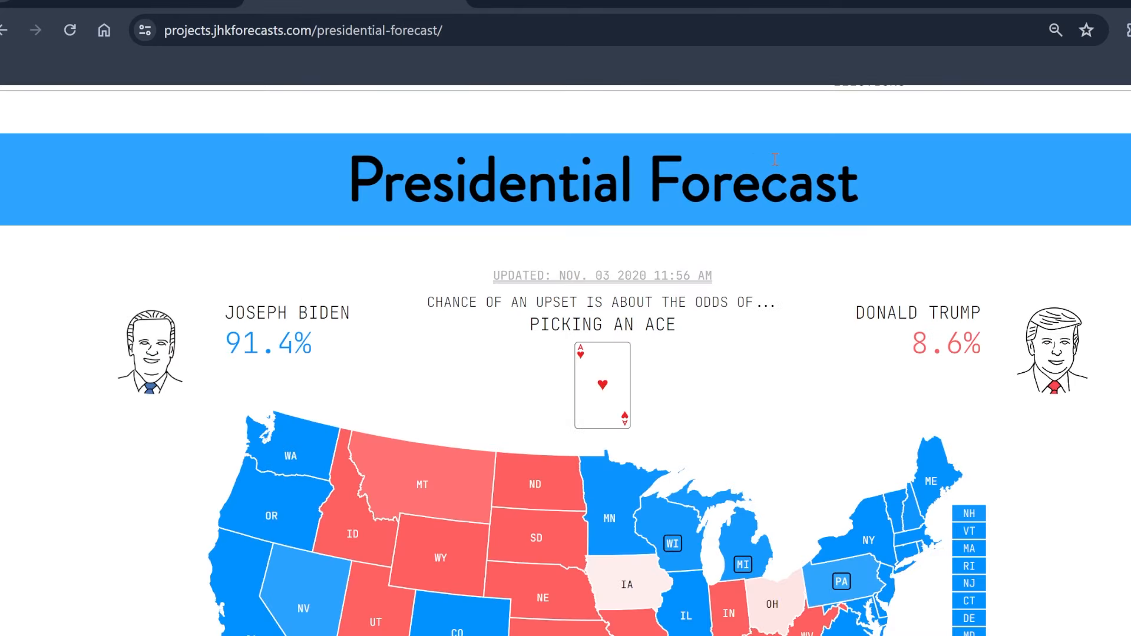
# Step: Scroll the earlier forecast page past Biden's state leads down to the tipping-point chart
pyautogui.doubleClick(232, 343)
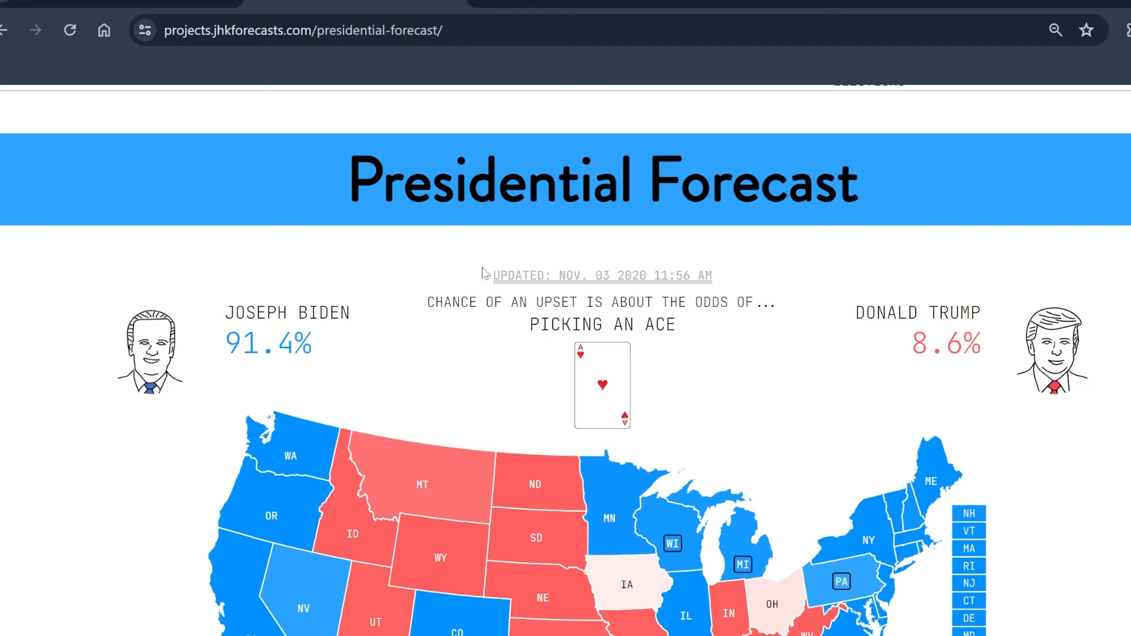
pyautogui.moveTo(912, 353)
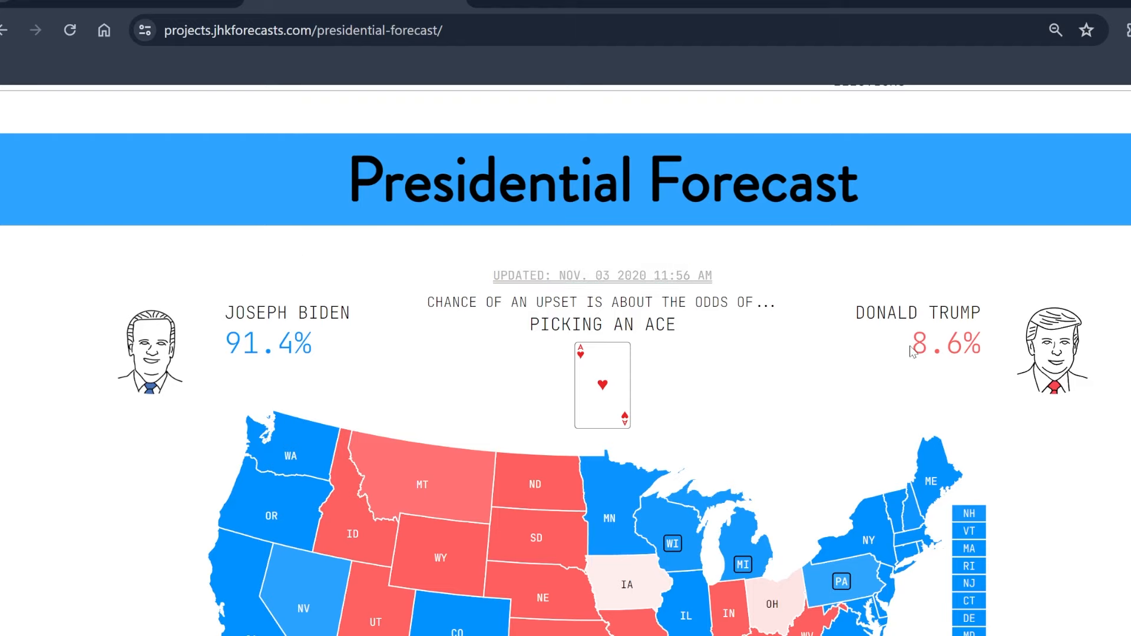
pyautogui.scroll(-3)
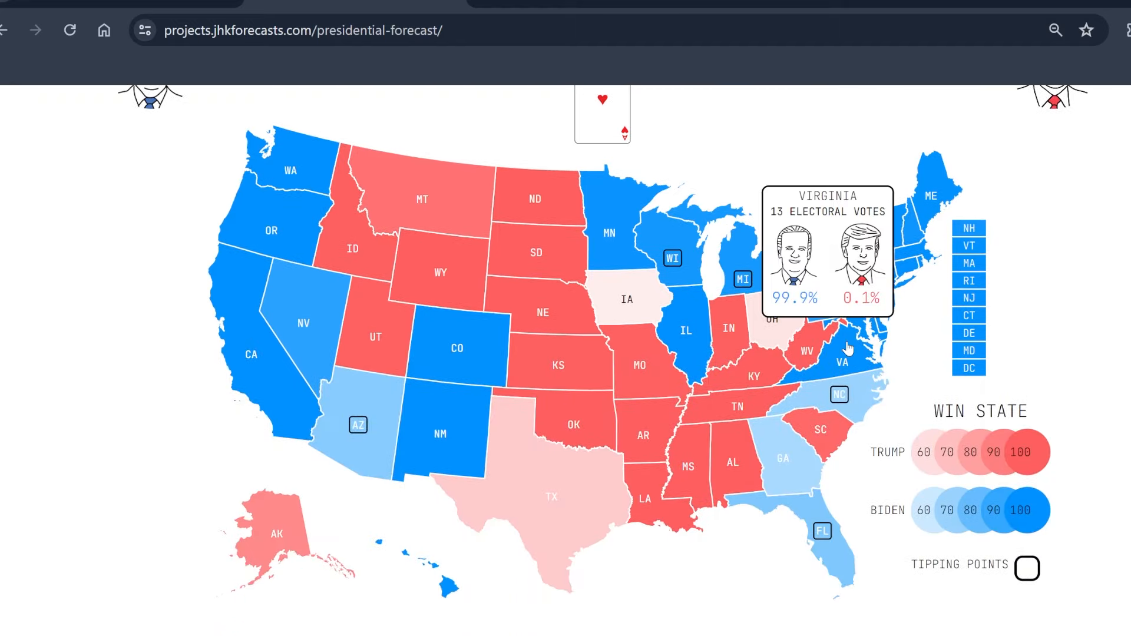
pyautogui.moveTo(840, 394)
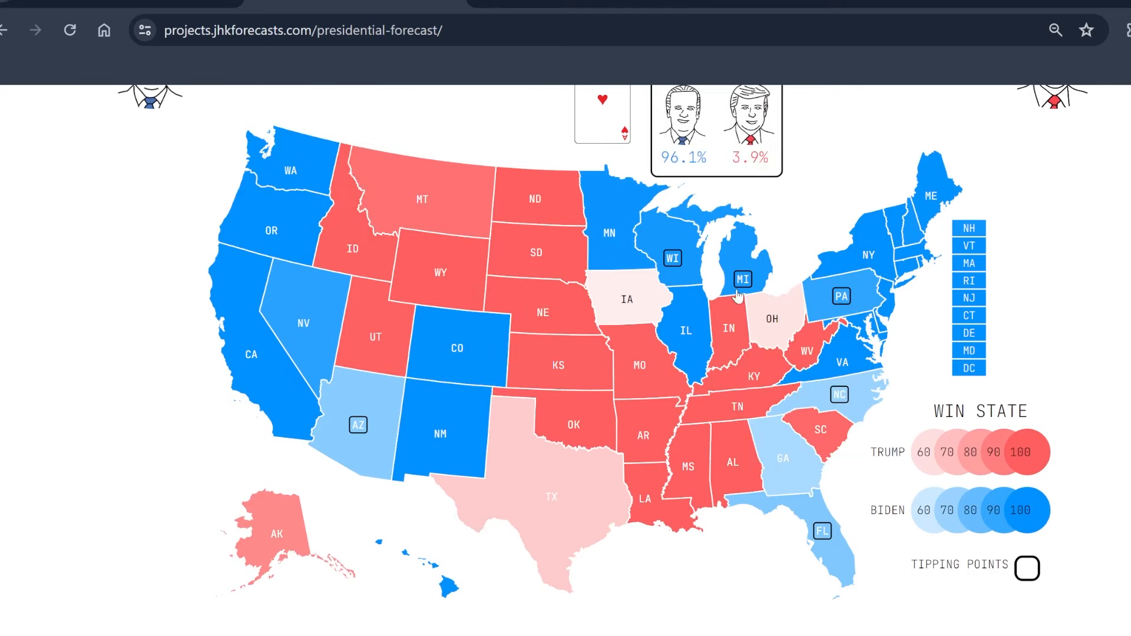
pyautogui.scroll(-3)
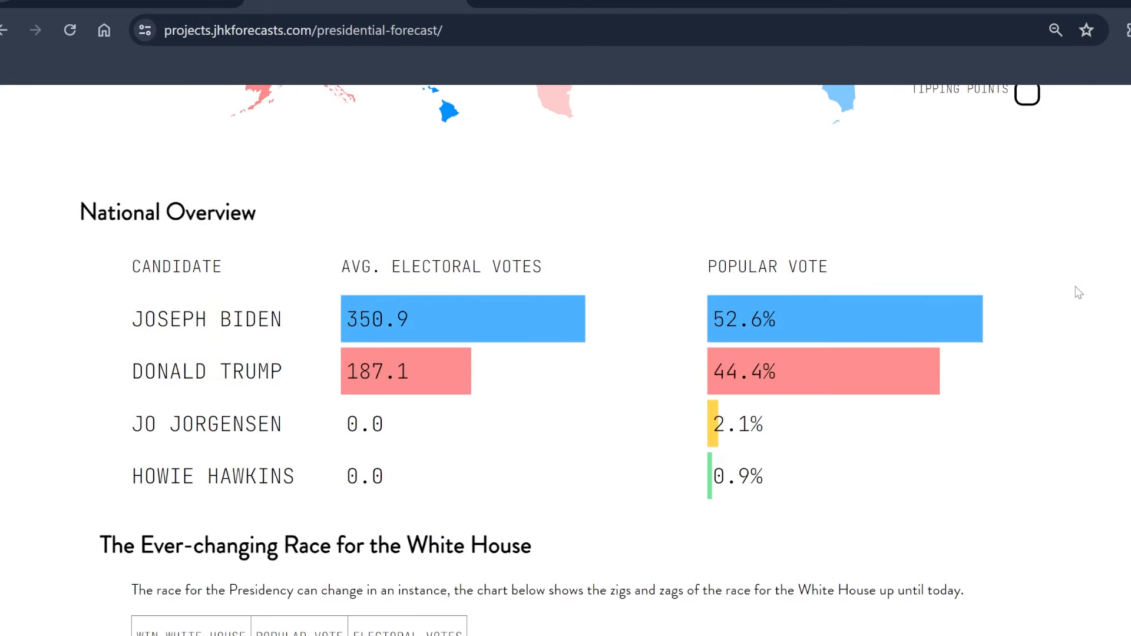
pyautogui.moveTo(637, 310)
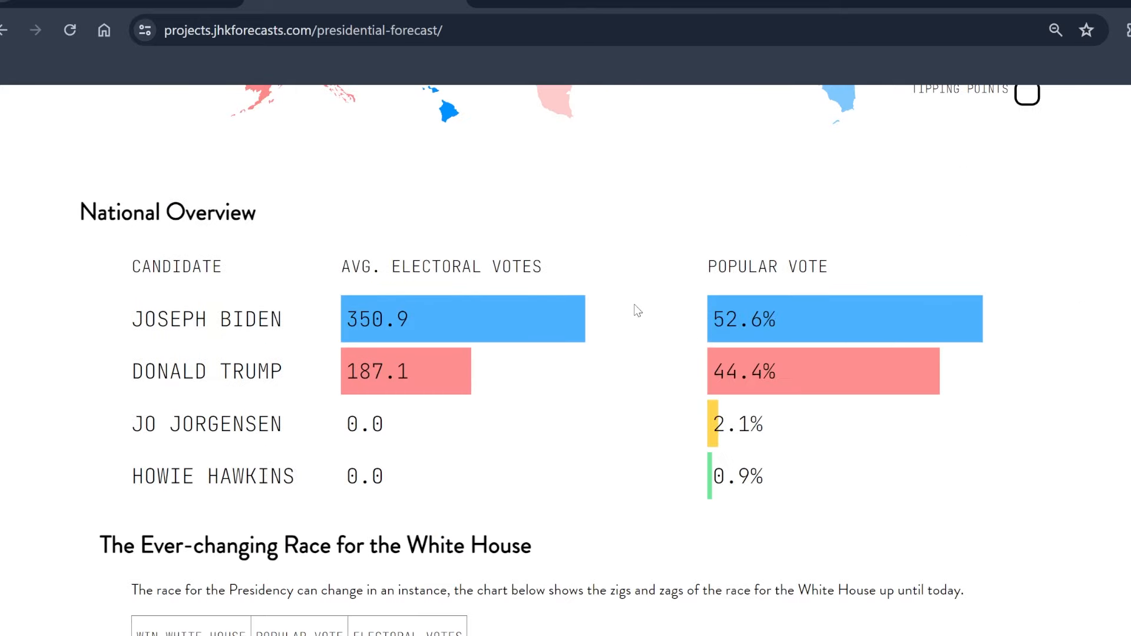
pyautogui.scroll(-3)
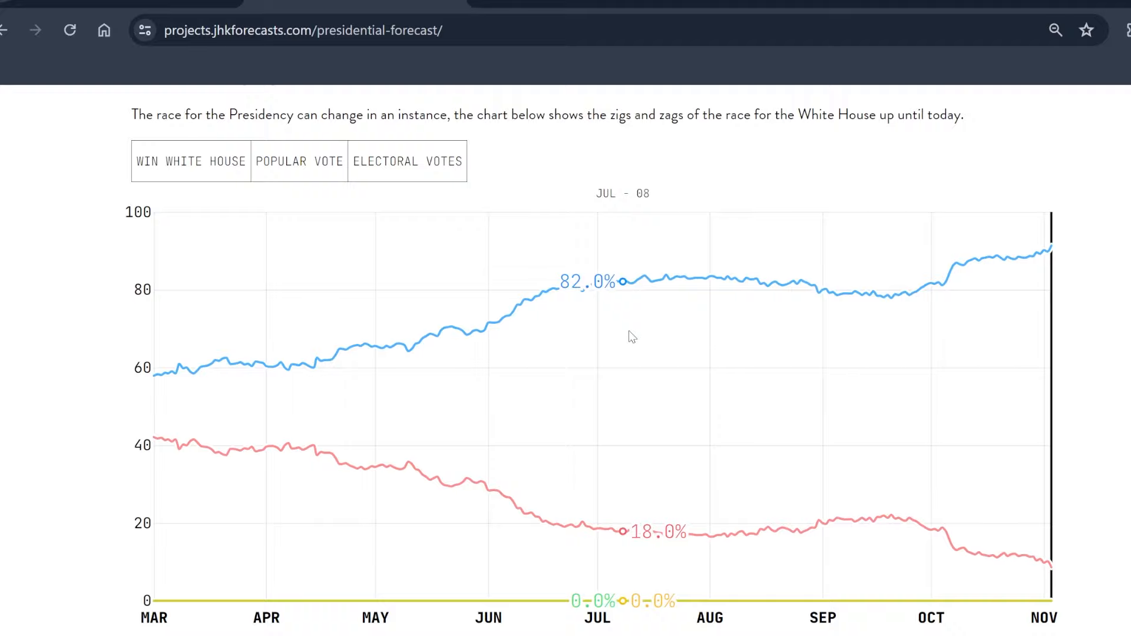
pyautogui.scroll(-3)
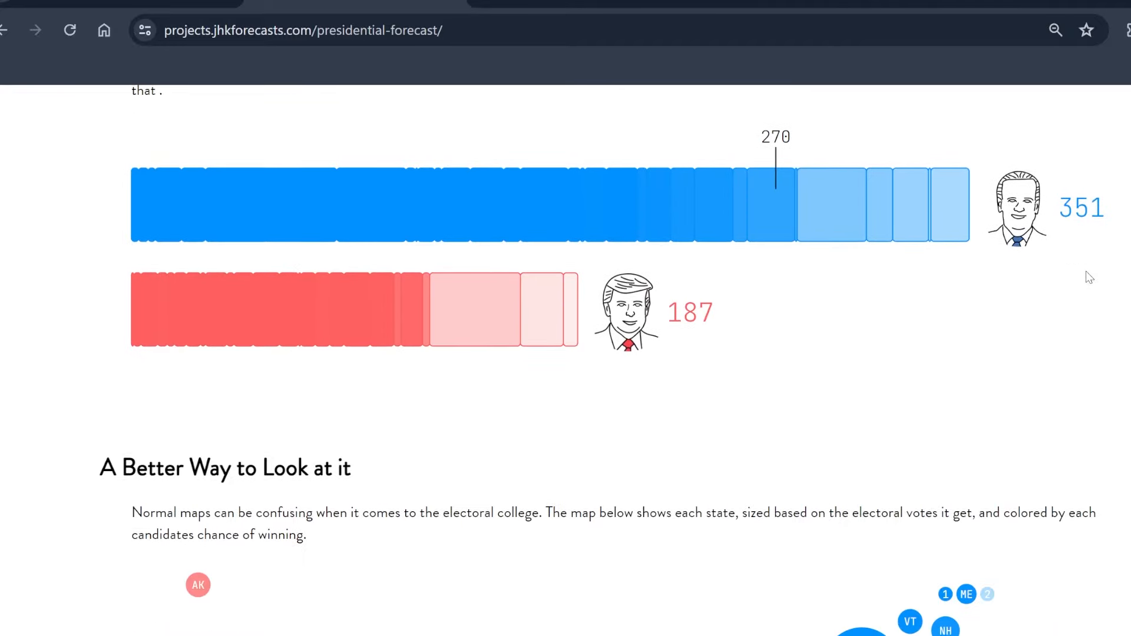
pyautogui.scroll(-3)
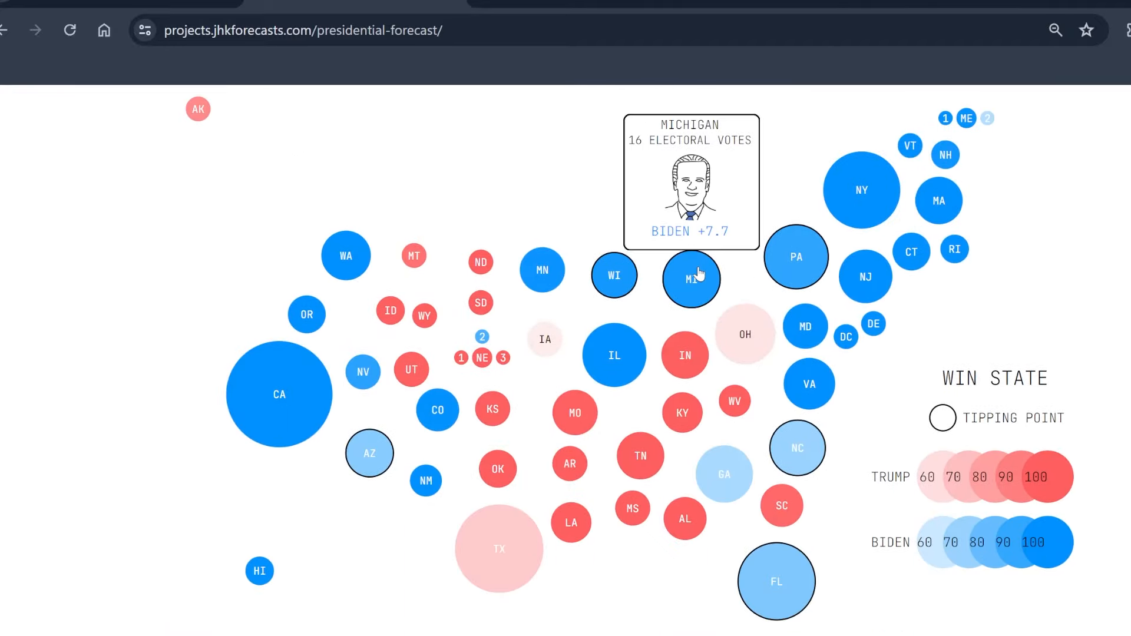
pyautogui.moveTo(350, 480)
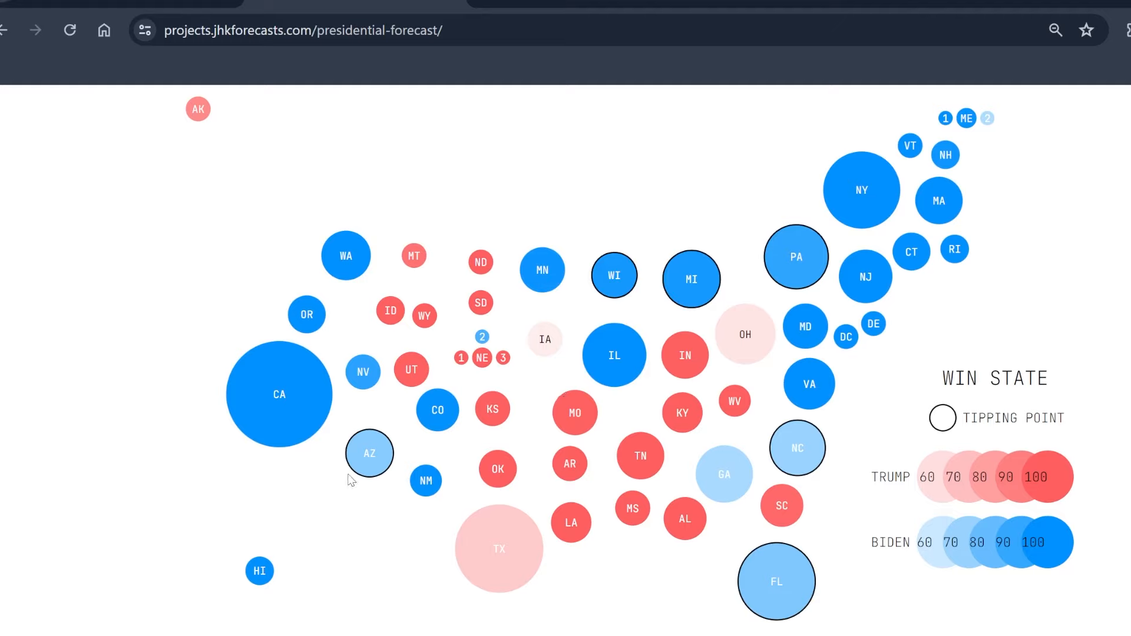
pyautogui.moveTo(363, 371)
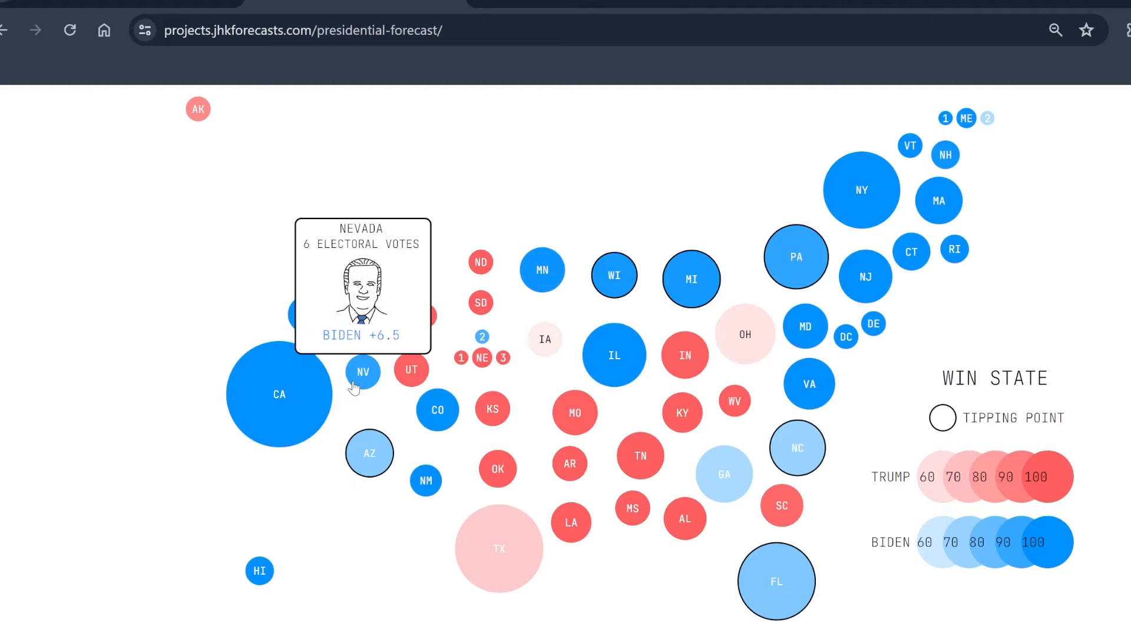
pyautogui.moveTo(798, 447)
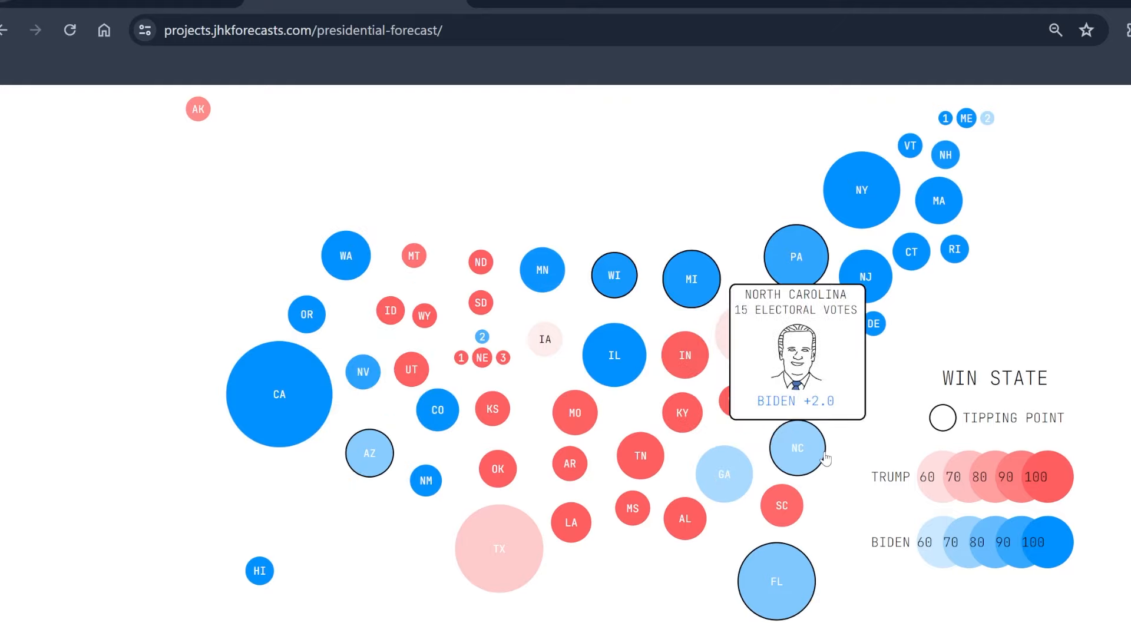
pyautogui.moveTo(832, 433)
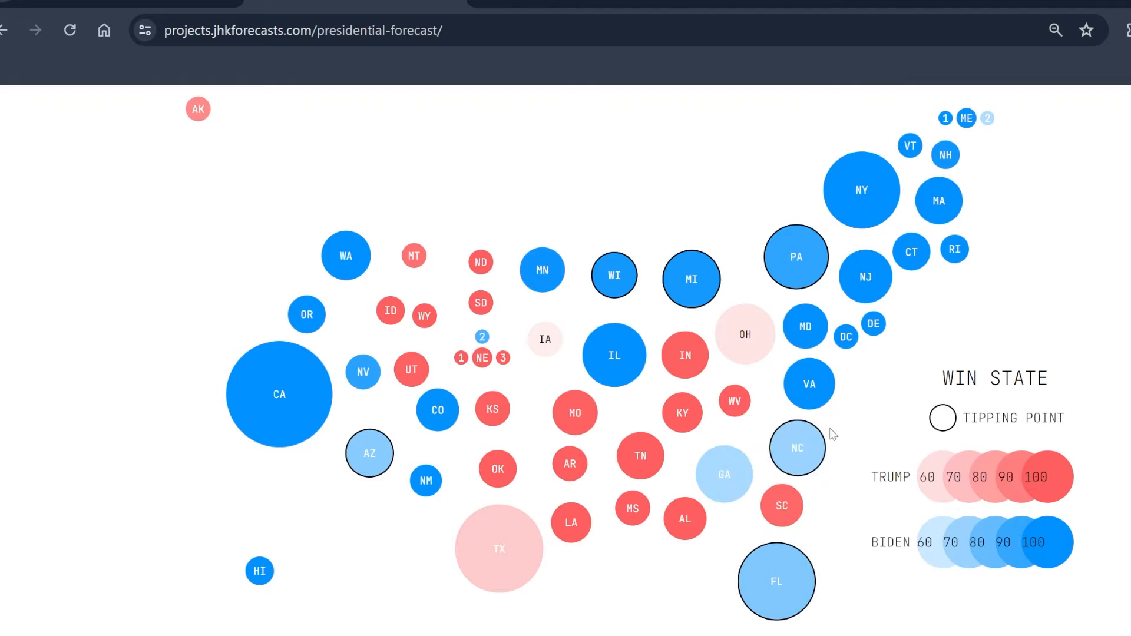
pyautogui.moveTo(544, 339)
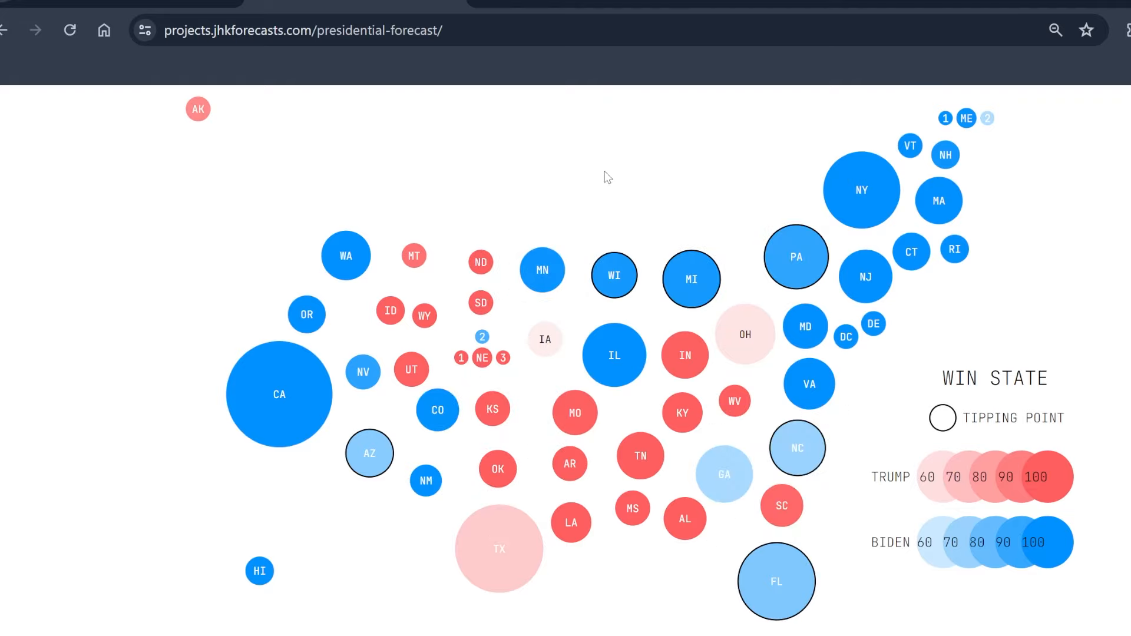
pyautogui.moveTo(796, 257)
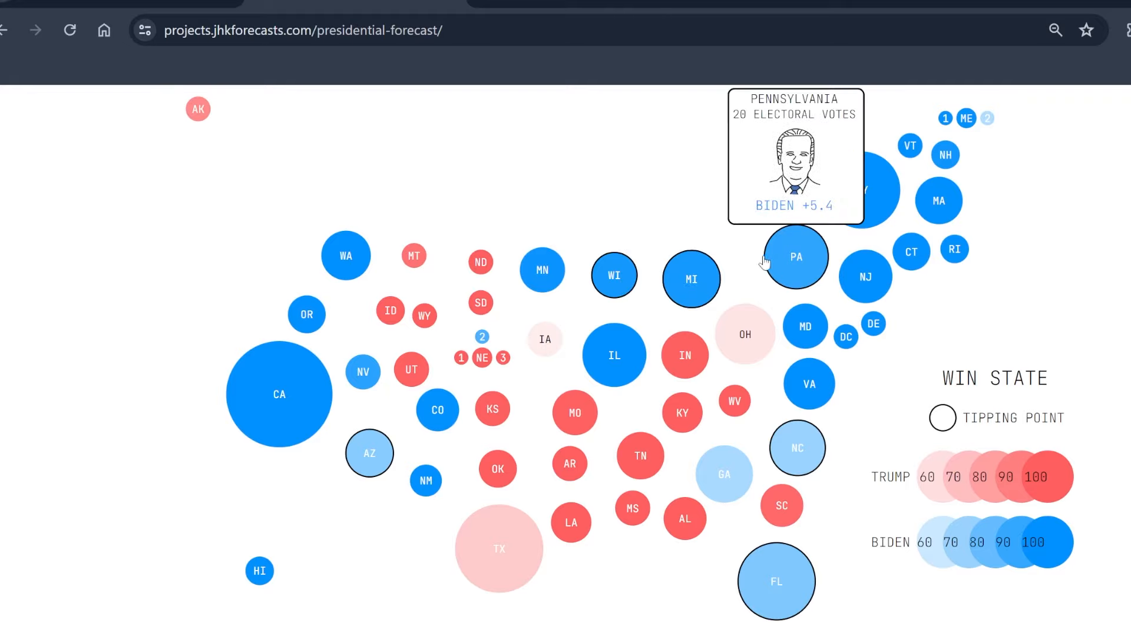
pyautogui.moveTo(1083, 295)
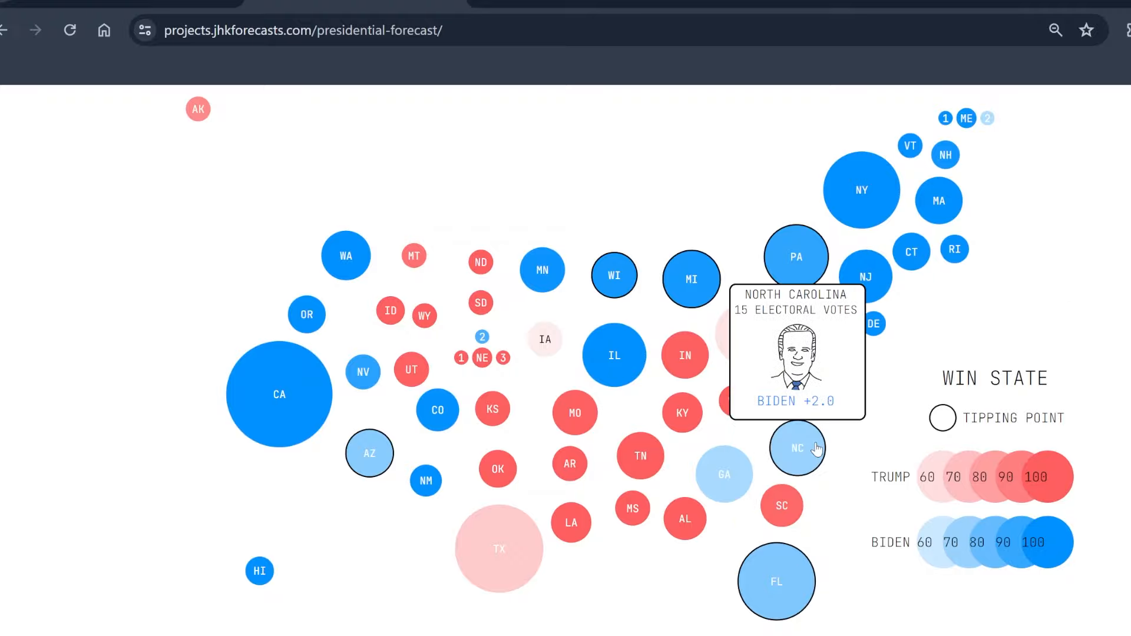
pyautogui.scroll(-3)
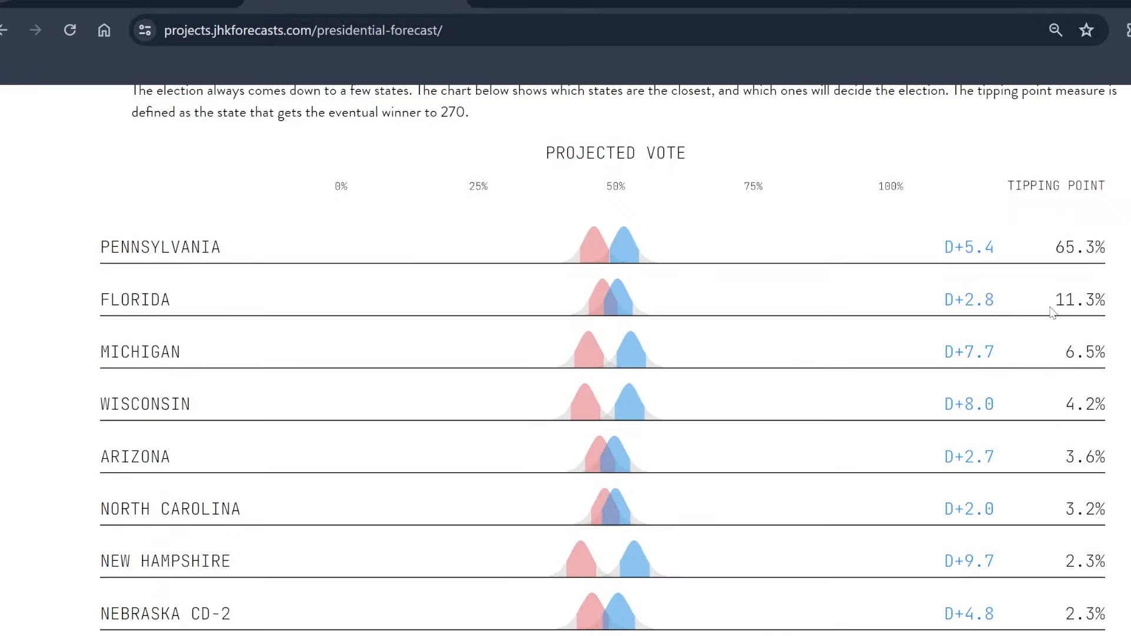
pyautogui.scroll(-3)
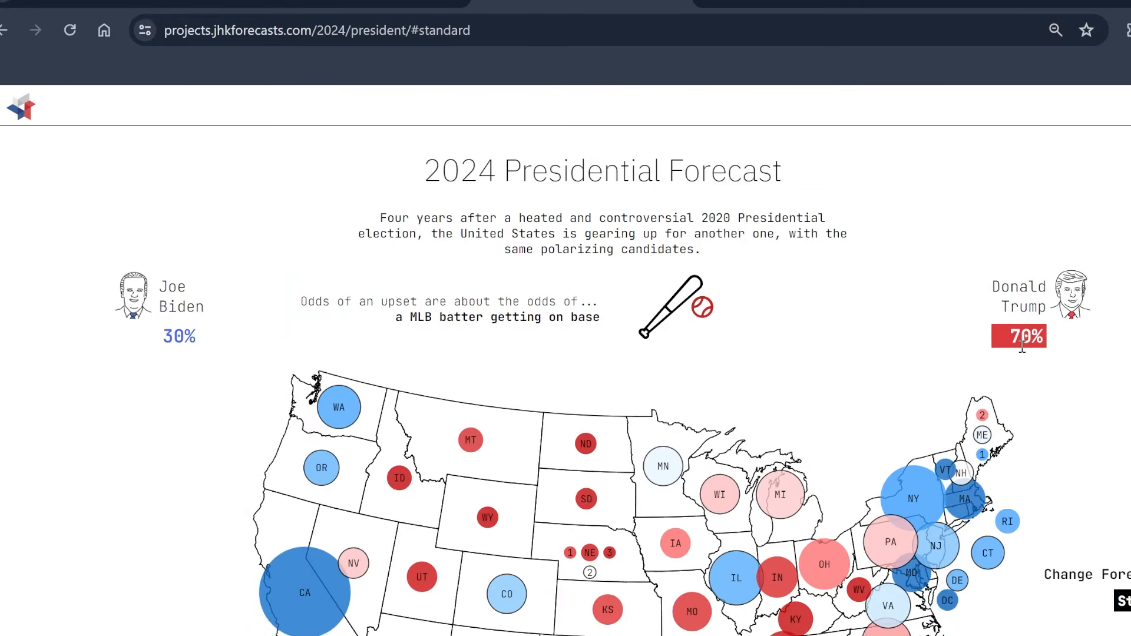
pyautogui.moveTo(149, 325)
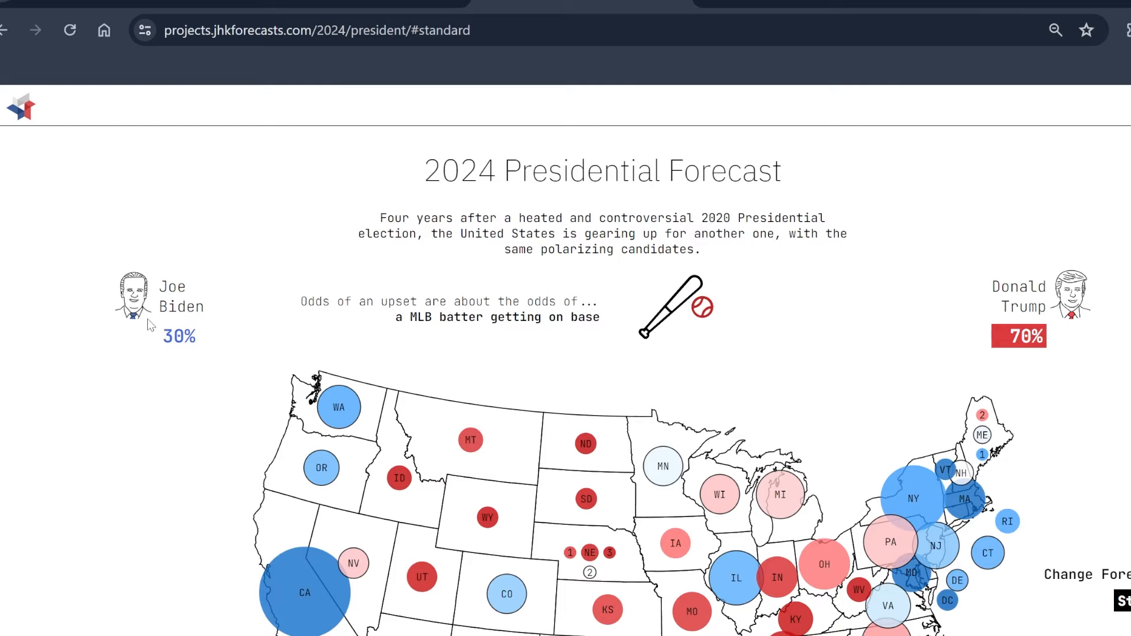
# Step: Scroll the 2024 forecast page down to the Trump 303, Biden 235 electoral vote totals
pyautogui.scroll(-3)
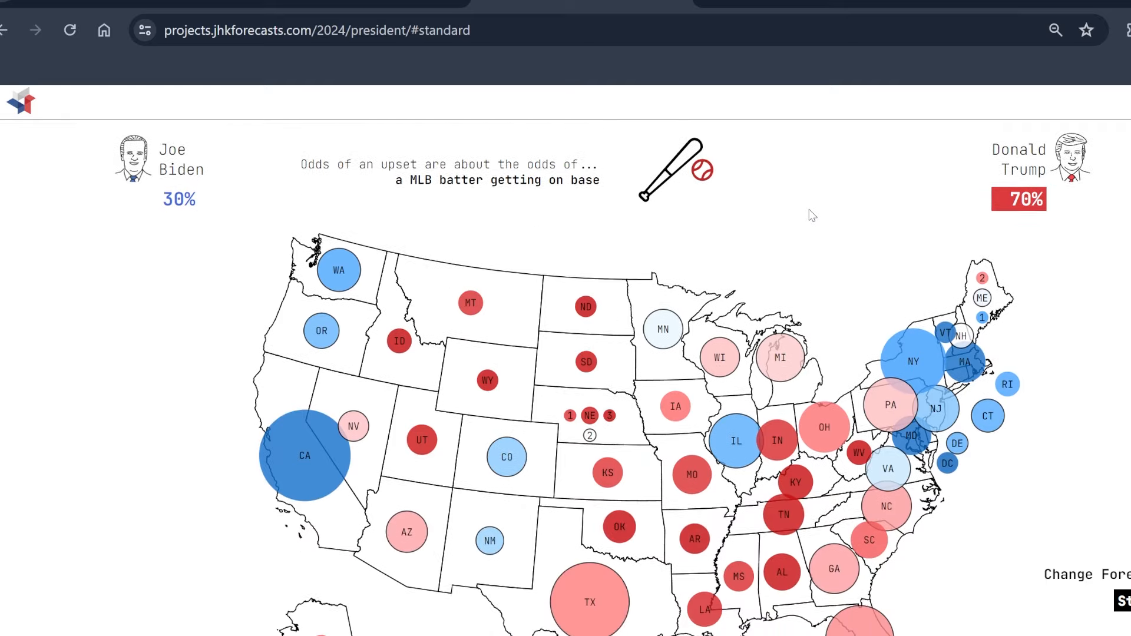
pyautogui.scroll(-3)
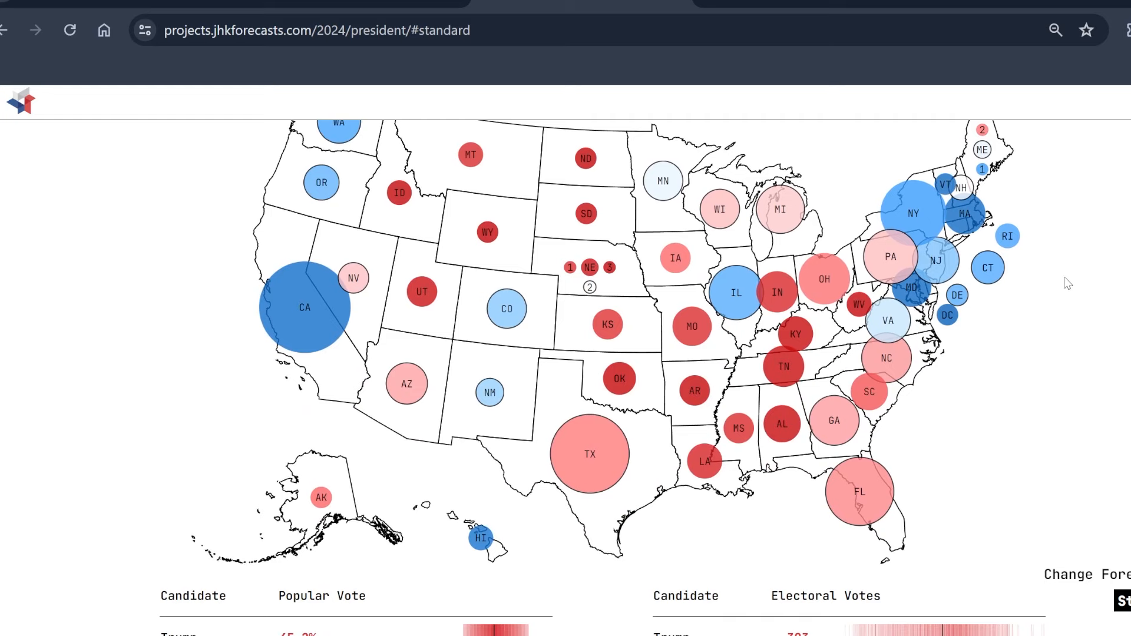
pyautogui.moveTo(720, 209)
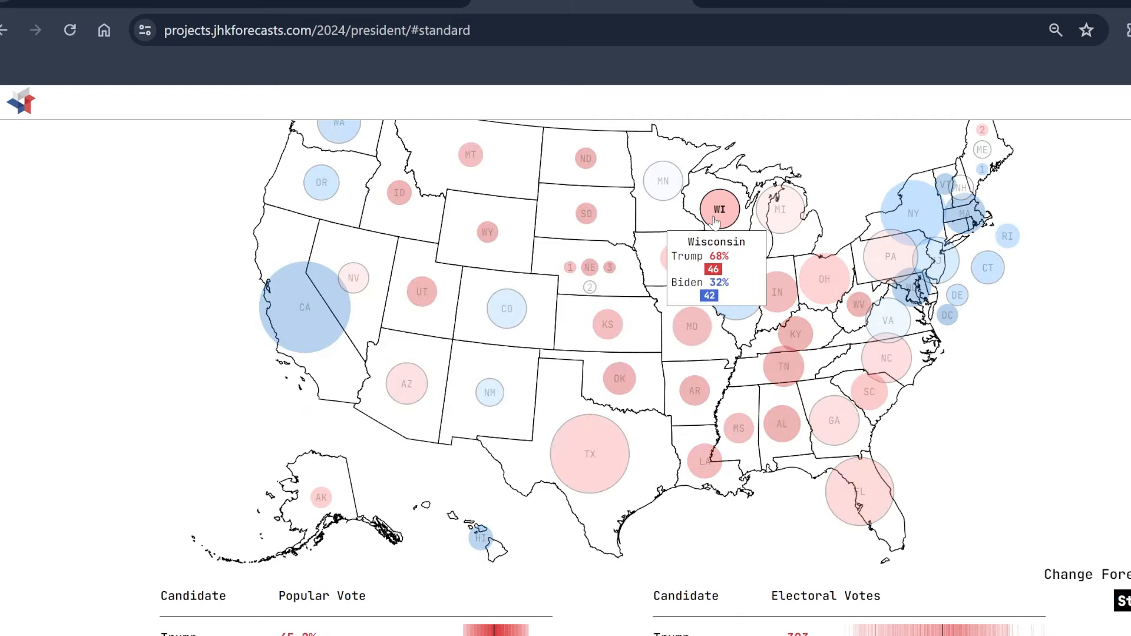
pyautogui.moveTo(352, 278)
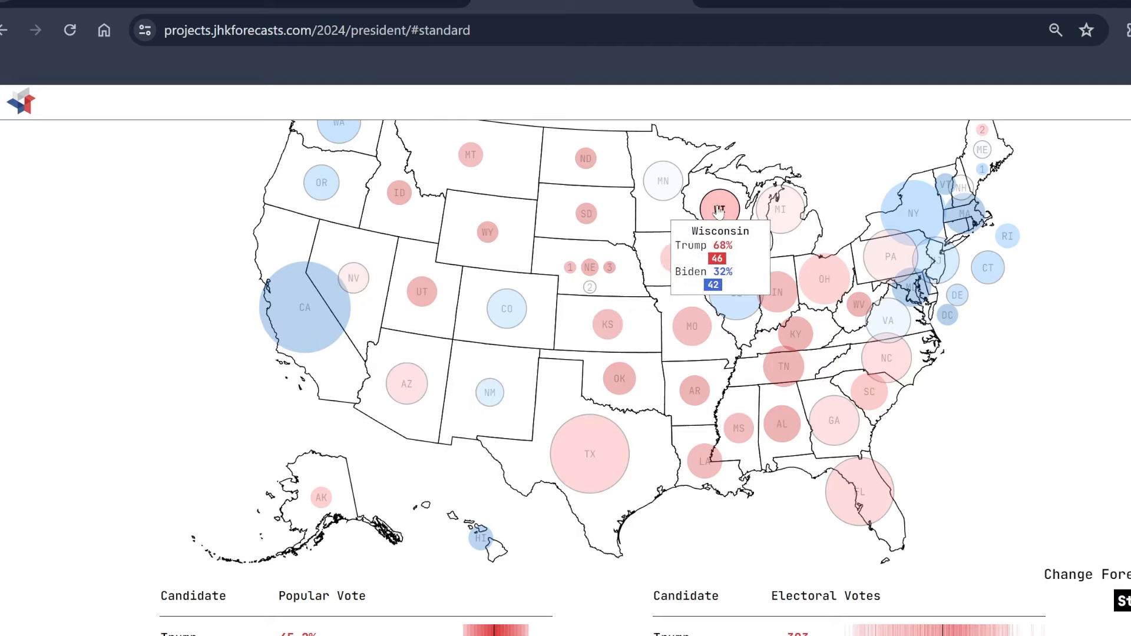
pyautogui.moveTo(798, 204)
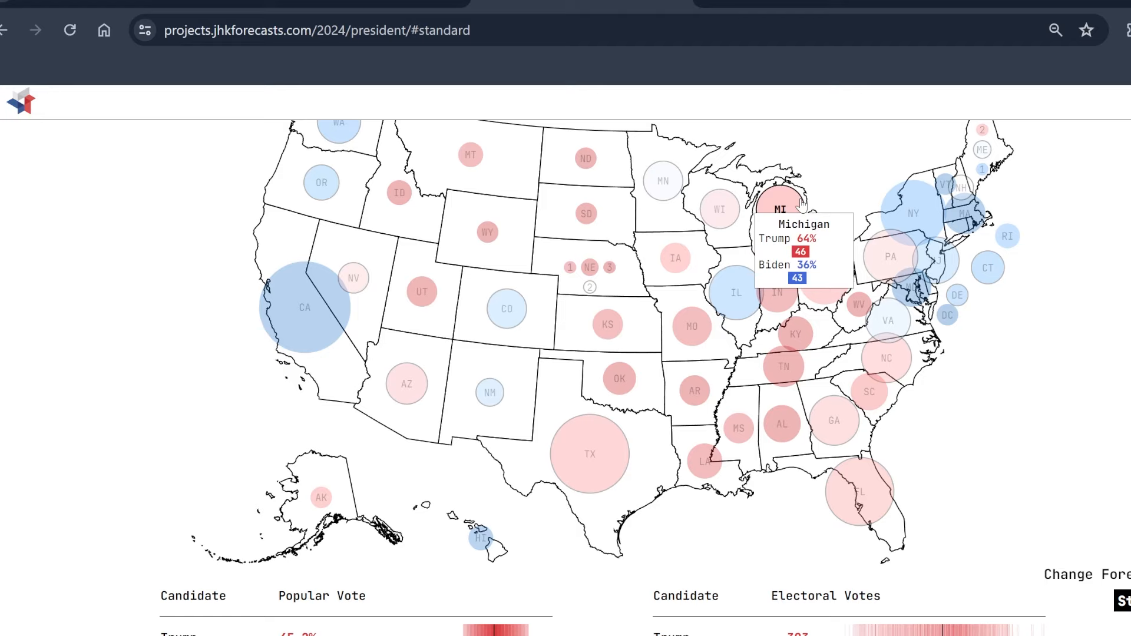
pyautogui.moveTo(662, 179)
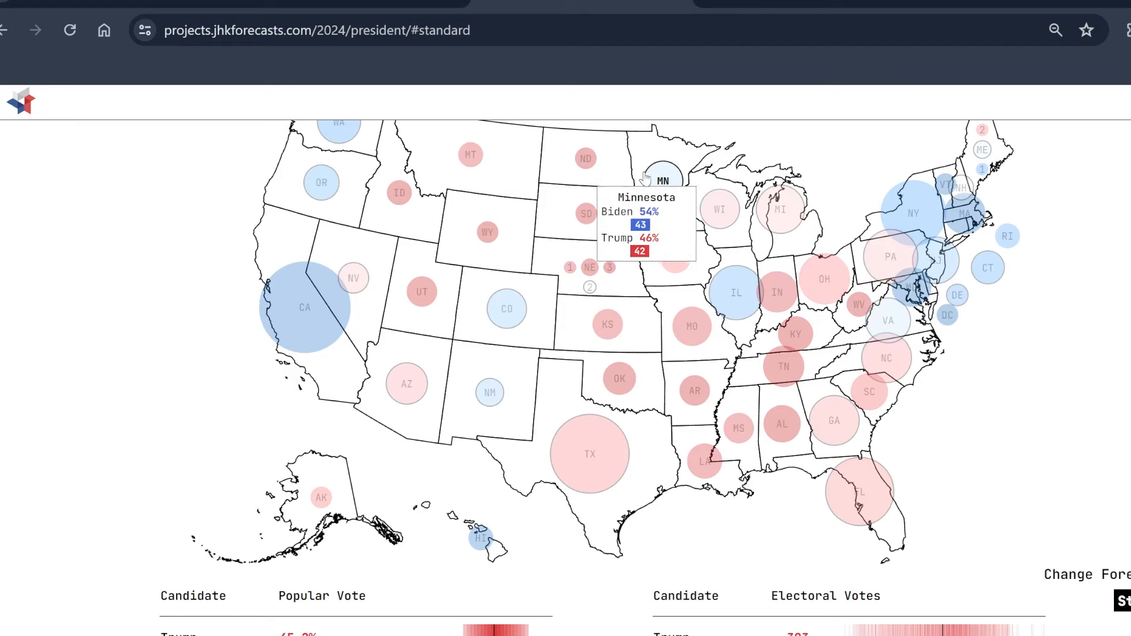
pyautogui.moveTo(857, 303)
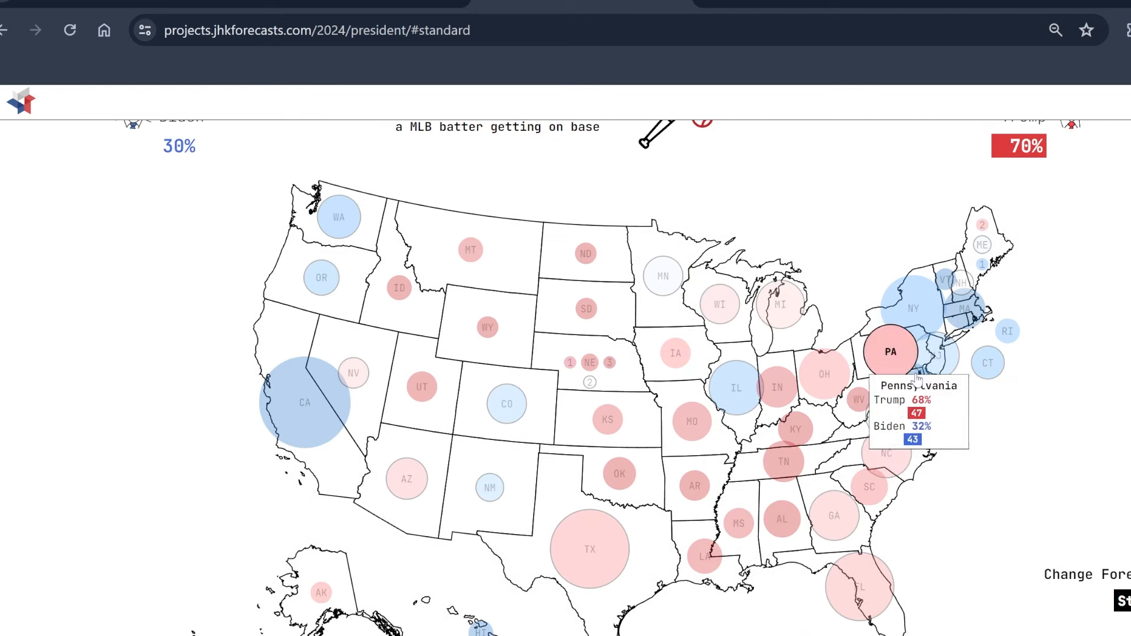
pyautogui.moveTo(959, 283)
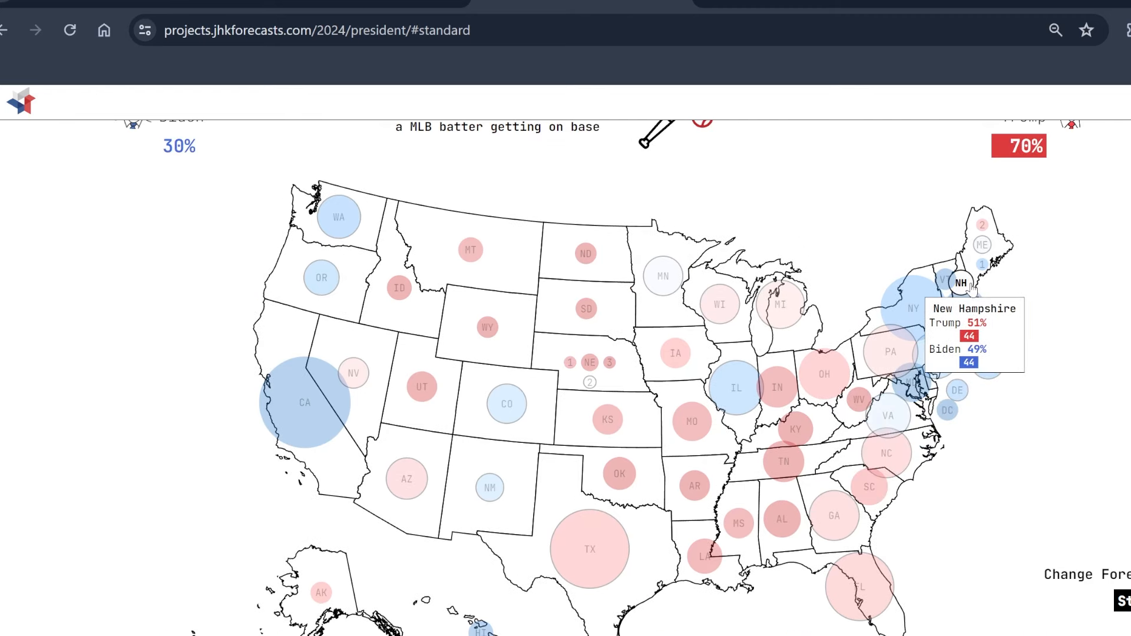
pyautogui.moveTo(981, 245)
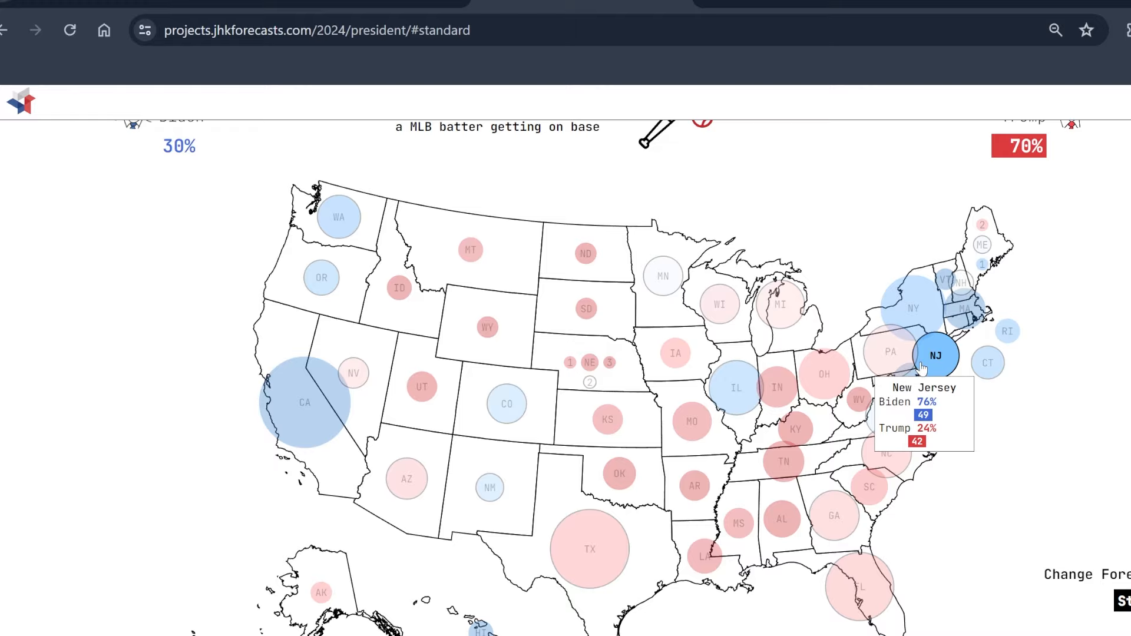
pyautogui.moveTo(490, 488)
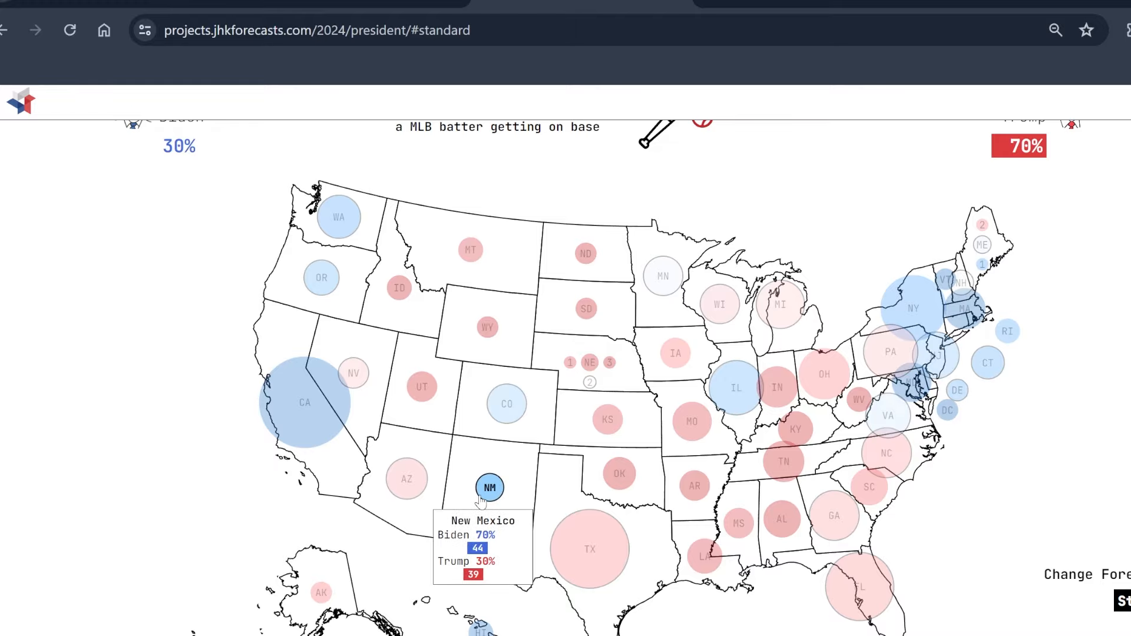
pyautogui.scroll(-3)
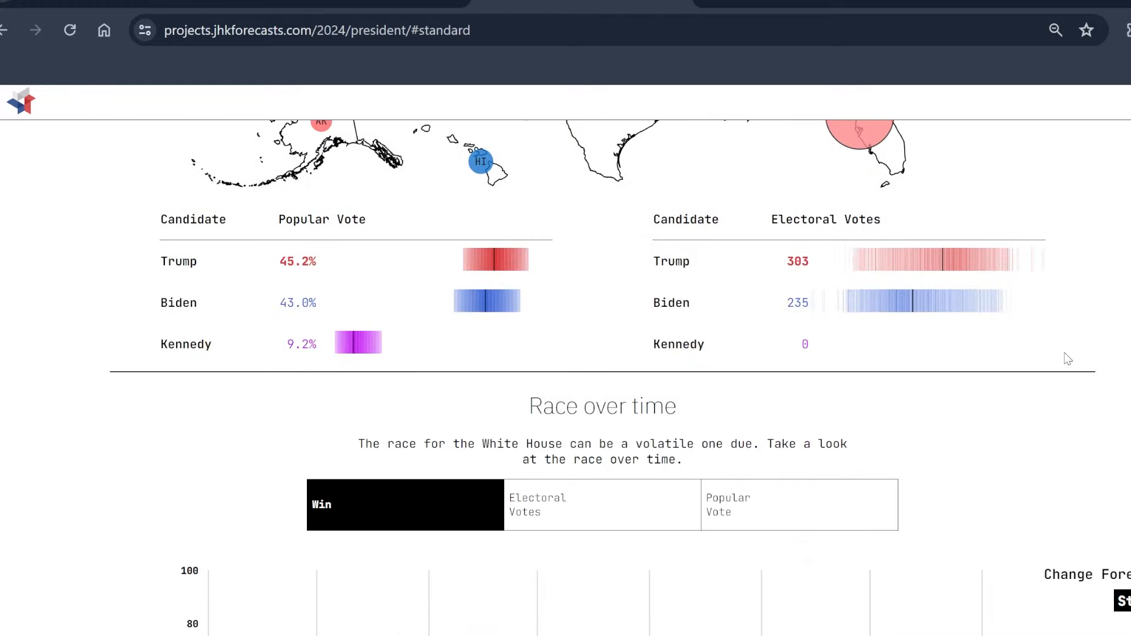
pyautogui.scroll(-3)
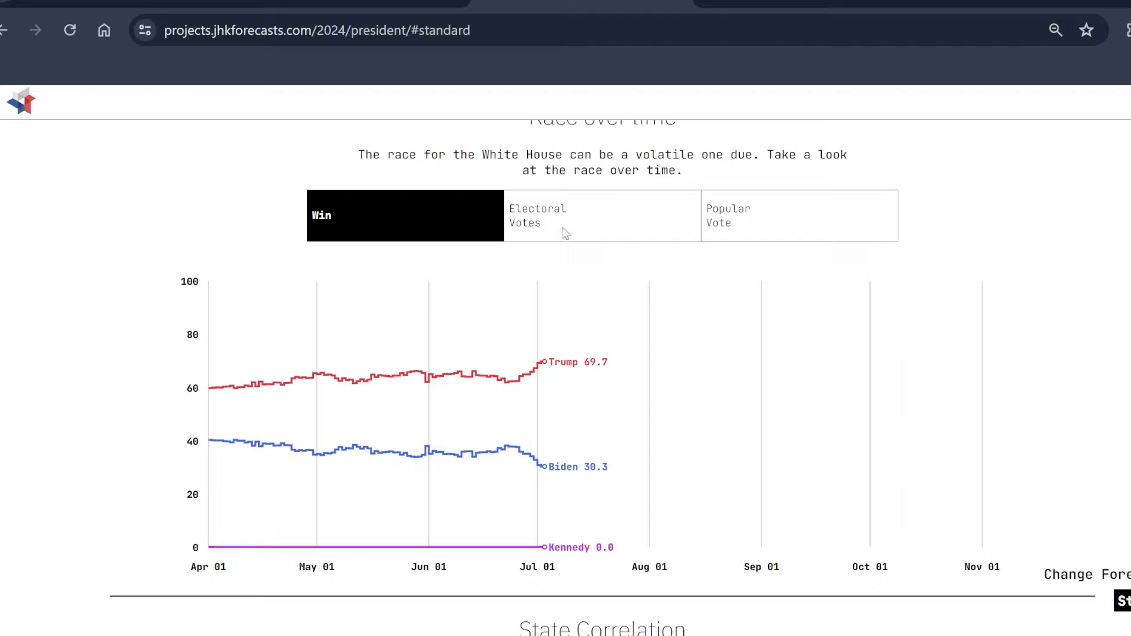
pyautogui.moveTo(551, 258)
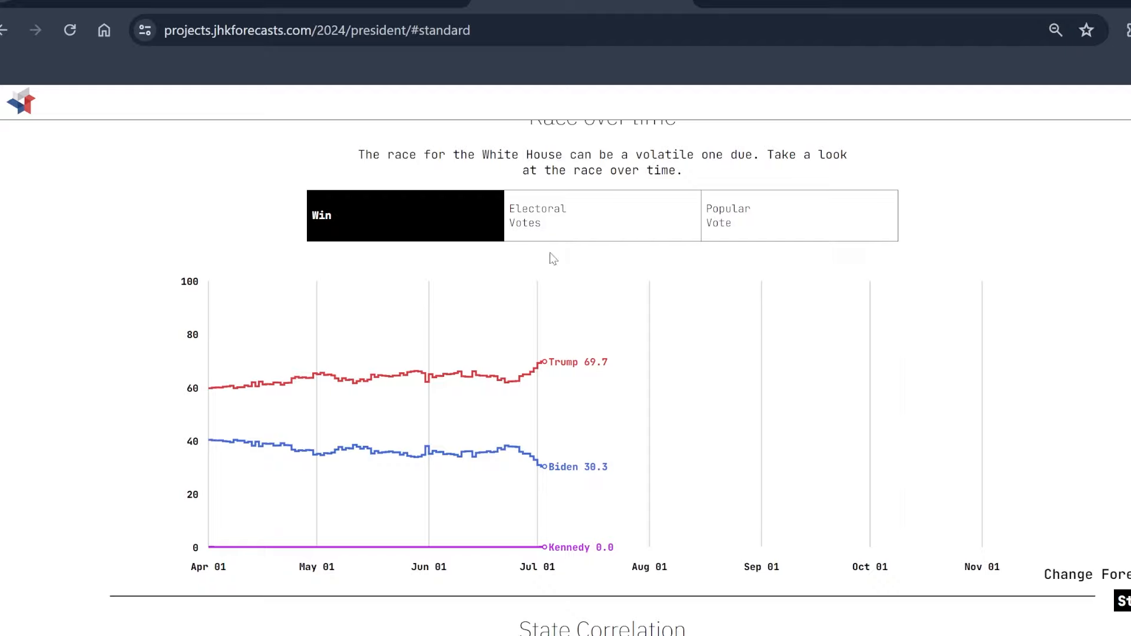
pyautogui.click(601, 214)
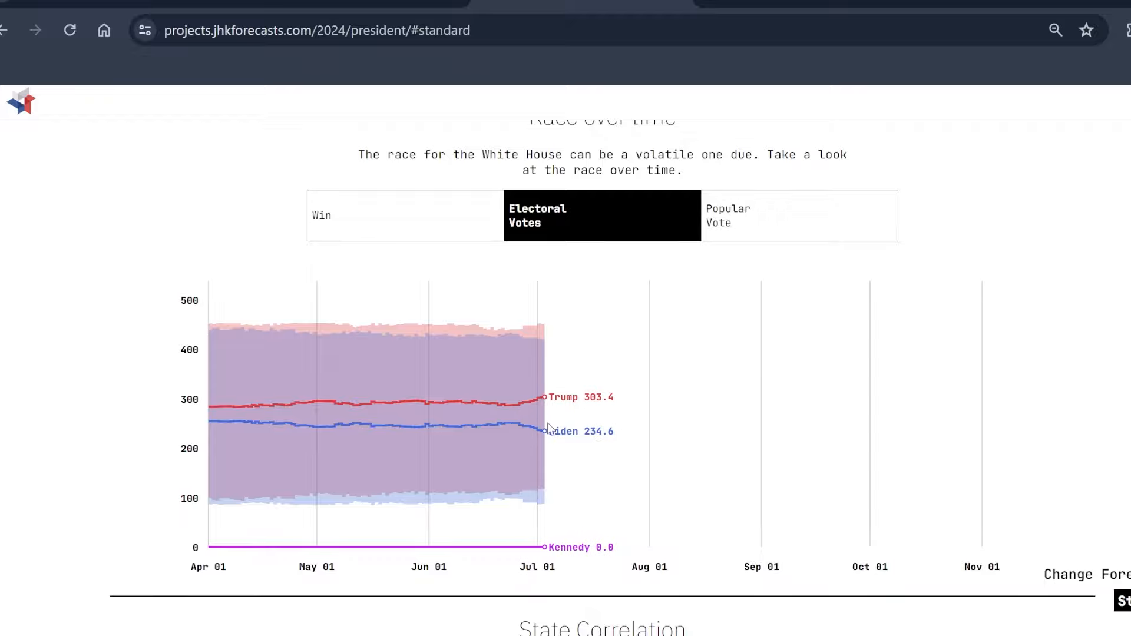
pyautogui.click(798, 216)
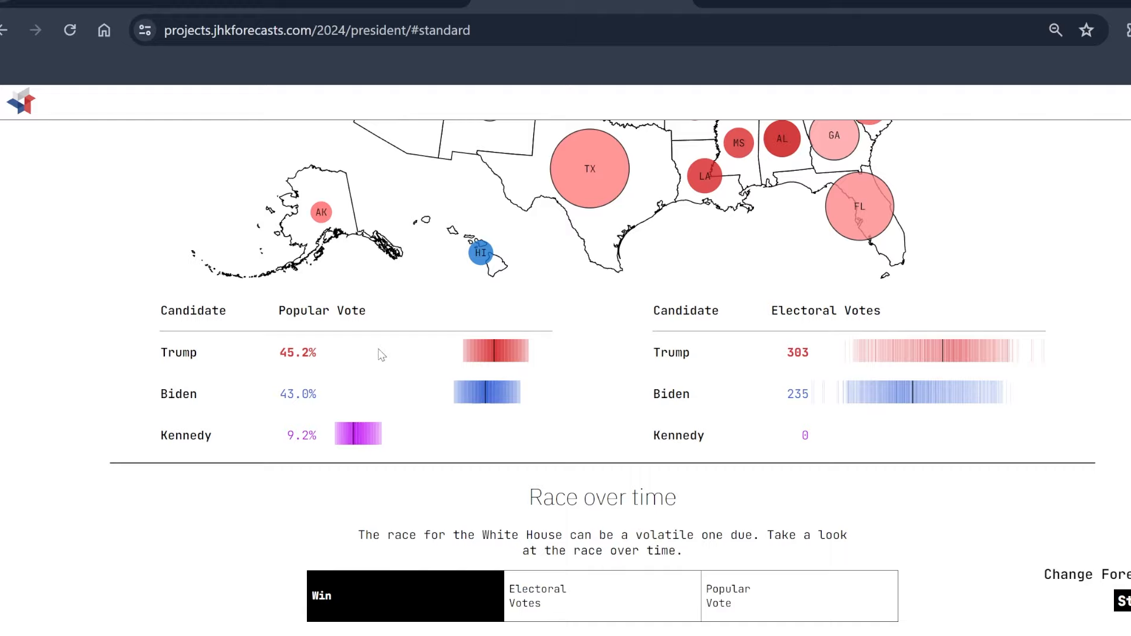
# Step: Return to the national forecast and sort The Battlegrounds table by margin, most Republican first
pyautogui.scroll(-3)
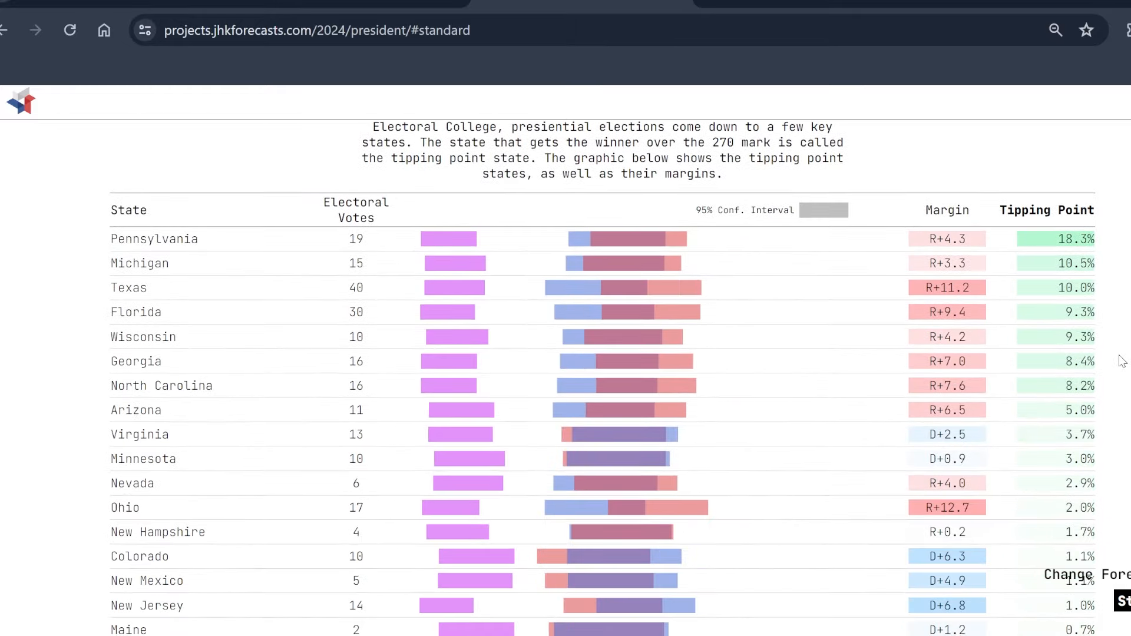
pyautogui.click(154, 239)
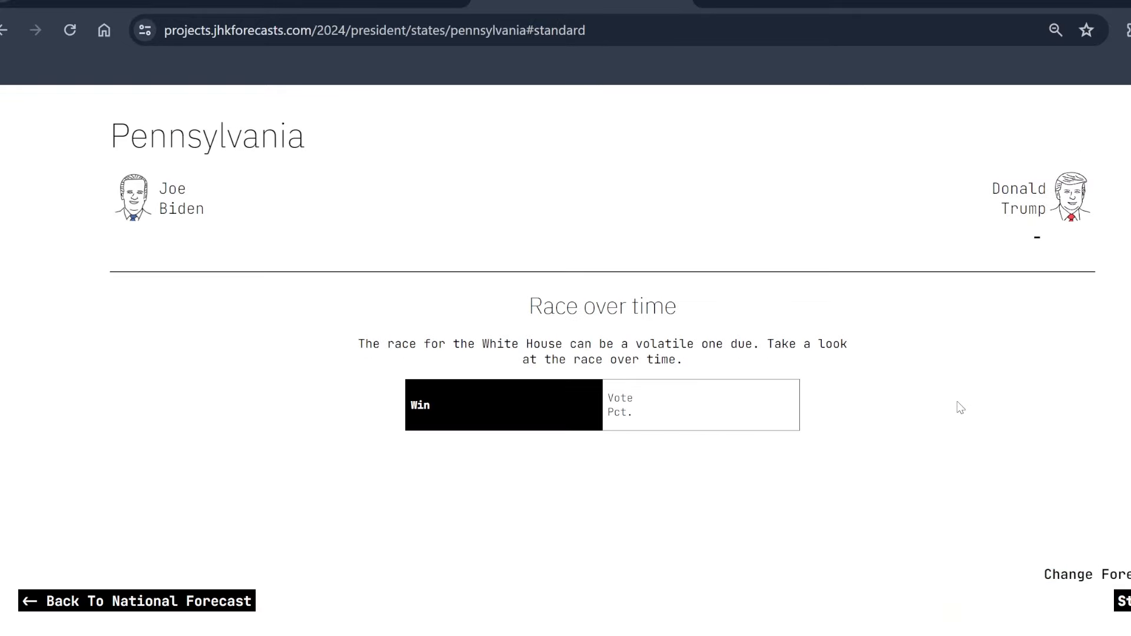
pyautogui.click(137, 600)
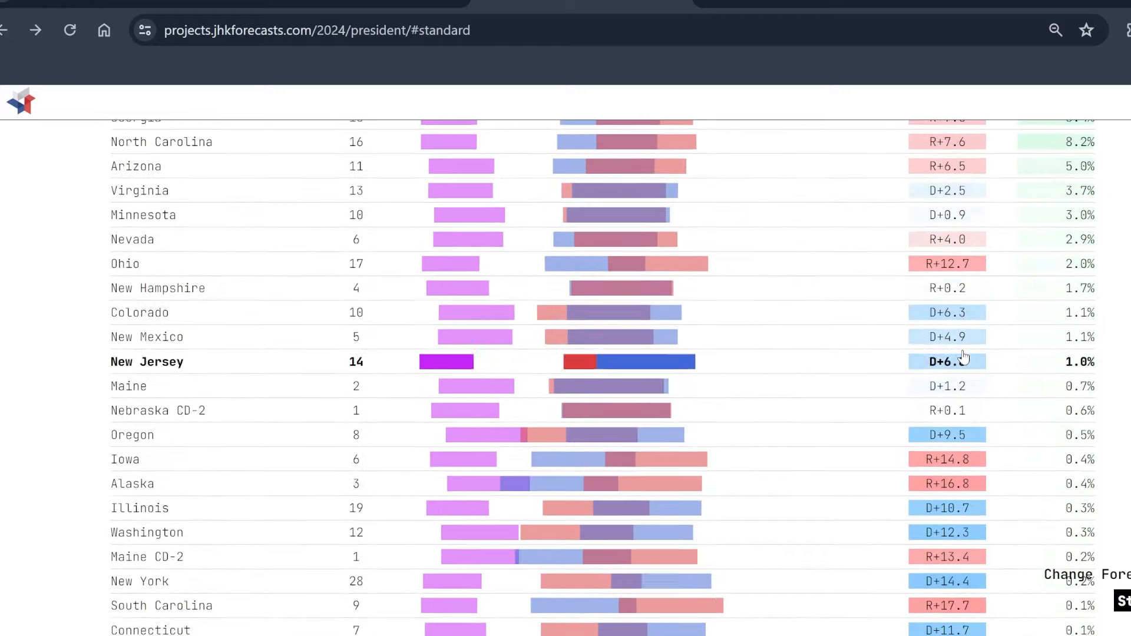
pyautogui.scroll(-3)
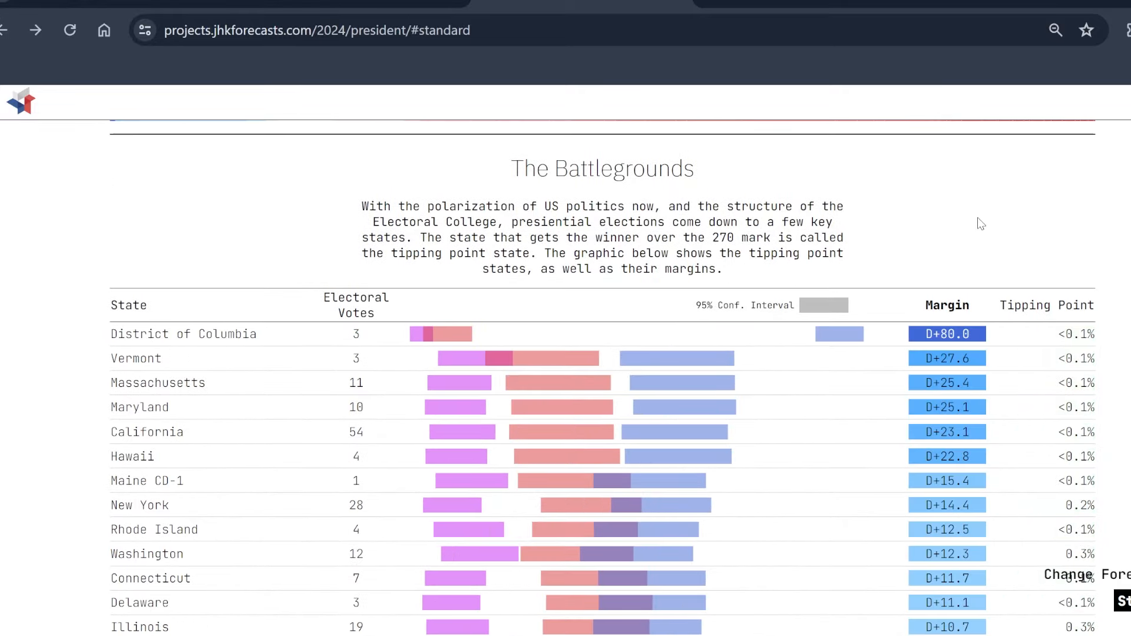
pyautogui.click(946, 304)
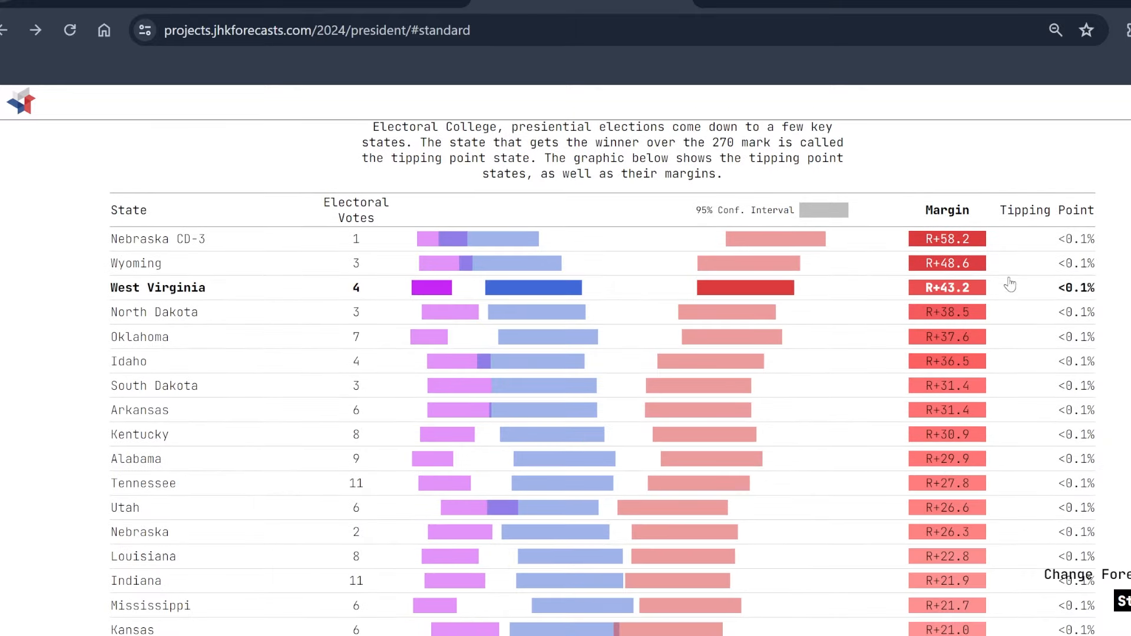
pyautogui.scroll(-3)
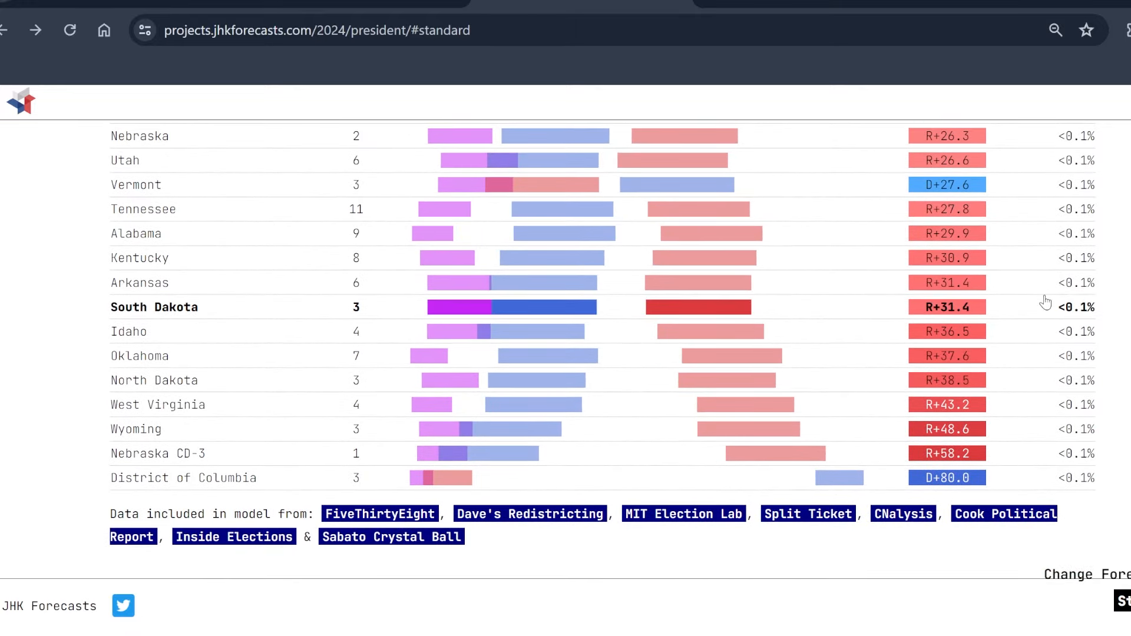
pyautogui.moveTo(992, 414)
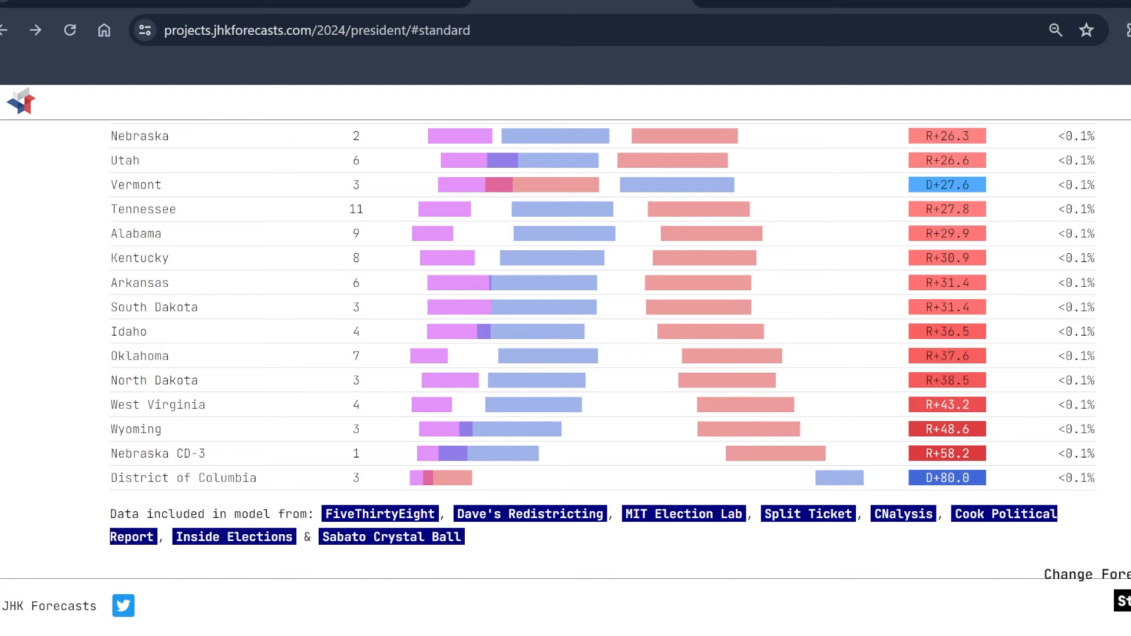
# Step: Load the blank YAPms 2024 presidential map at yapms.com/app/usa/presidential/2024/blank
pyautogui.write('yapms.com/app/usa/presidential/2024/blank')
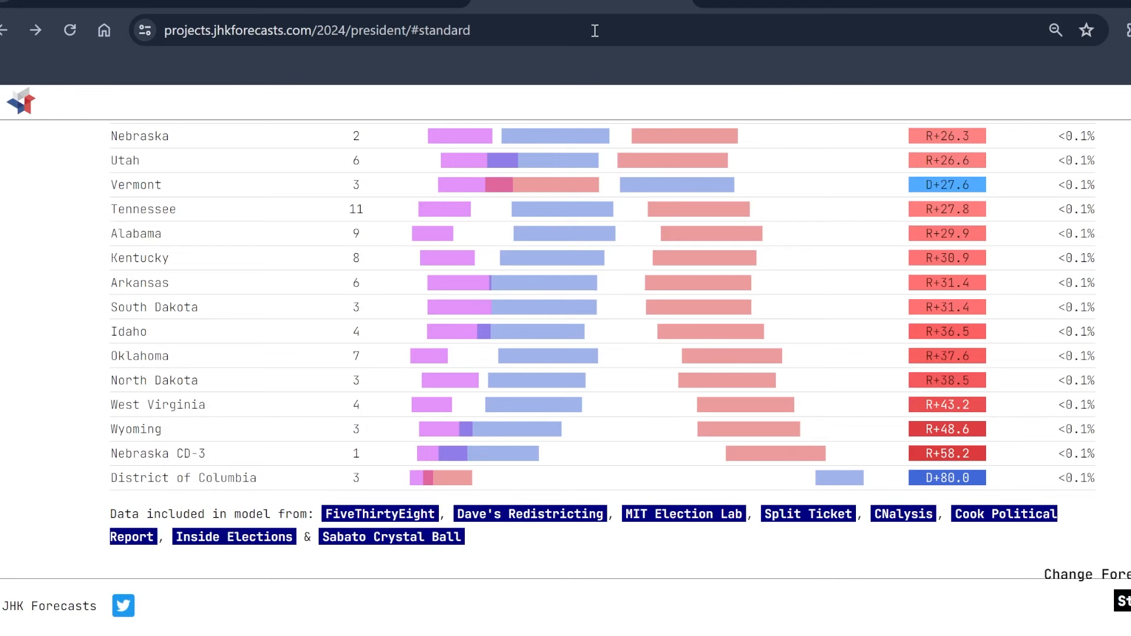
pyautogui.scroll(3)
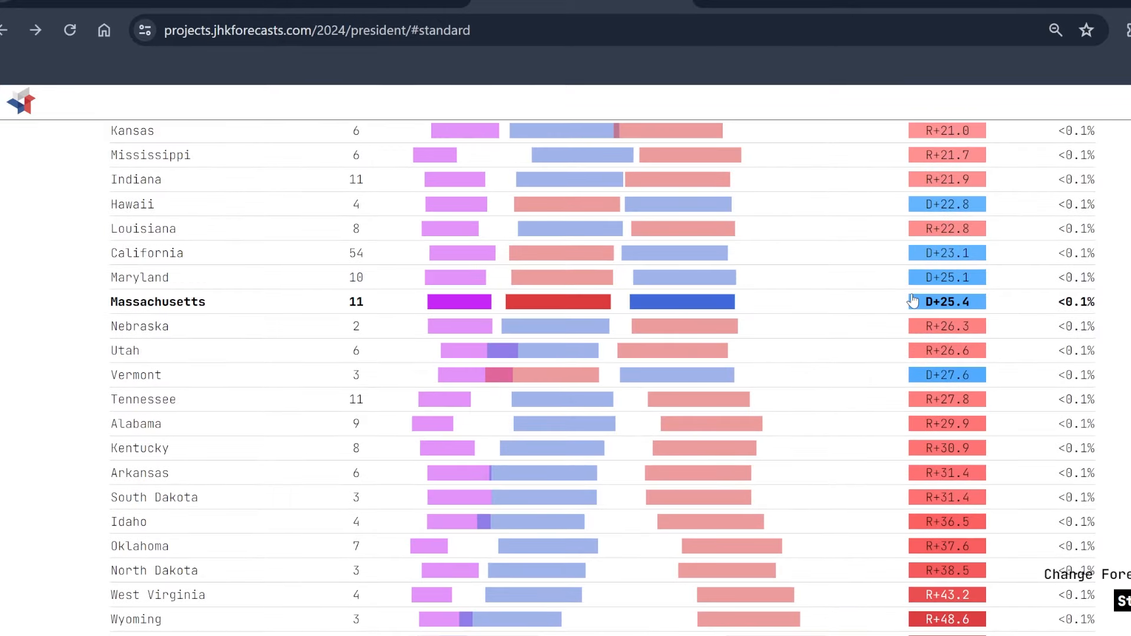
pyautogui.moveTo(775, 4)
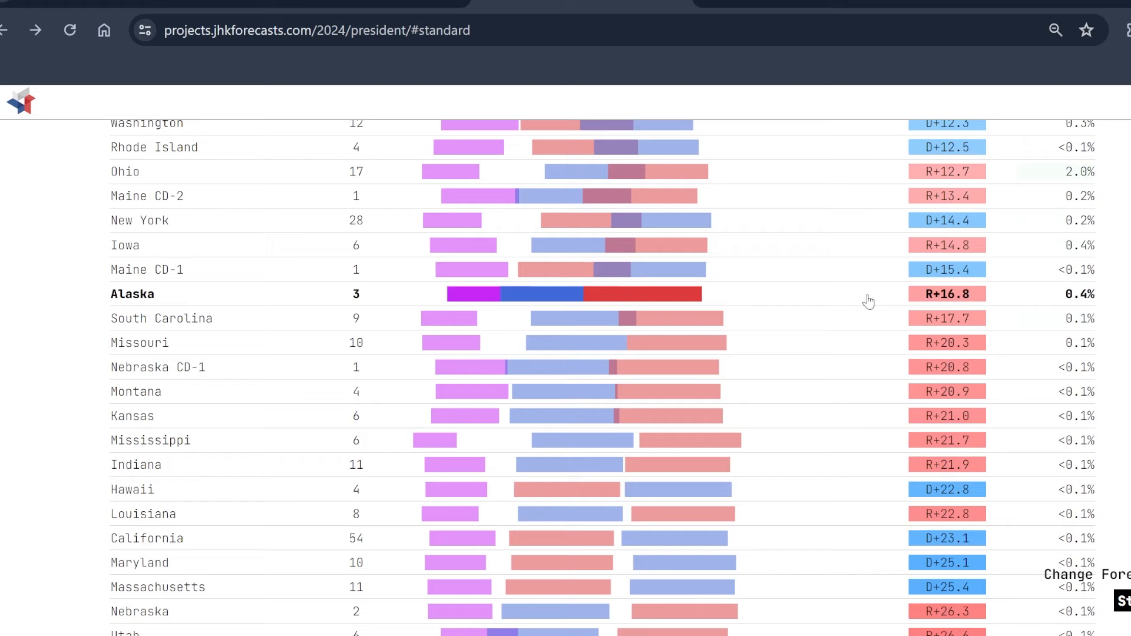
pyautogui.scroll(-3)
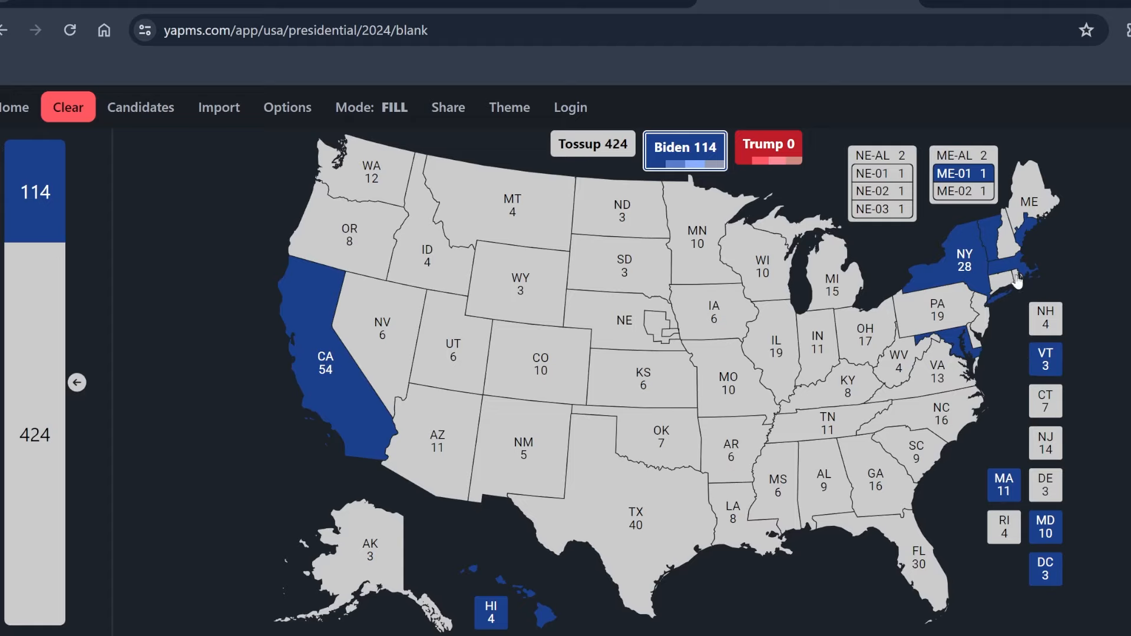
# Step: Fill Washington blue for Biden on the YAPms map
pyautogui.click(371, 172)
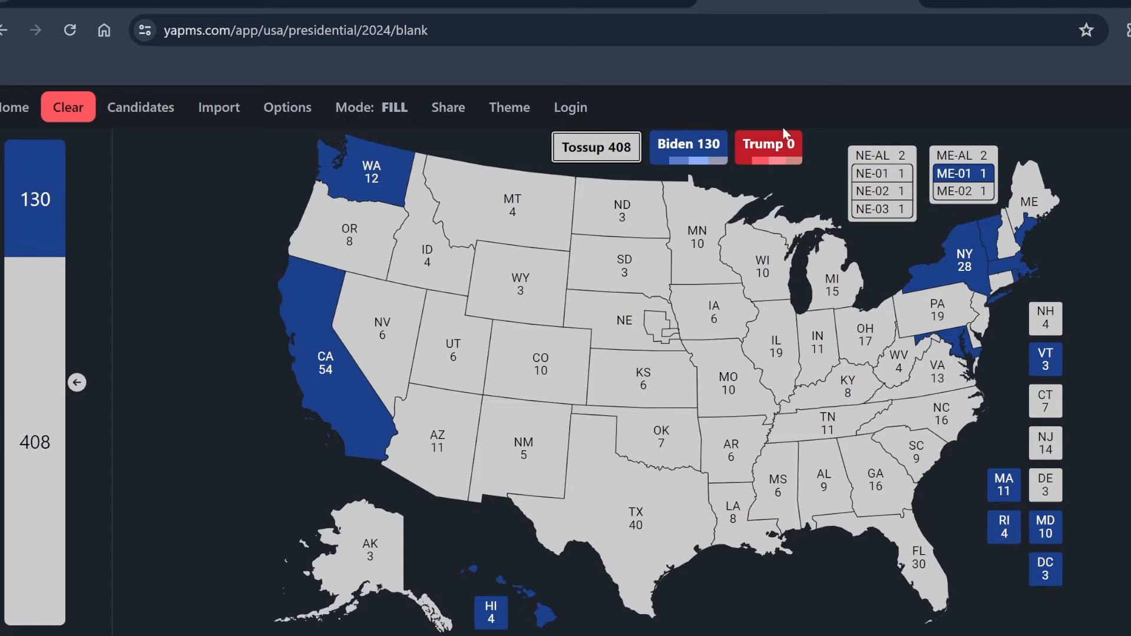
pyautogui.moveTo(769, 92)
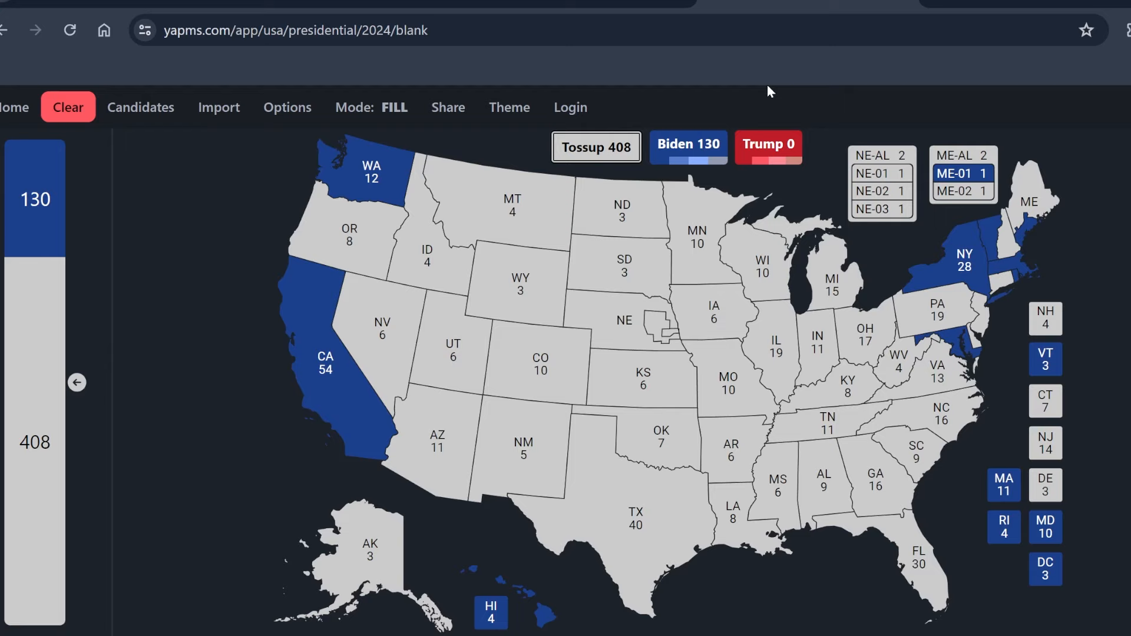
pyautogui.moveTo(719, 115)
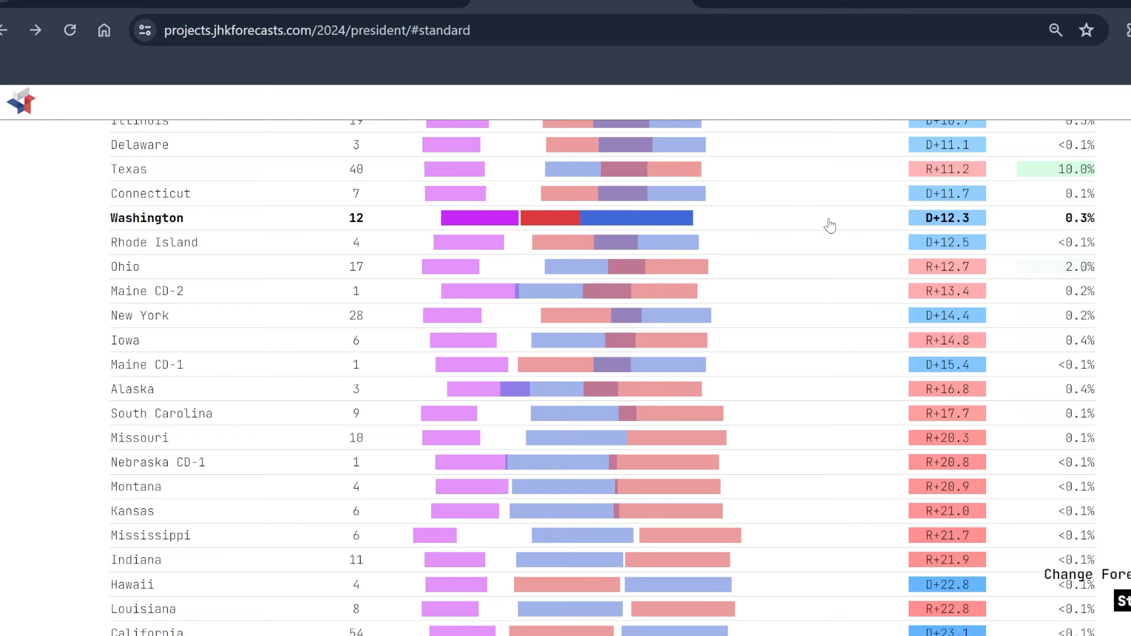
# Step: Scroll the sorted margin table through the strongly Republican states down to Alaska at R+16.8
pyautogui.scroll(-3)
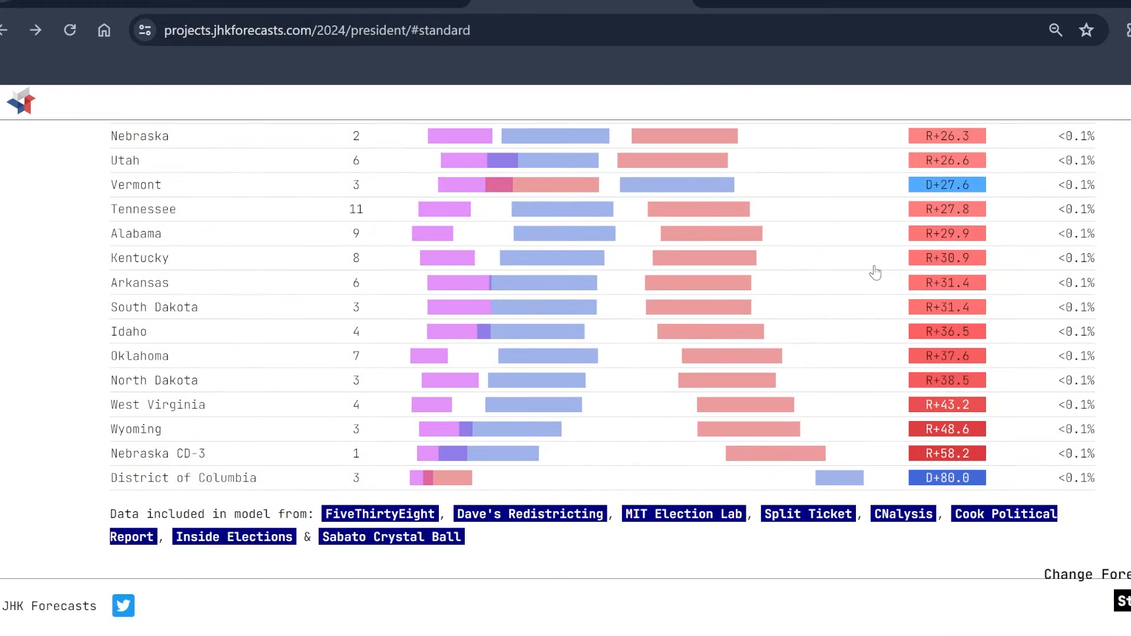
pyautogui.moveTo(310, 428)
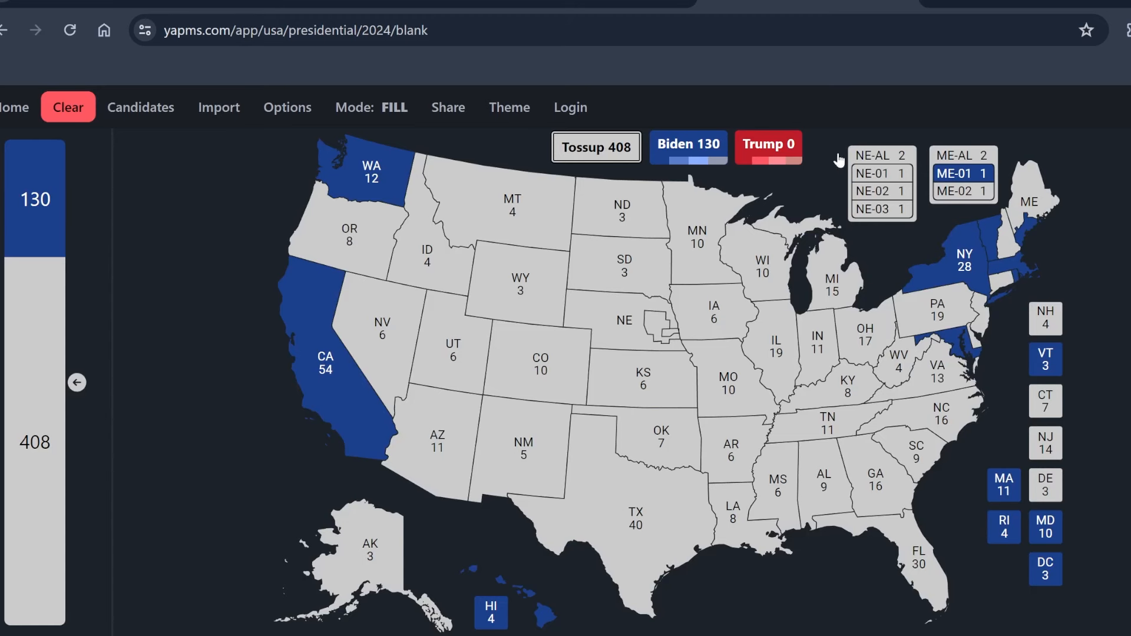
pyautogui.click(622, 319)
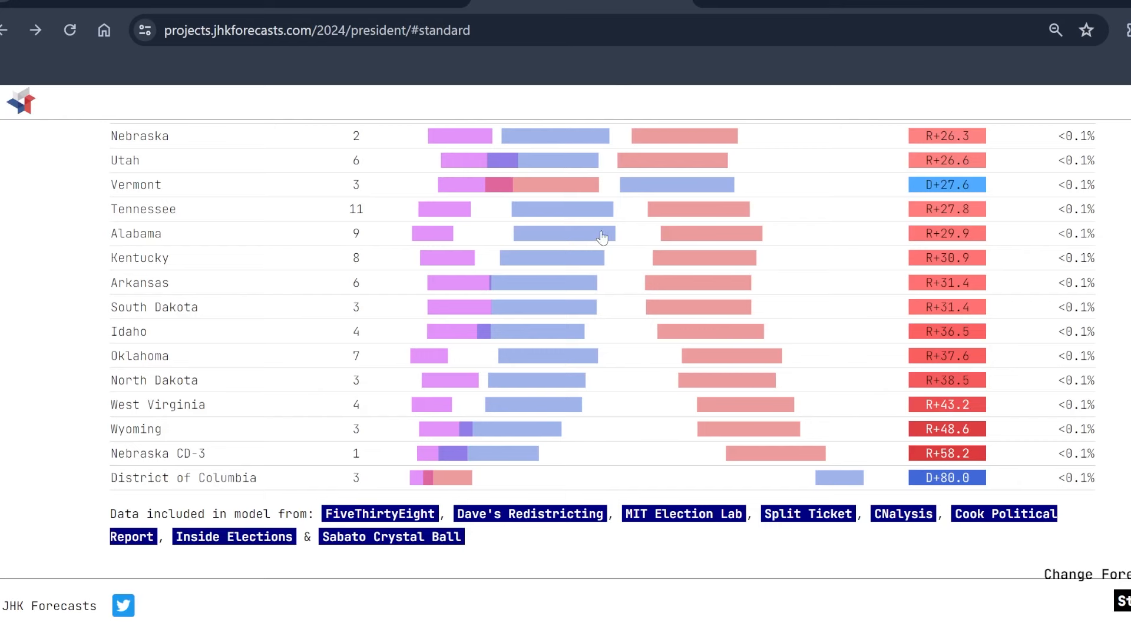
pyautogui.moveTo(238, 381)
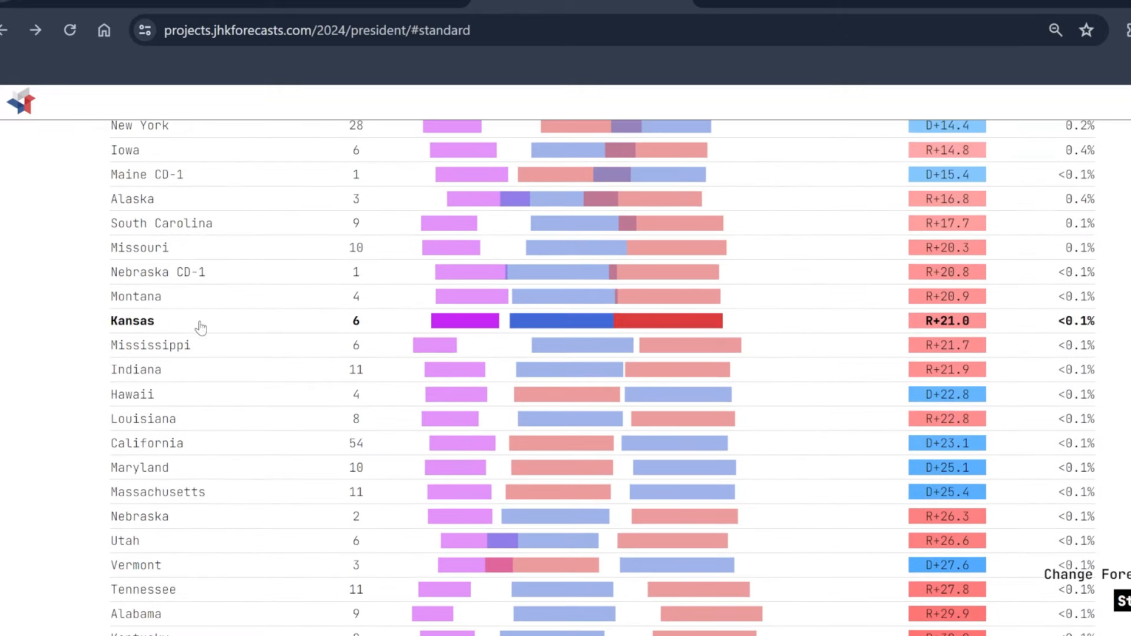
pyautogui.scroll(-3)
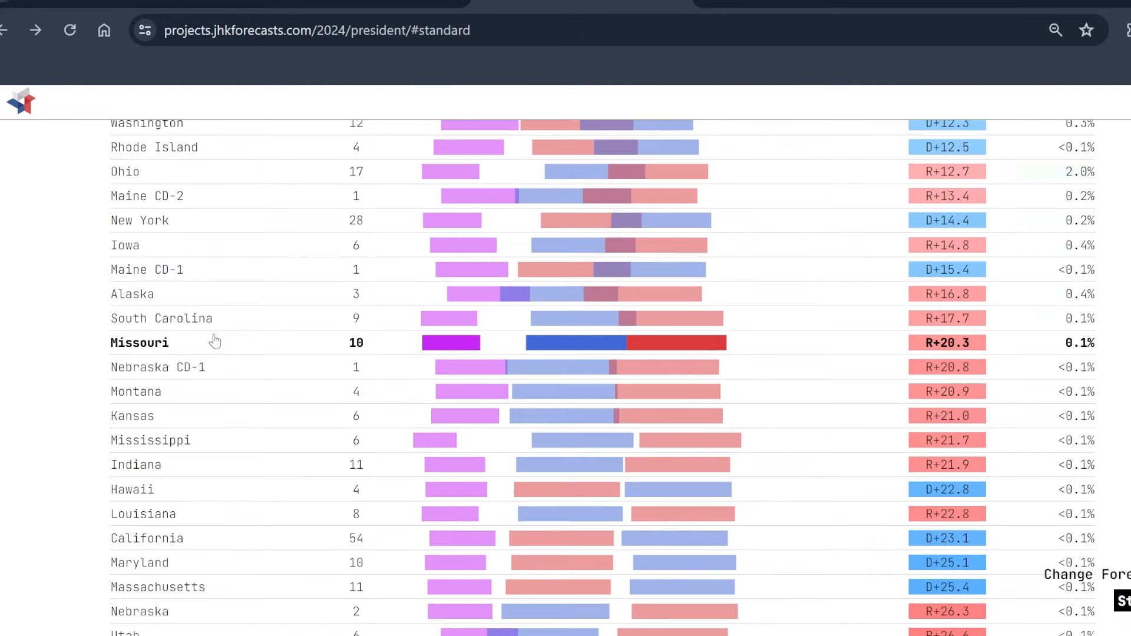
pyautogui.moveTo(224, 301)
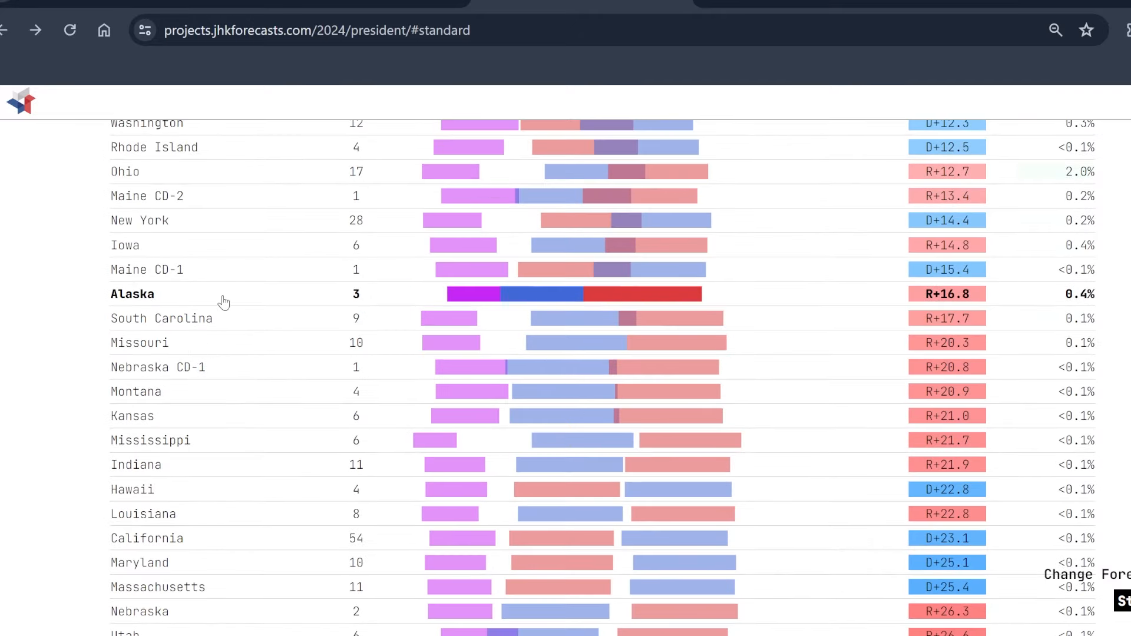
pyautogui.click(302, 31)
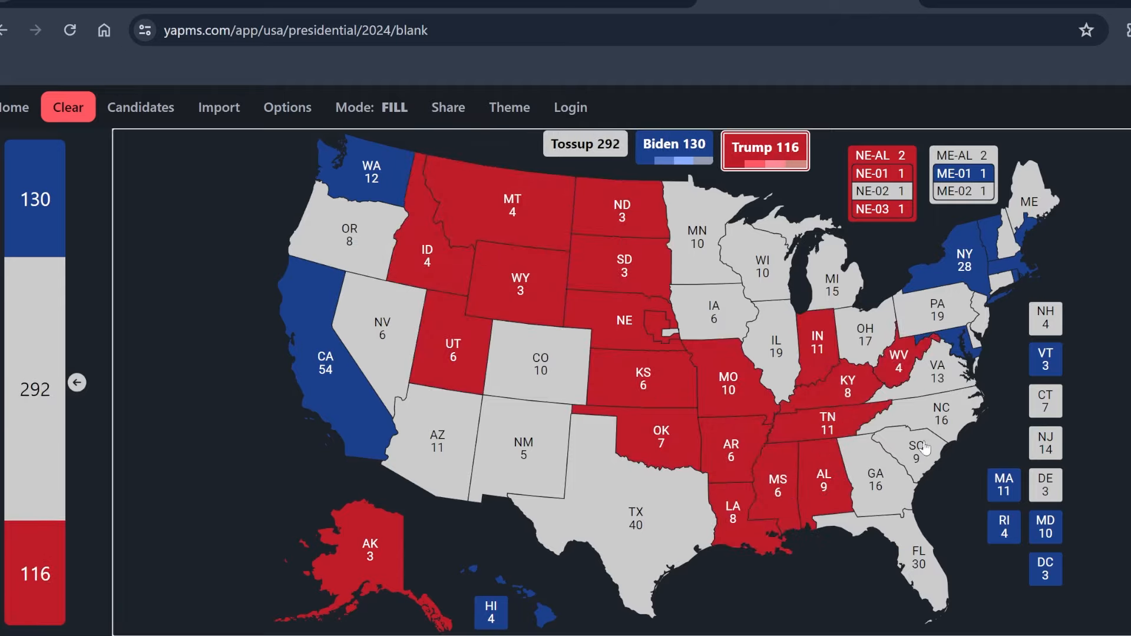
# Step: Fill South Carolina, Iowa and Ohio red for Trump, lifting him to 148
pyautogui.click(916, 448)
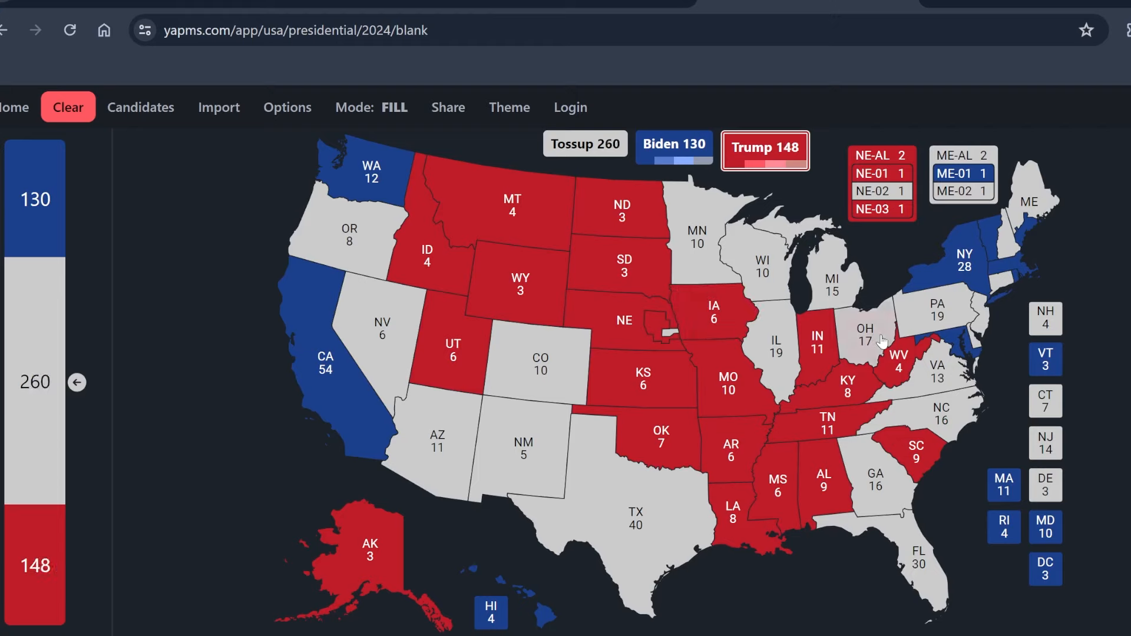
pyautogui.click(864, 333)
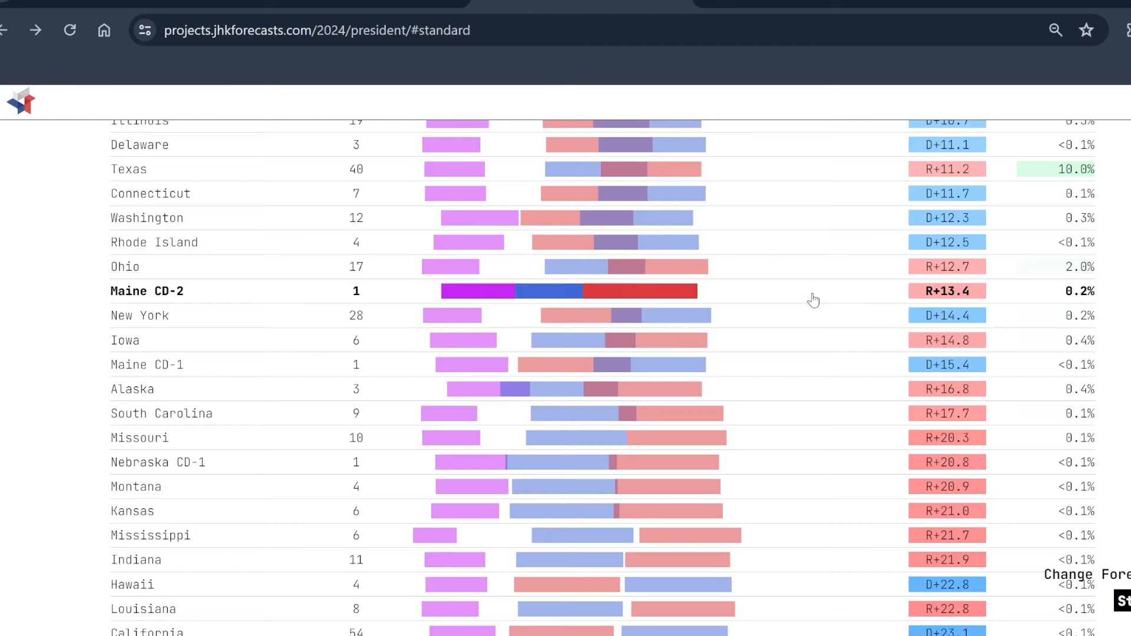
pyautogui.moveTo(853, 270)
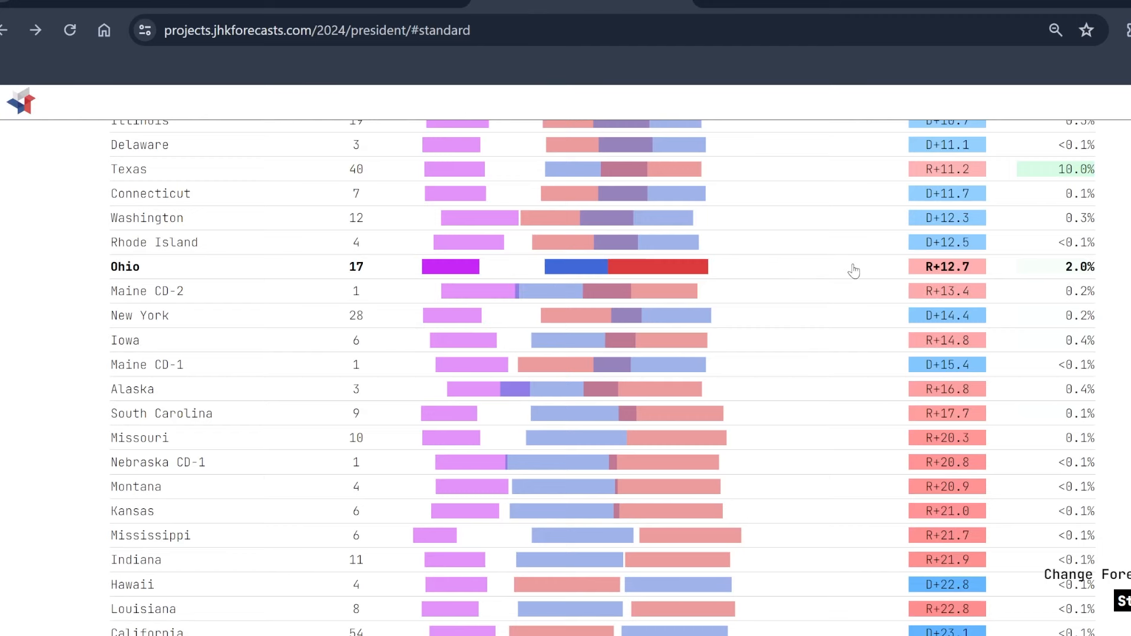
# Step: Scroll the margin table up to read the R+ margins for Maine CD-2 and Ohio
pyautogui.scroll(3)
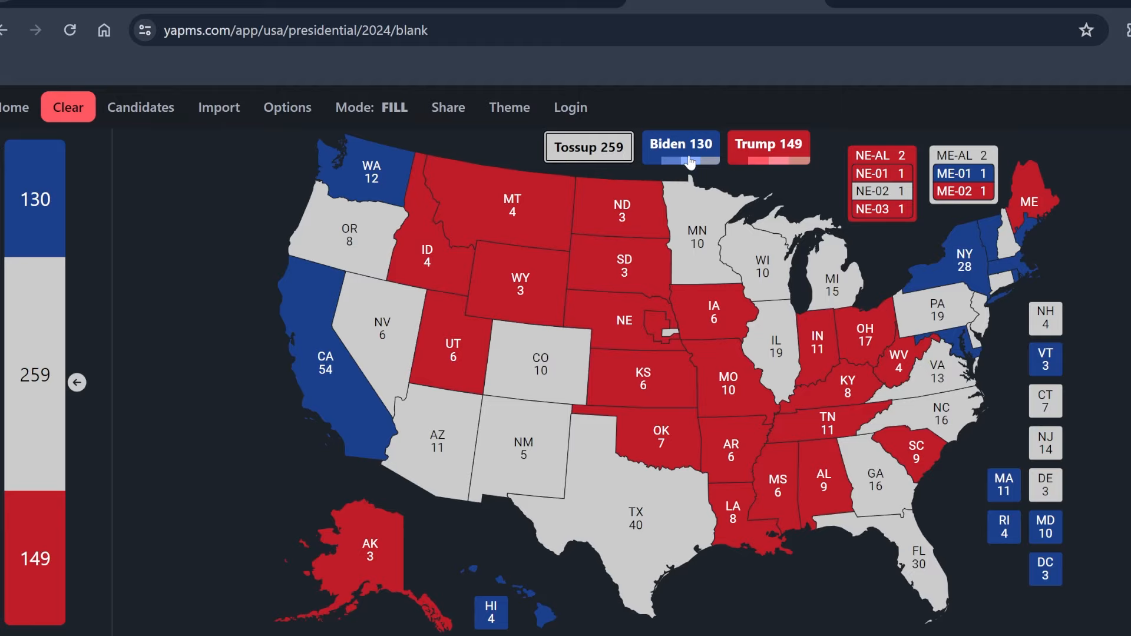
pyautogui.moveTo(682, 153)
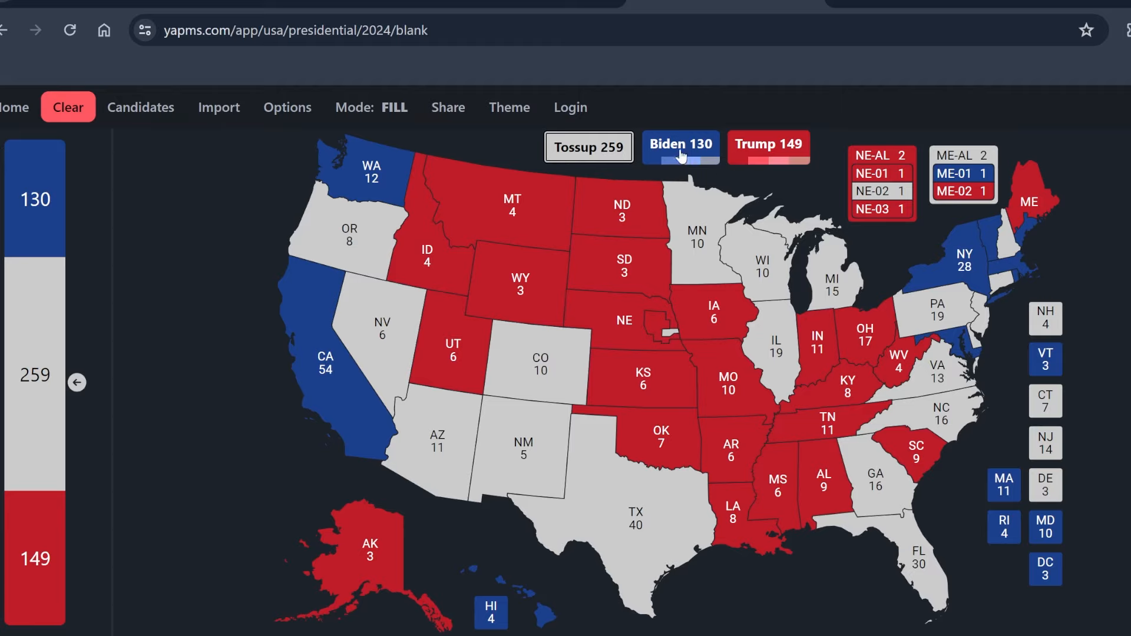
pyautogui.moveTo(707, 154)
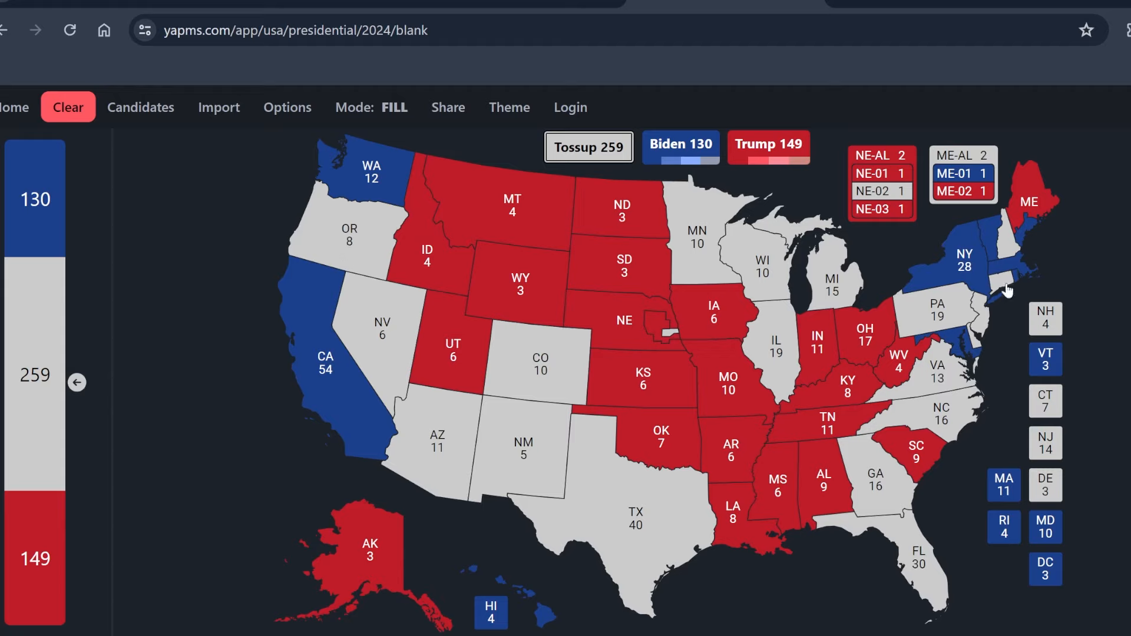
pyautogui.moveTo(665, 172)
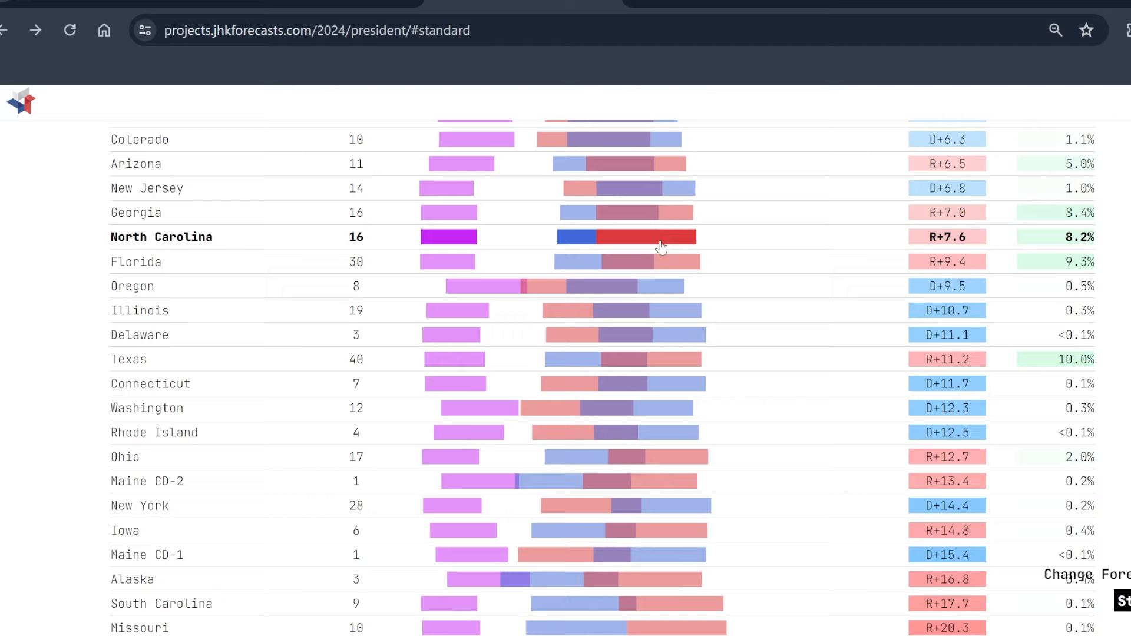
pyautogui.moveTo(865, 310)
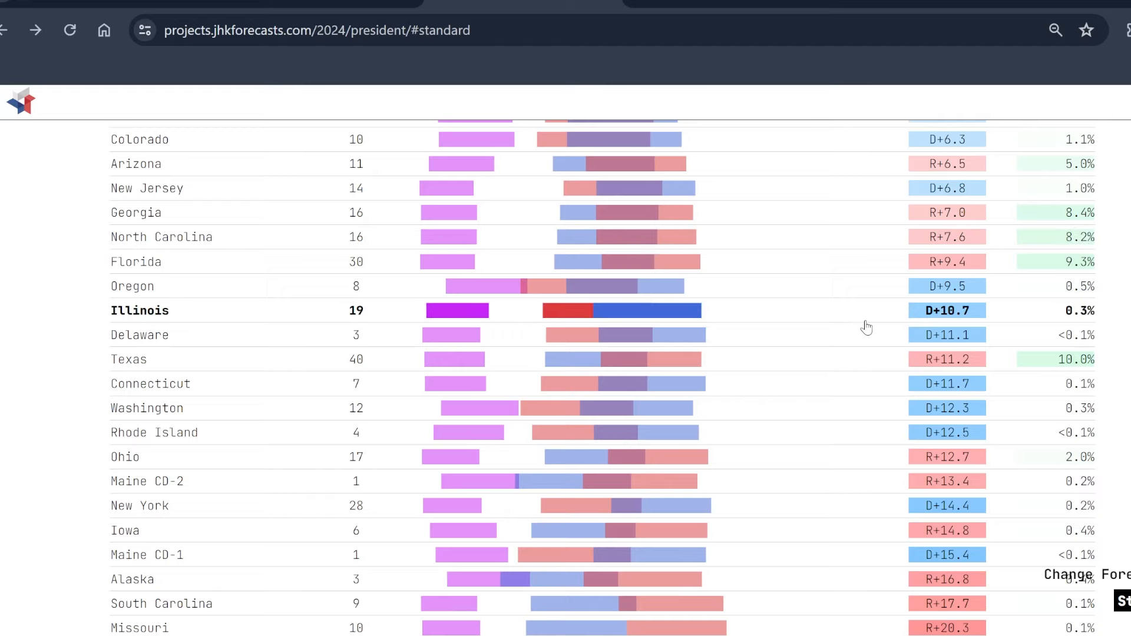
pyautogui.moveTo(876, 407)
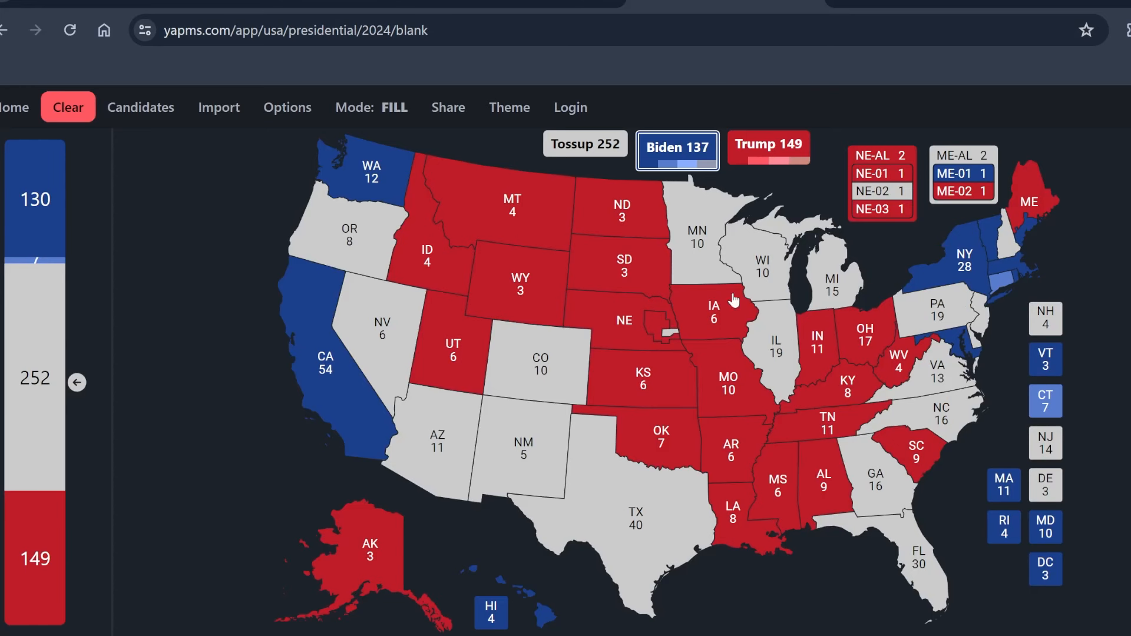
# Step: Rate Texas lean Republican so Trump reaches 189, then bring up the jacksonjude.com 2020 map
pyautogui.click(775, 343)
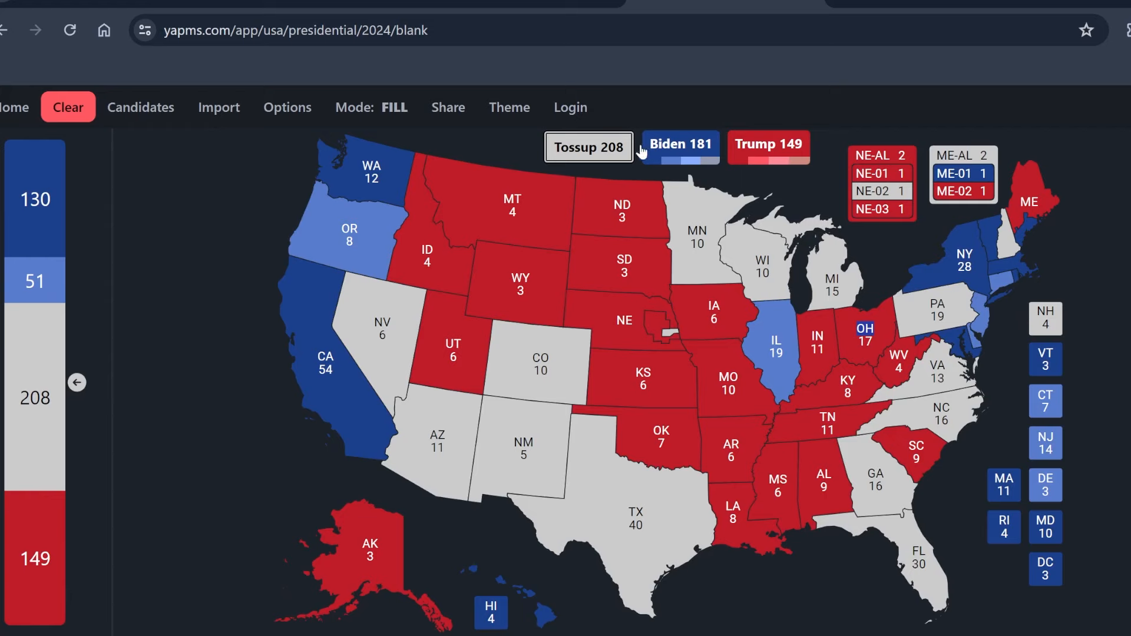
pyautogui.moveTo(802, 162)
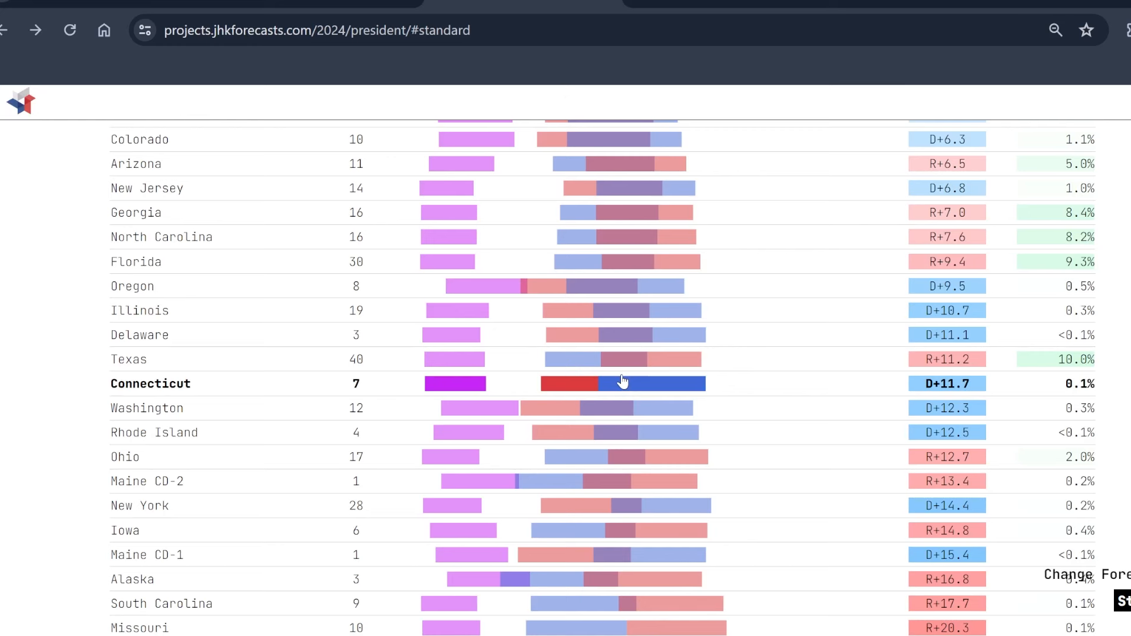
pyautogui.moveTo(815, 462)
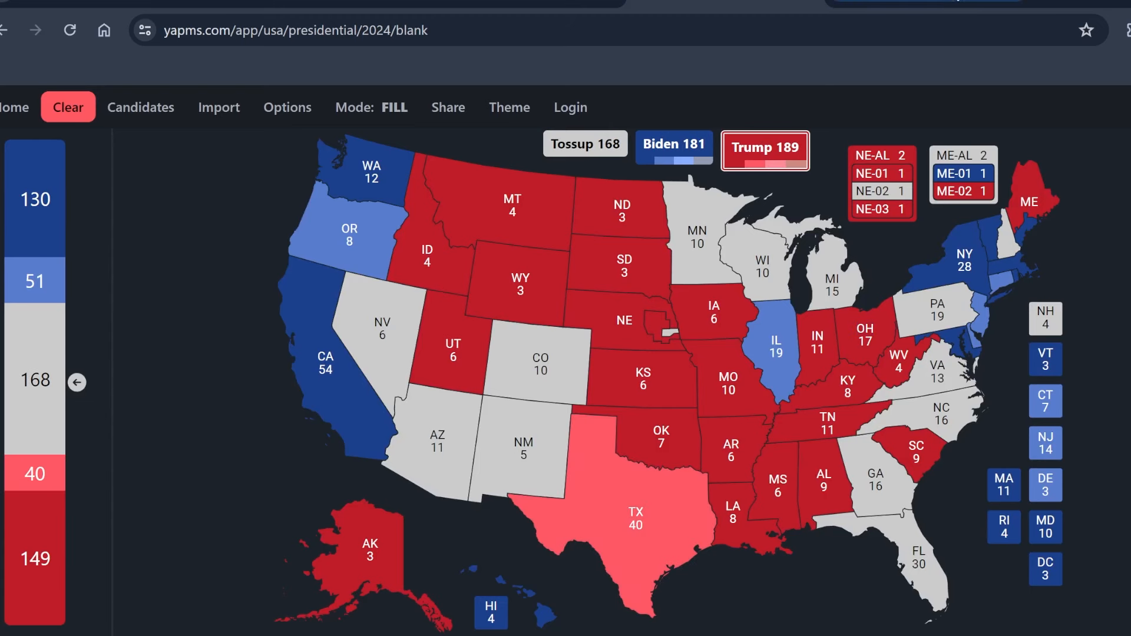
pyautogui.click(224, 31)
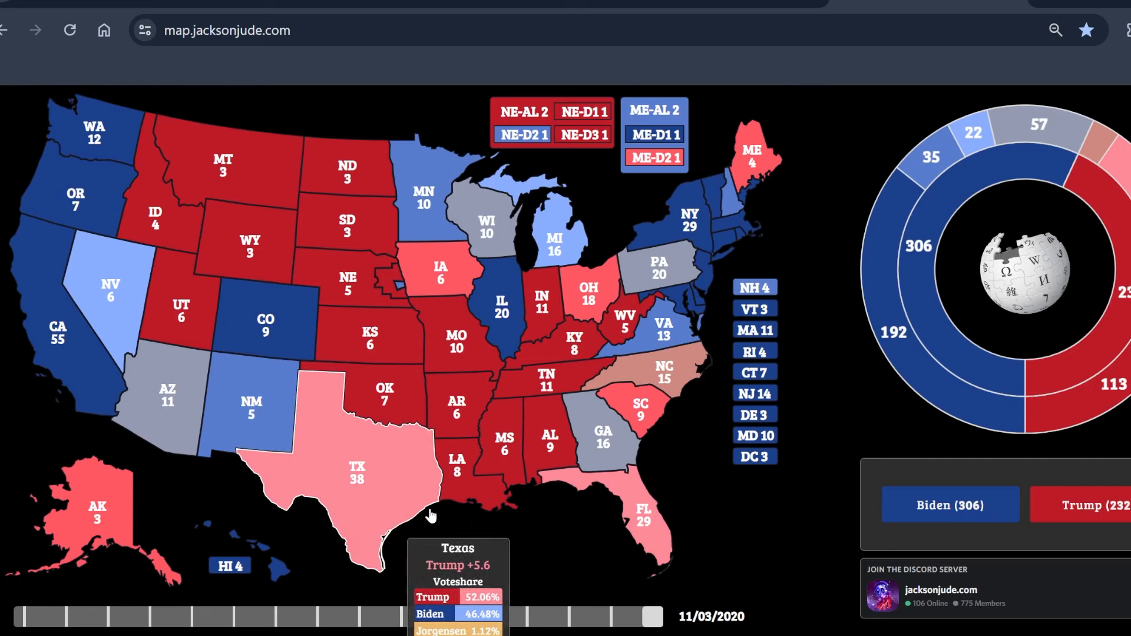
# Step: Scrub the timeline to the 2008 and 2012 results, then back to 2020 with Texas at Trump +5.6
pyautogui.moveTo(646, 616); pyautogui.dragTo(519, 616)
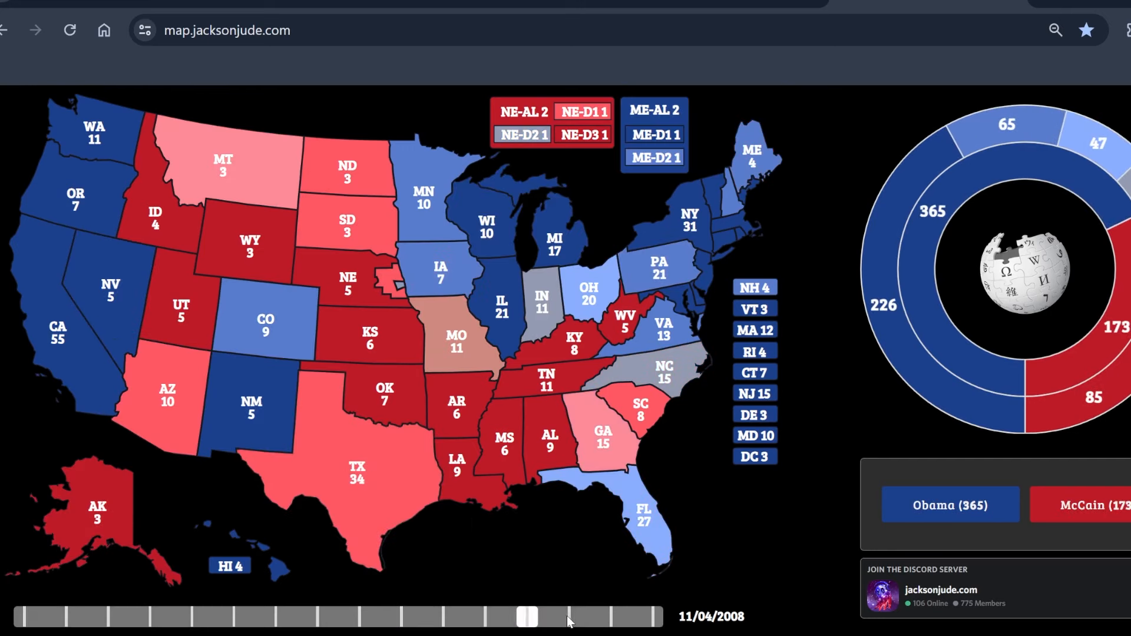
pyautogui.click(588, 615)
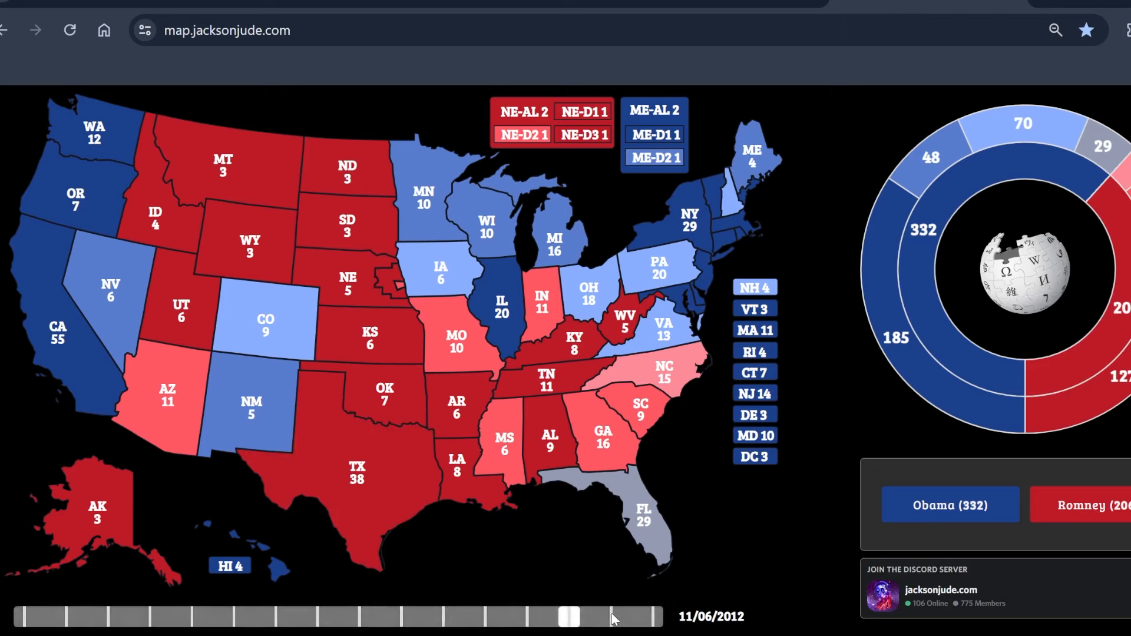
pyautogui.moveTo(567, 616); pyautogui.dragTo(645, 617)
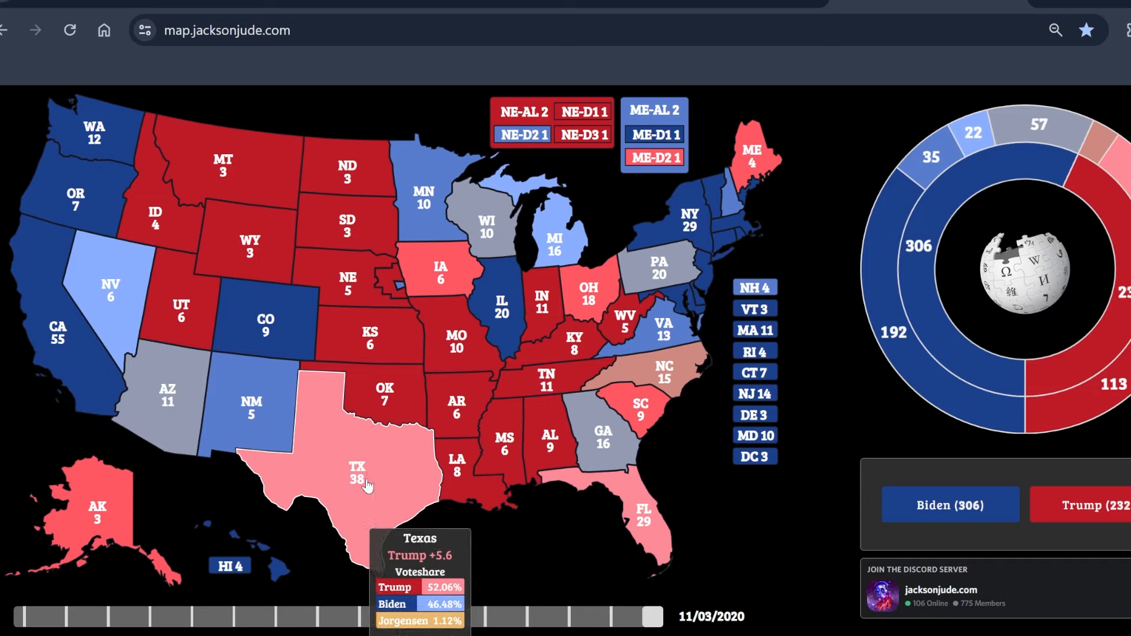
pyautogui.moveTo(374, 567)
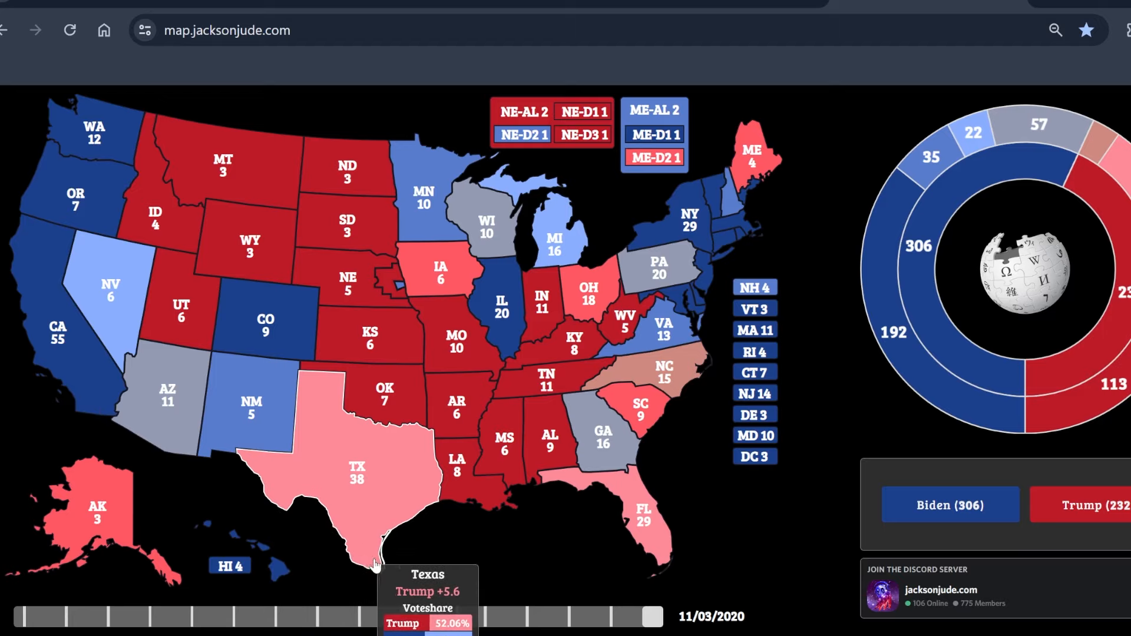
pyautogui.moveTo(850, 602)
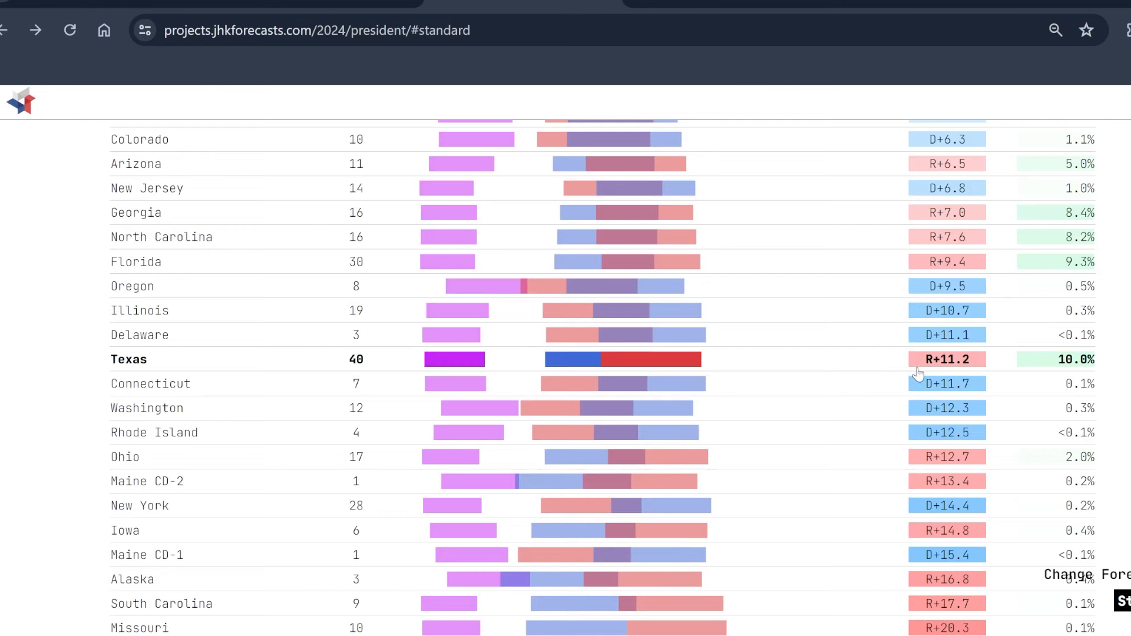
pyautogui.moveTo(877, 237)
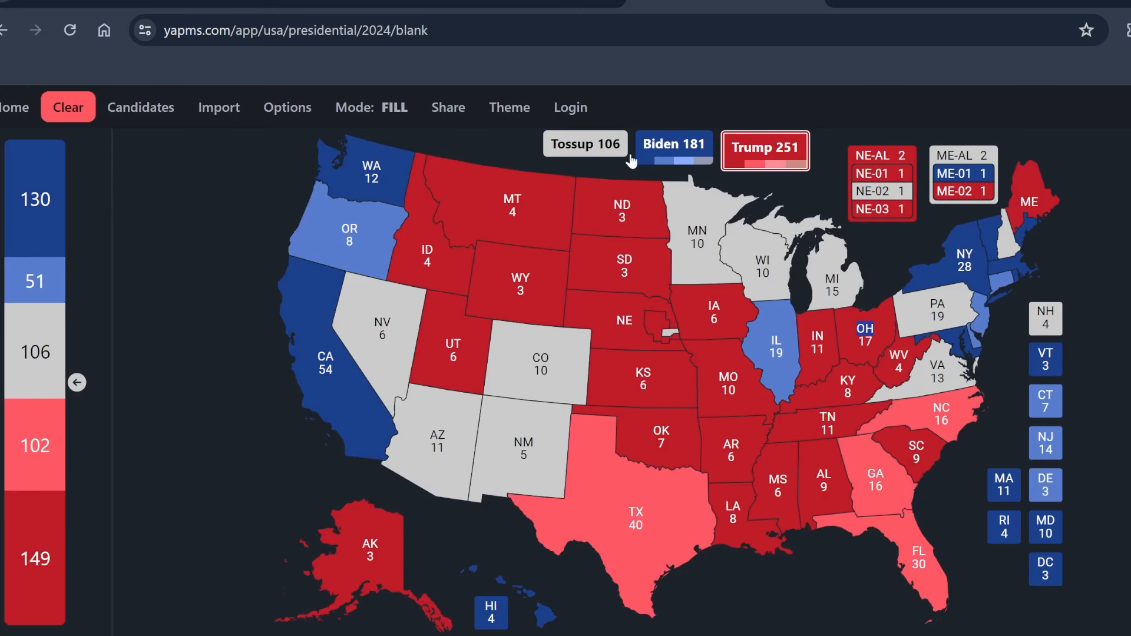
# Step: Check Georgia's 2020 result of Biden +0.24 and the 2016 map on the jacksonjude timeline
pyautogui.click(585, 147)
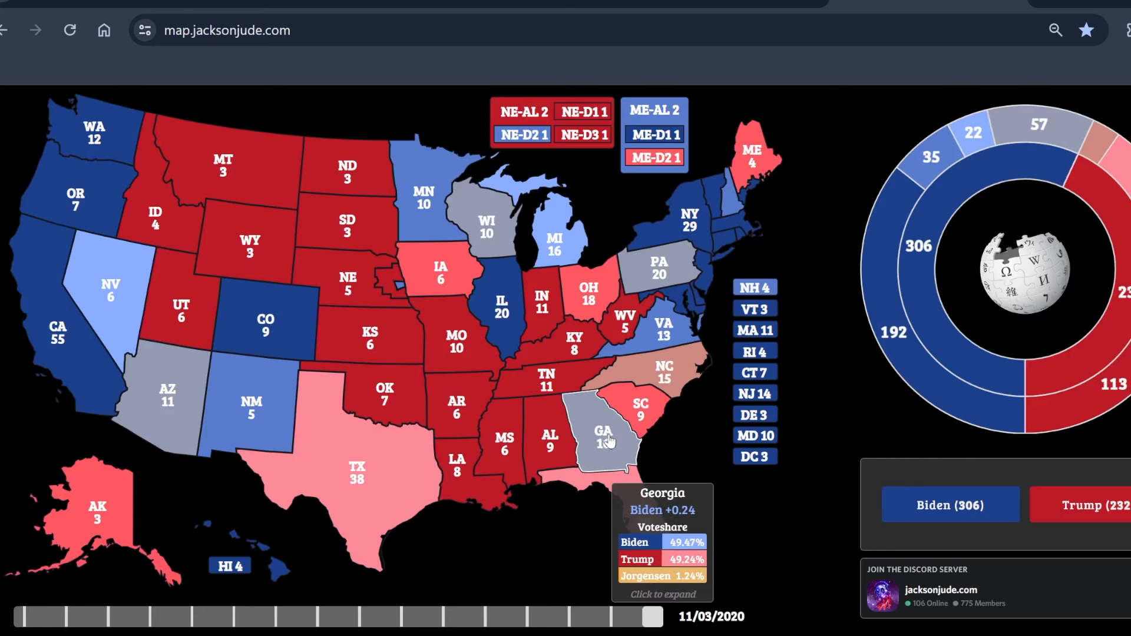
pyautogui.moveTo(646, 615); pyautogui.dragTo(609, 615)
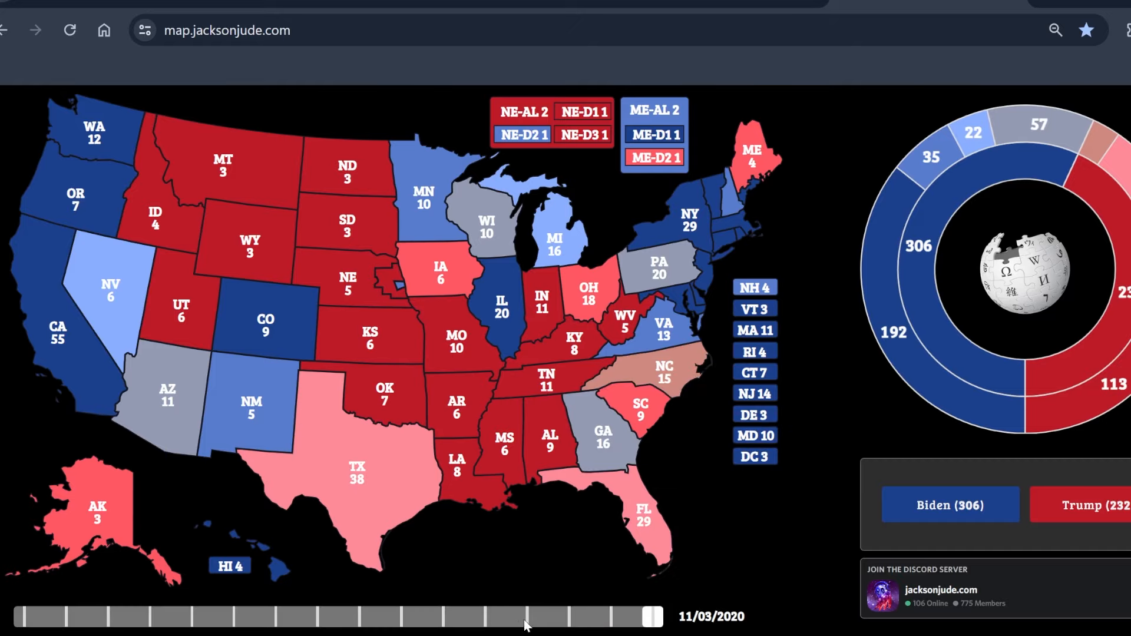
pyautogui.moveTo(646, 615); pyautogui.dragTo(609, 615)
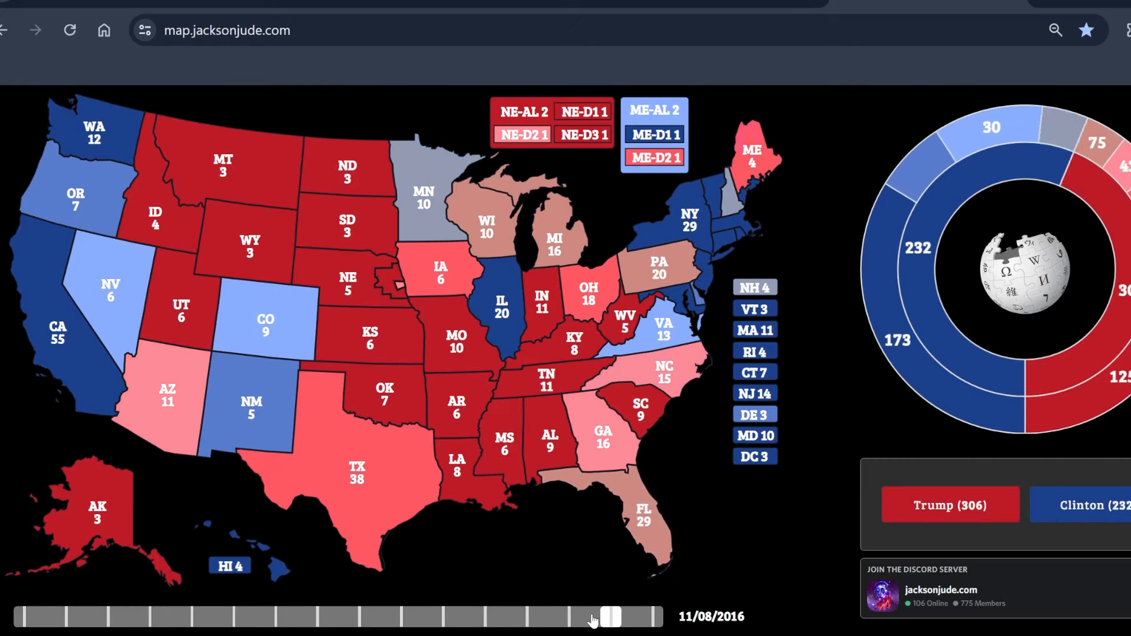
pyautogui.moveTo(608, 615); pyautogui.dragTo(648, 615)
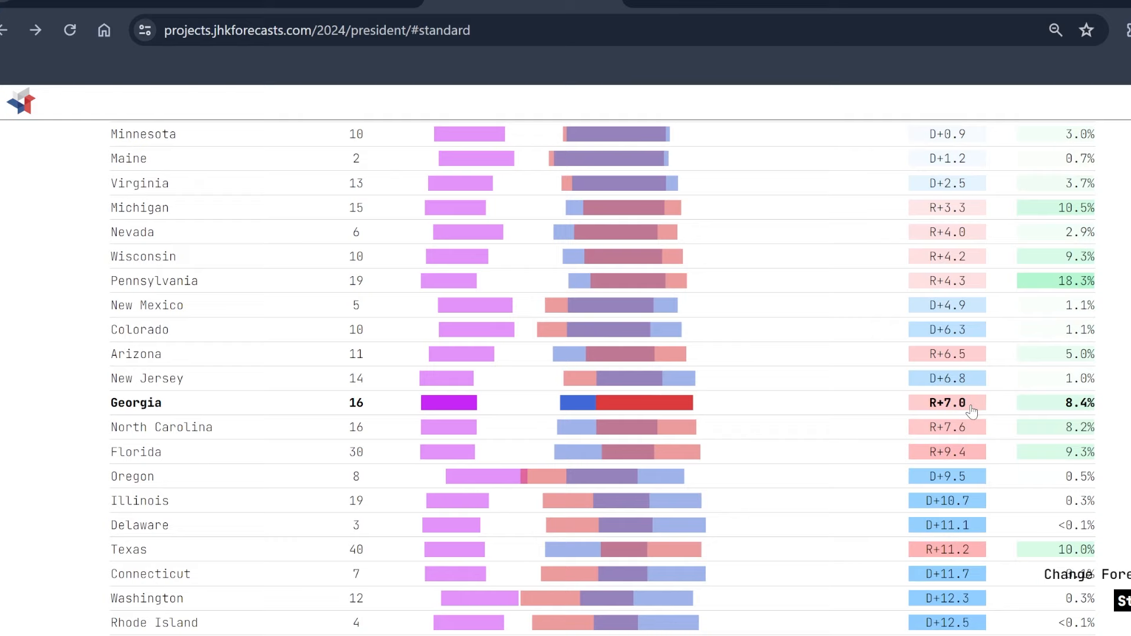
pyautogui.moveTo(979, 354)
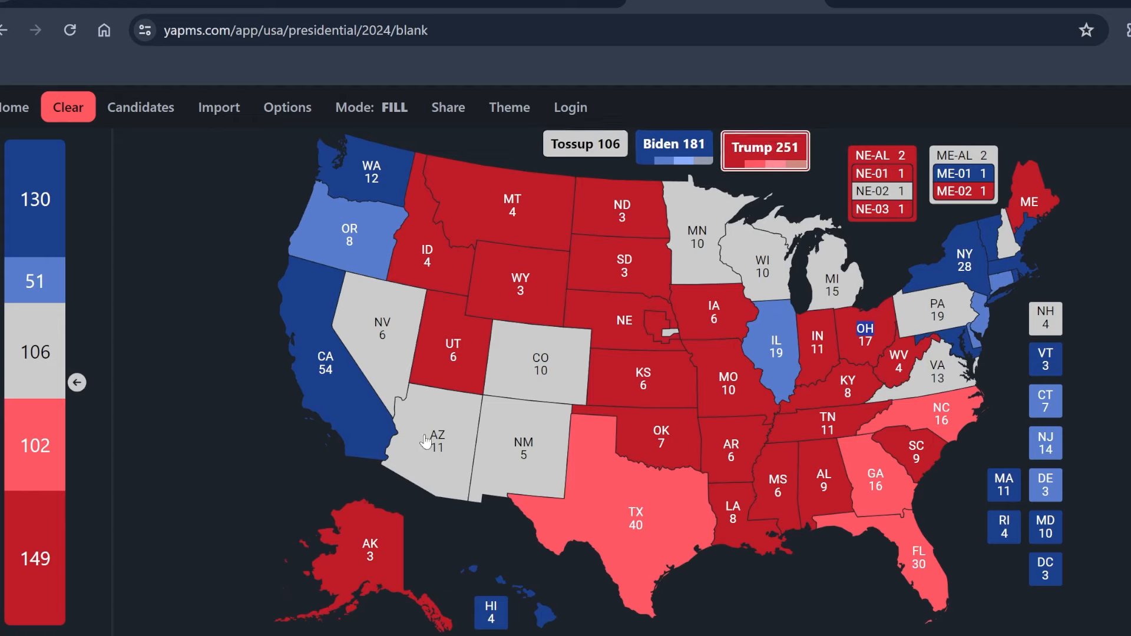
# Step: Rate Arizona lean Trump for 262, then return to the JHK margins table
pyautogui.click(436, 439)
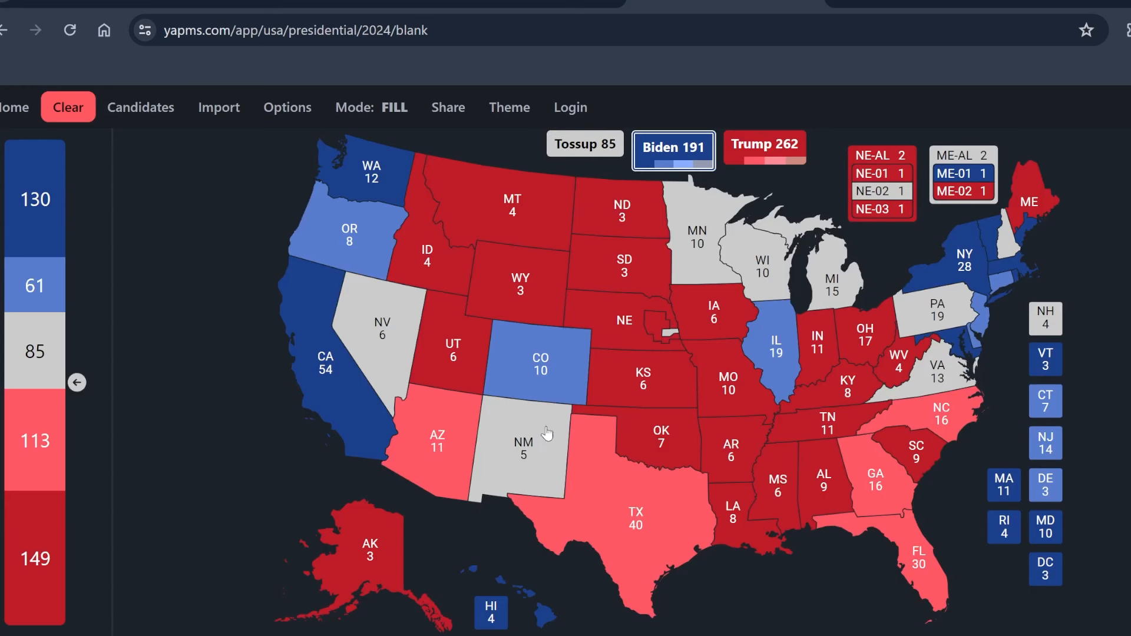
pyautogui.click(521, 448)
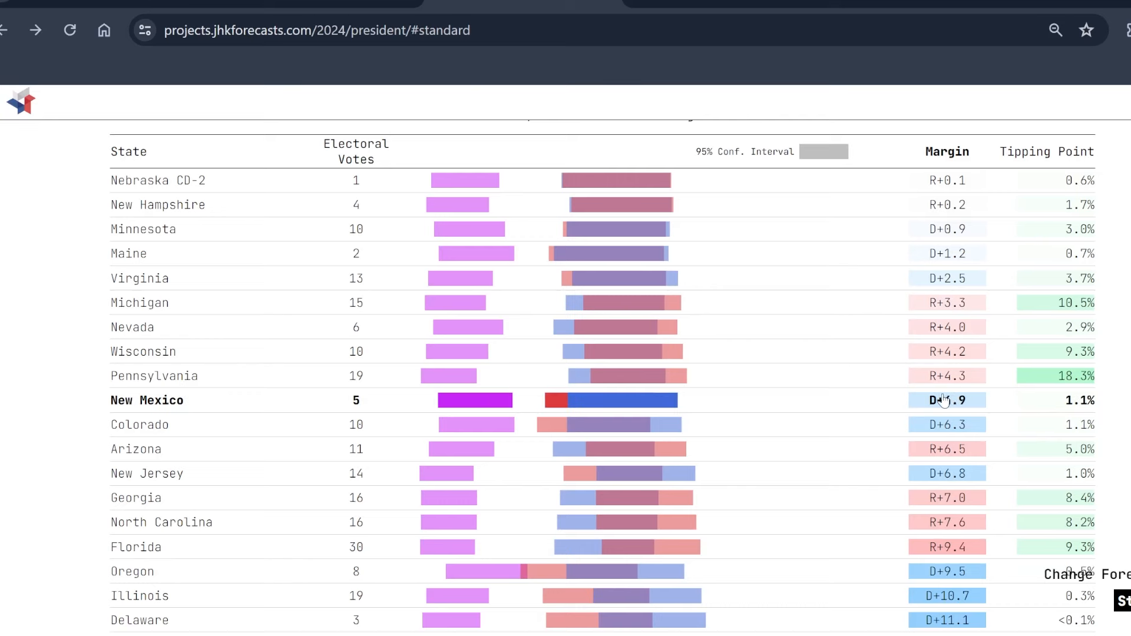
pyautogui.moveTo(956, 408)
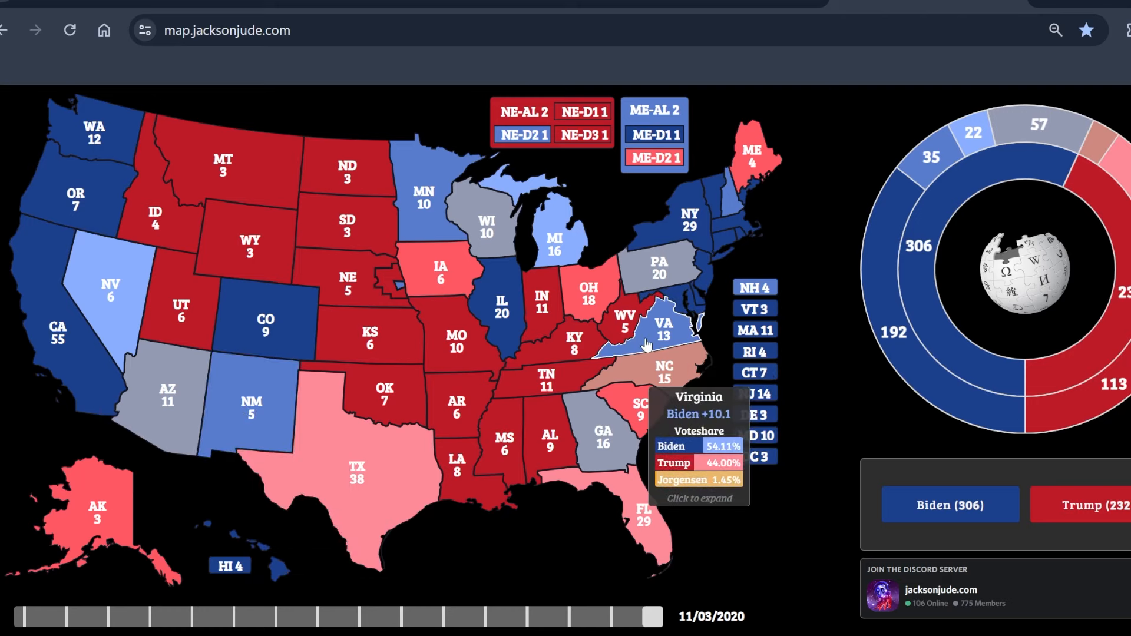
# Step: Step the jacksonjude timeline back to read Virginia's and New Mexico's 2020 margins, New Mexico at Biden +10.8
pyautogui.moveTo(646, 616); pyautogui.dragTo(609, 616)
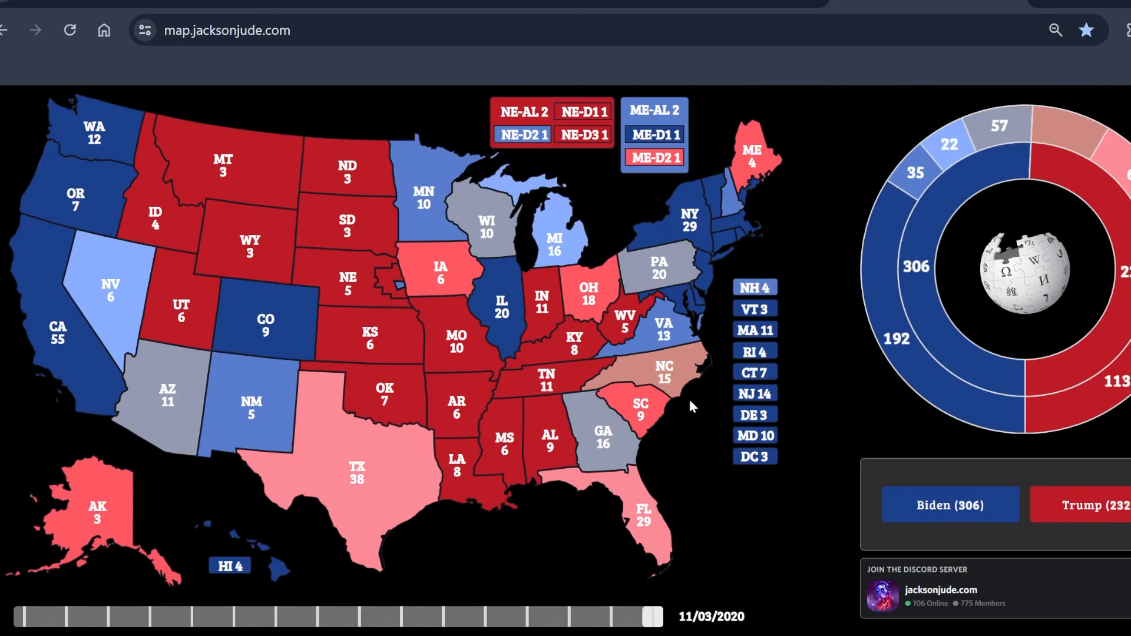
pyautogui.moveTo(645, 615); pyautogui.dragTo(607, 615)
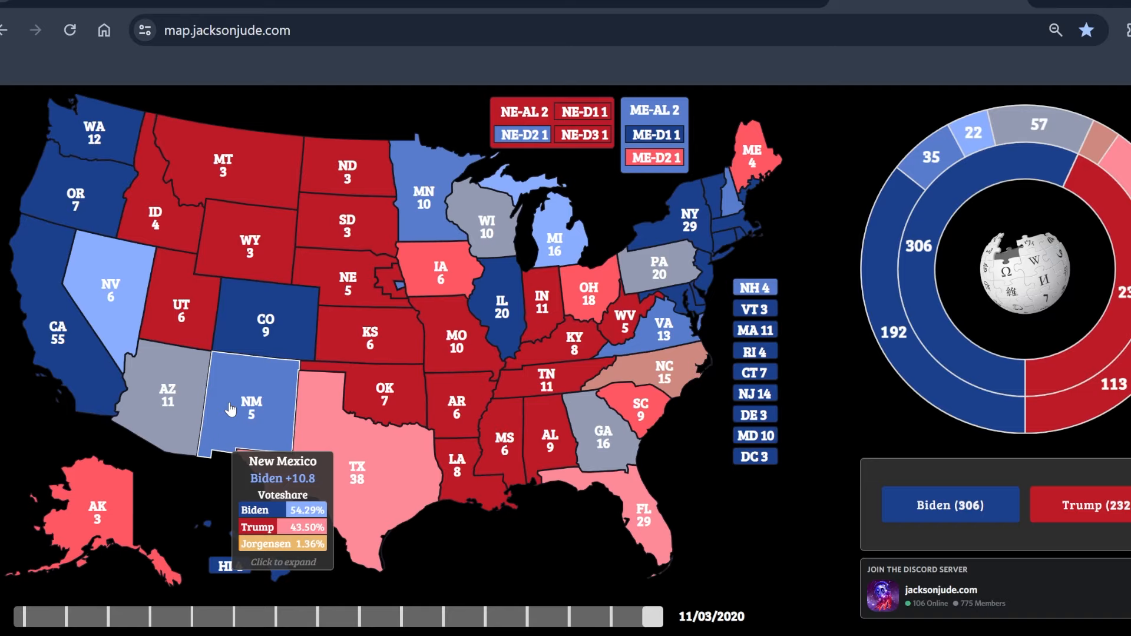
pyautogui.moveTo(493, 381)
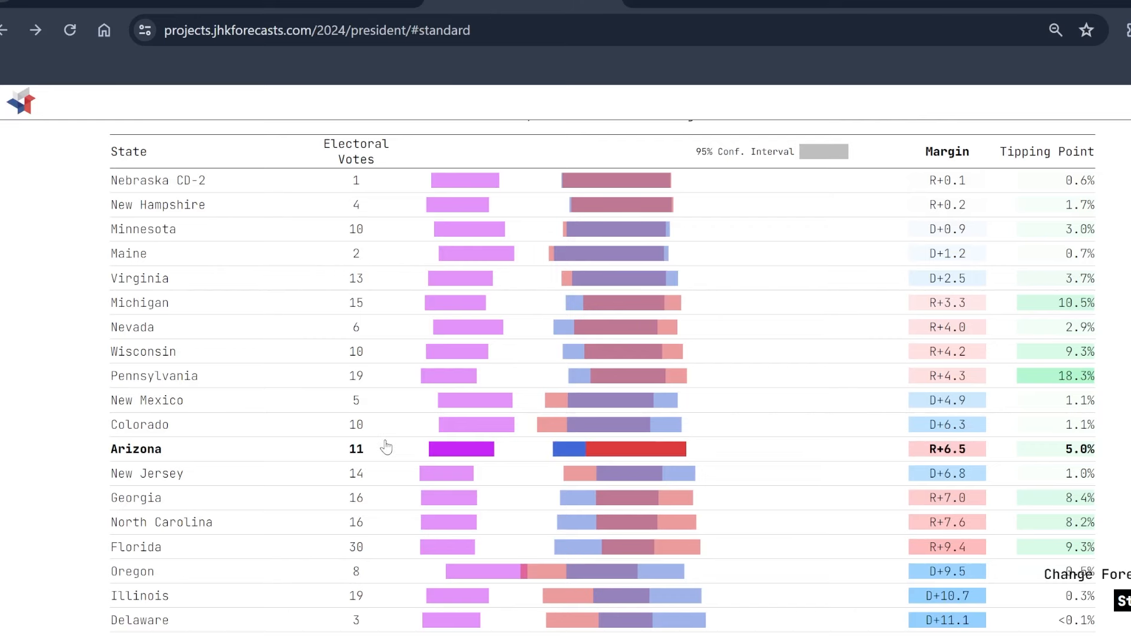
pyautogui.moveTo(343, 403)
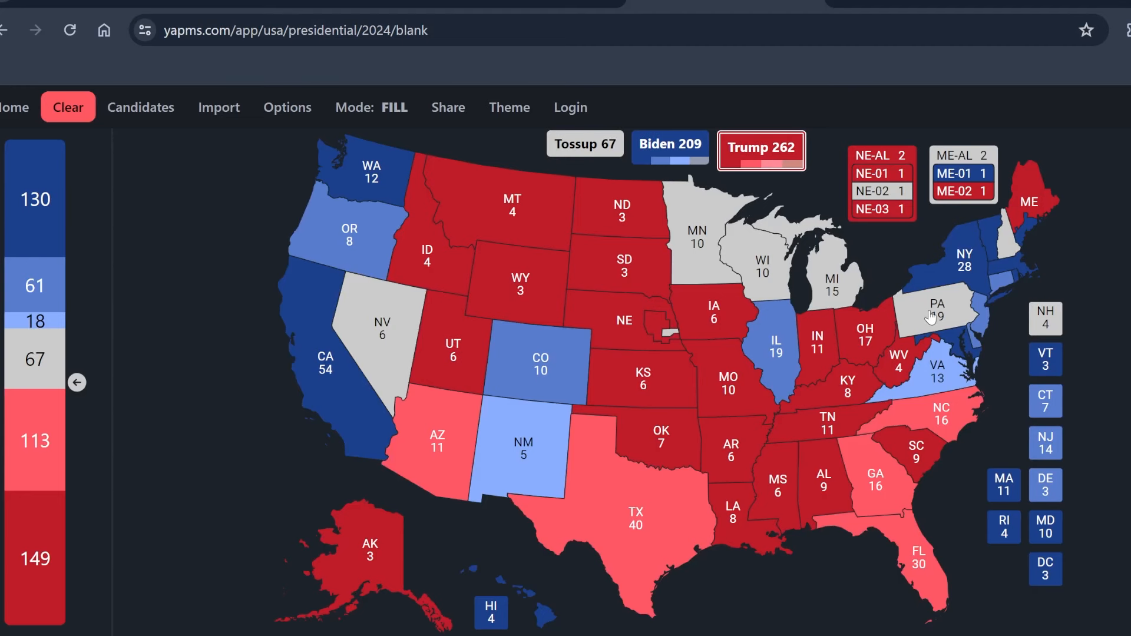
# Step: Return to the JHK forecast margins table after rating New Mexico and Virginia lean Biden
pyautogui.click(296, 30)
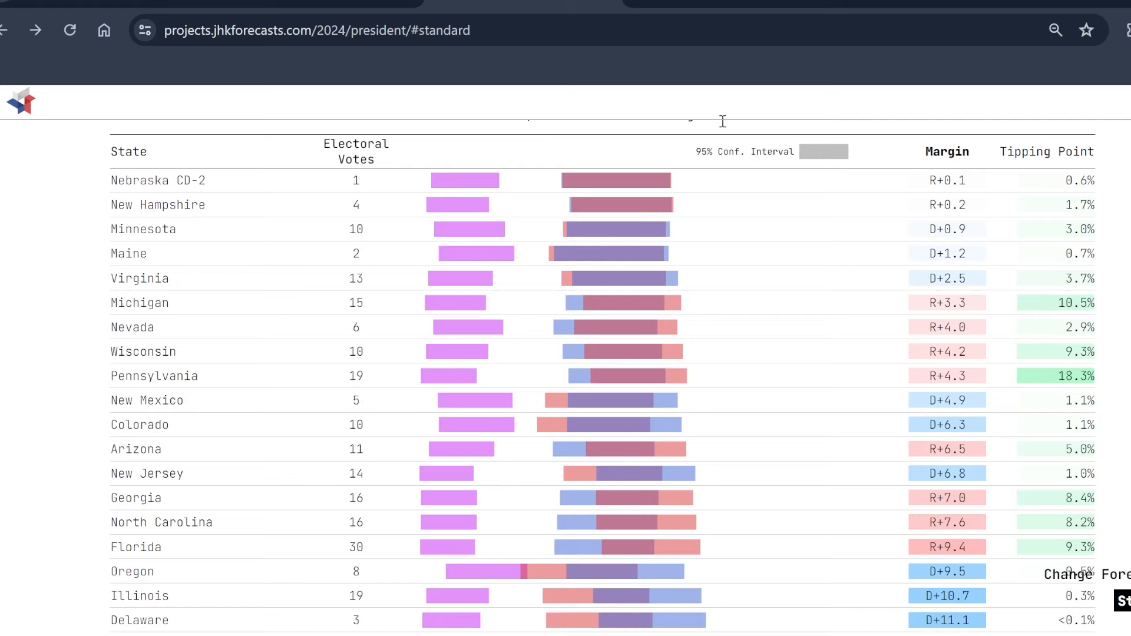
pyautogui.moveTo(834, 326)
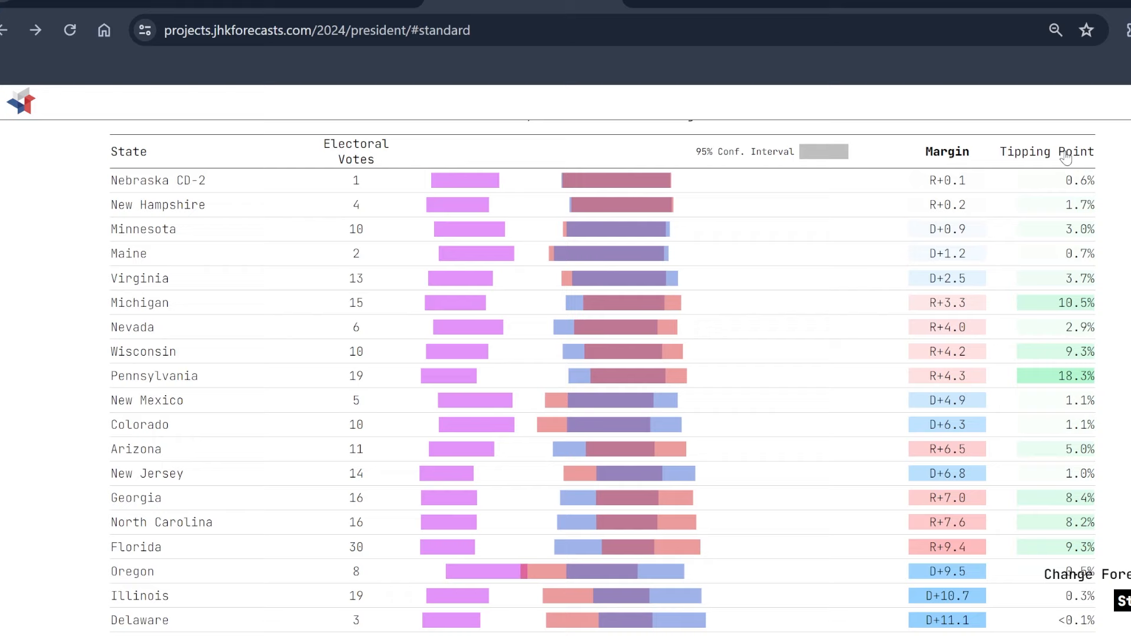
pyautogui.moveTo(1074, 376)
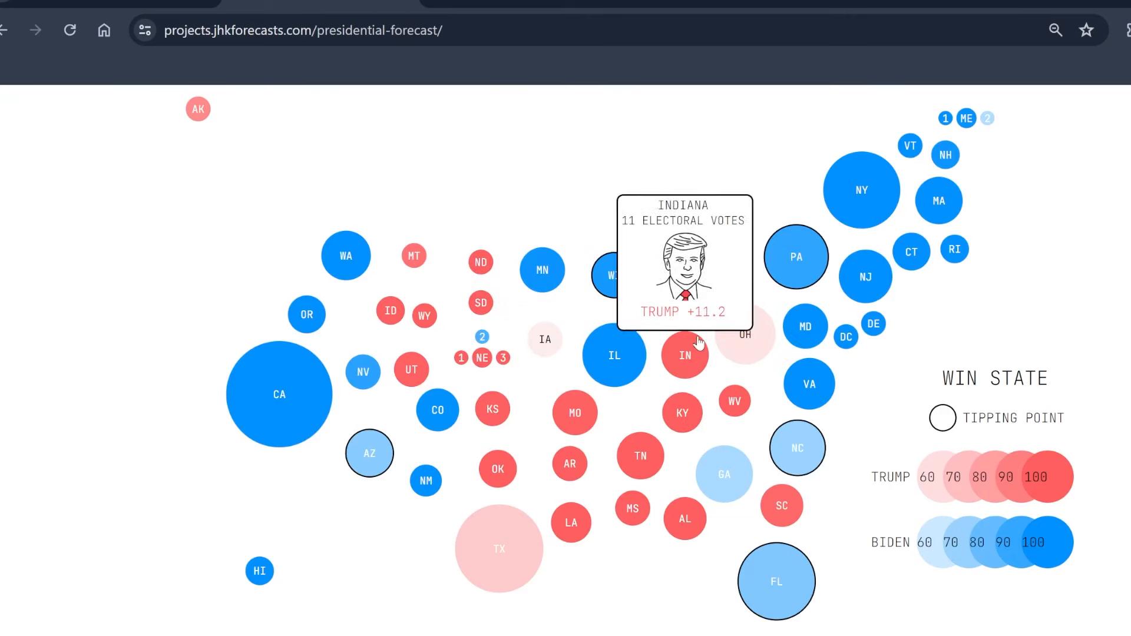
pyautogui.moveTo(747, 336)
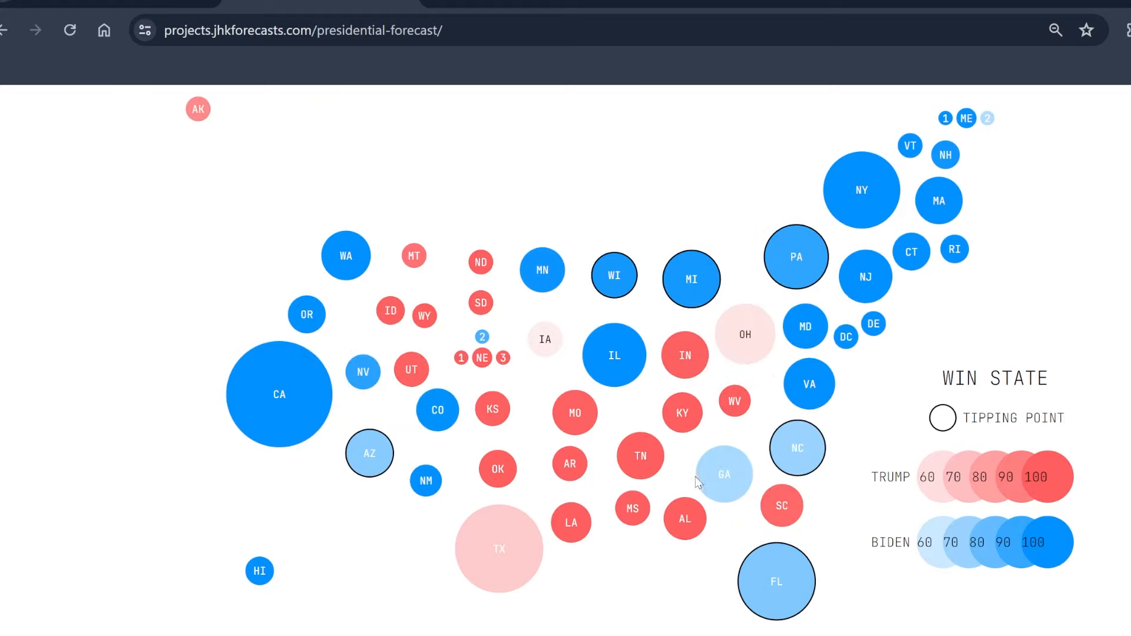
pyautogui.moveTo(368, 452)
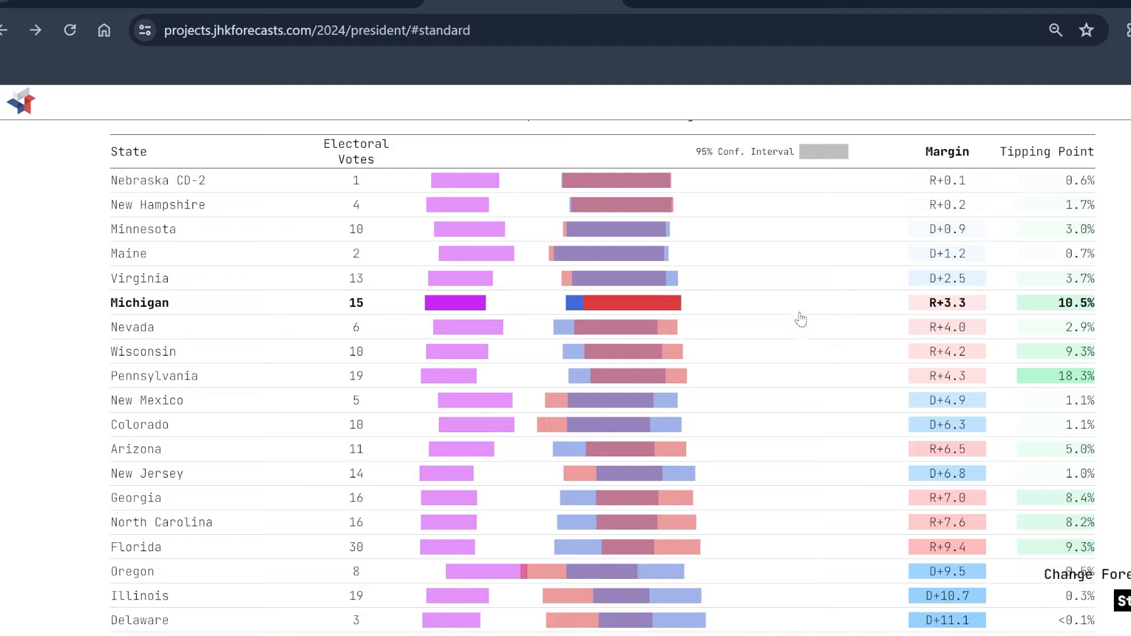
pyautogui.moveTo(806, 315)
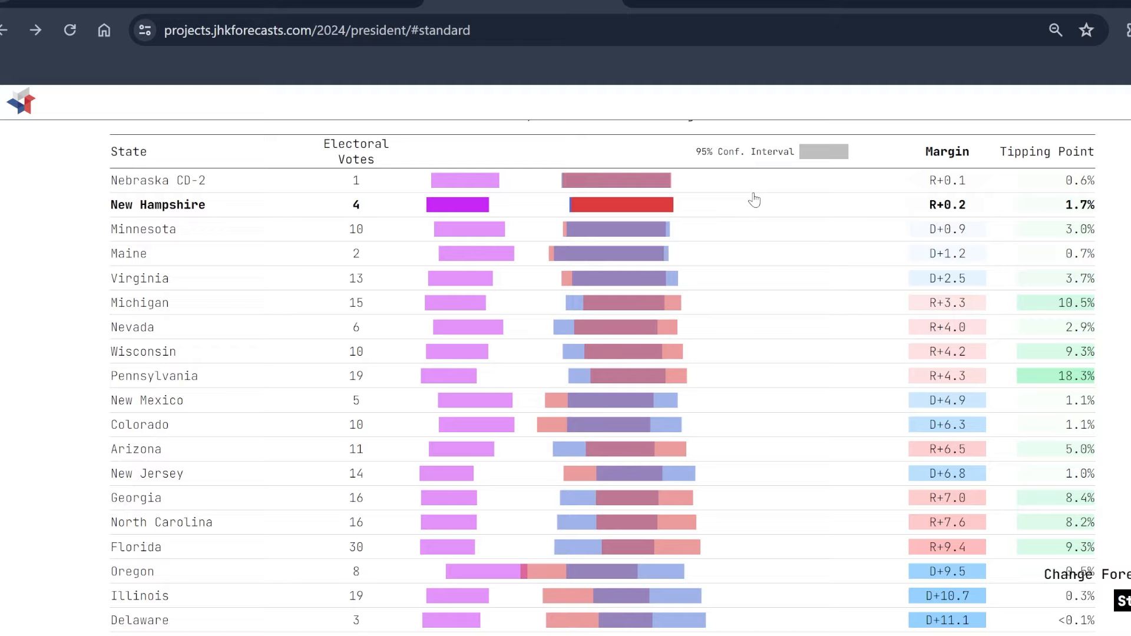
pyautogui.moveTo(784, 263)
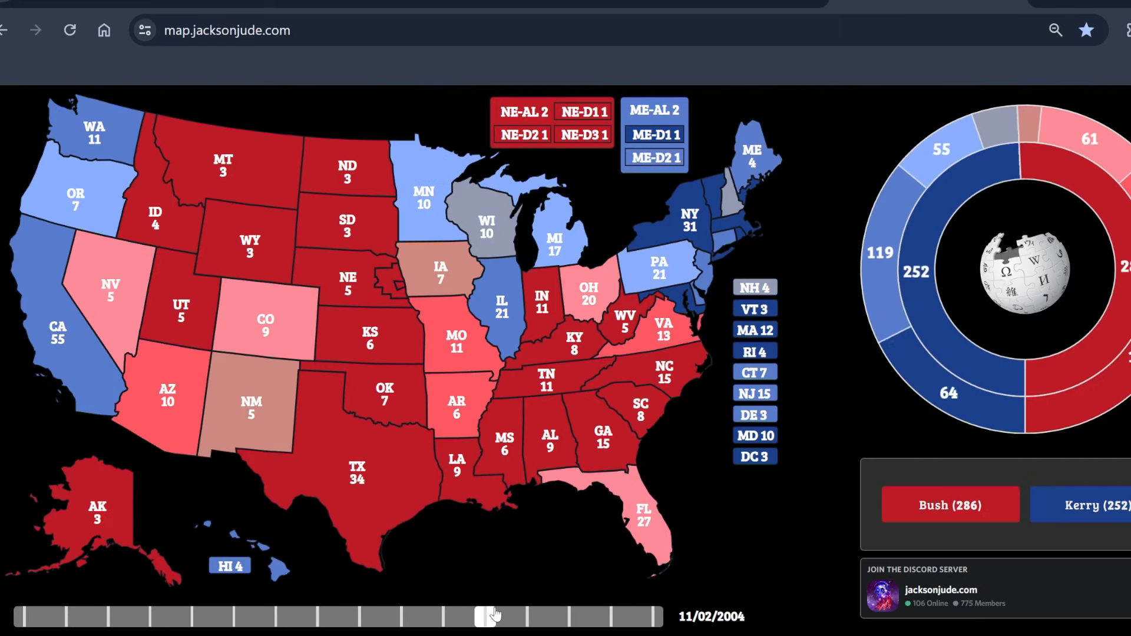
# Step: Step the timeline through 2000, 2008 and 2012 to read New Hampshire's past margins, then return to JHK
pyautogui.moveTo(494, 616); pyautogui.dragTo(444, 616)
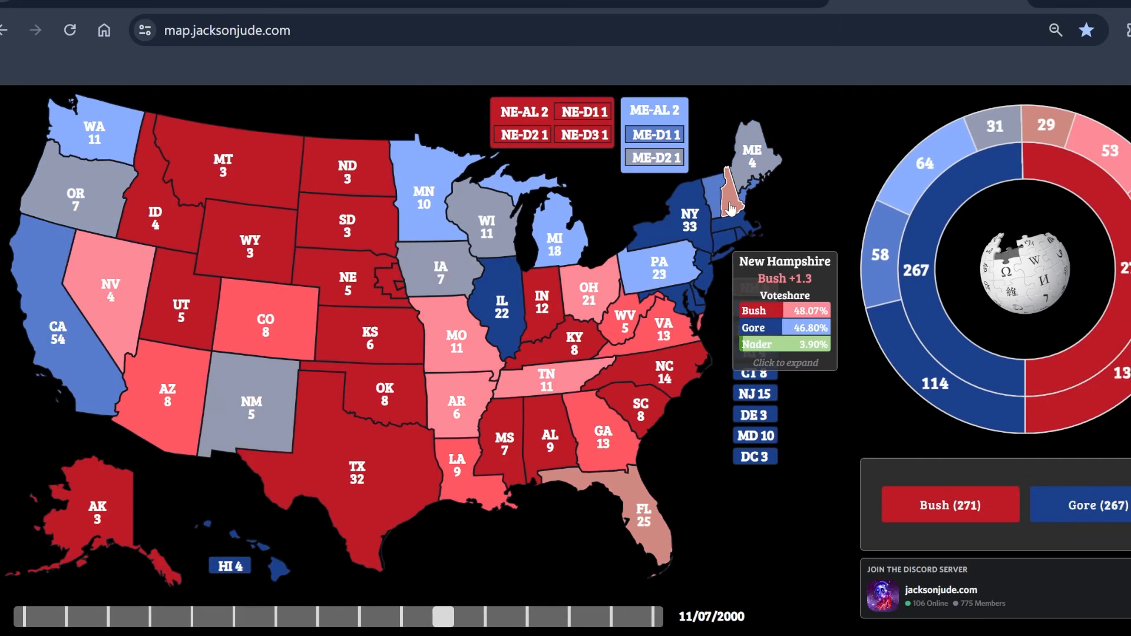
pyautogui.moveTo(660, 349)
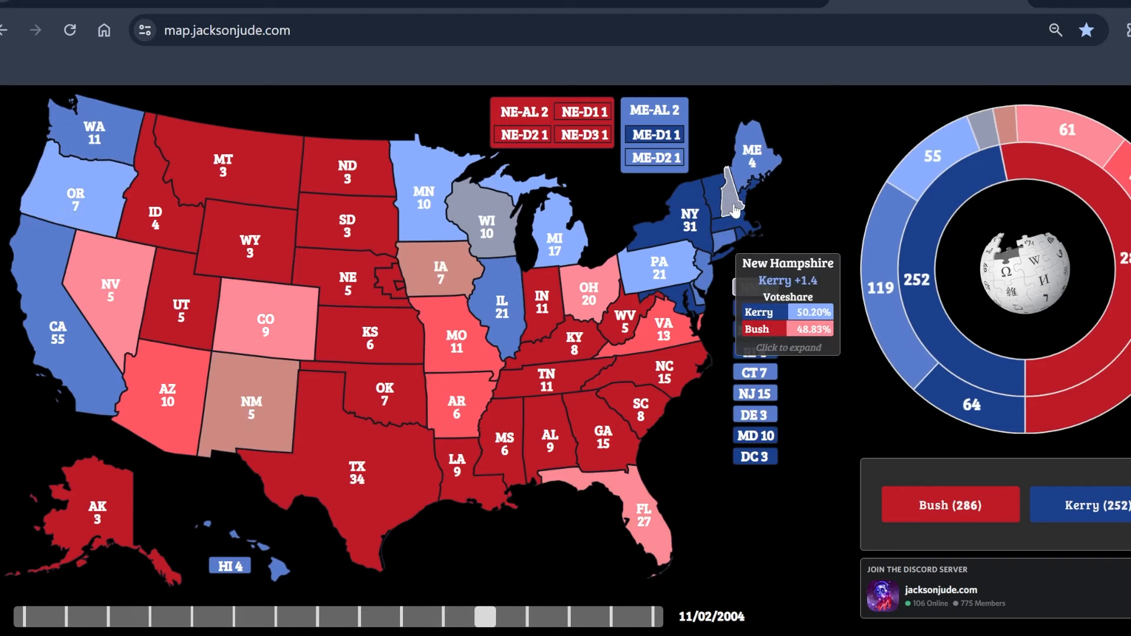
pyautogui.moveTo(484, 616); pyautogui.dragTo(523, 616)
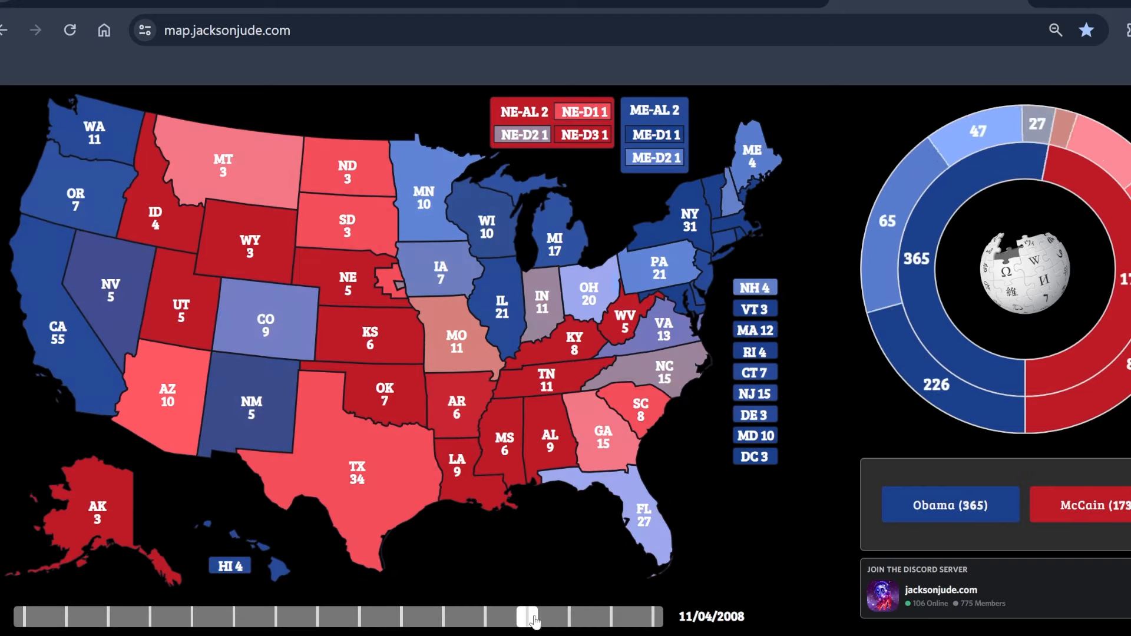
pyautogui.moveTo(530, 616); pyautogui.dragTo(588, 616)
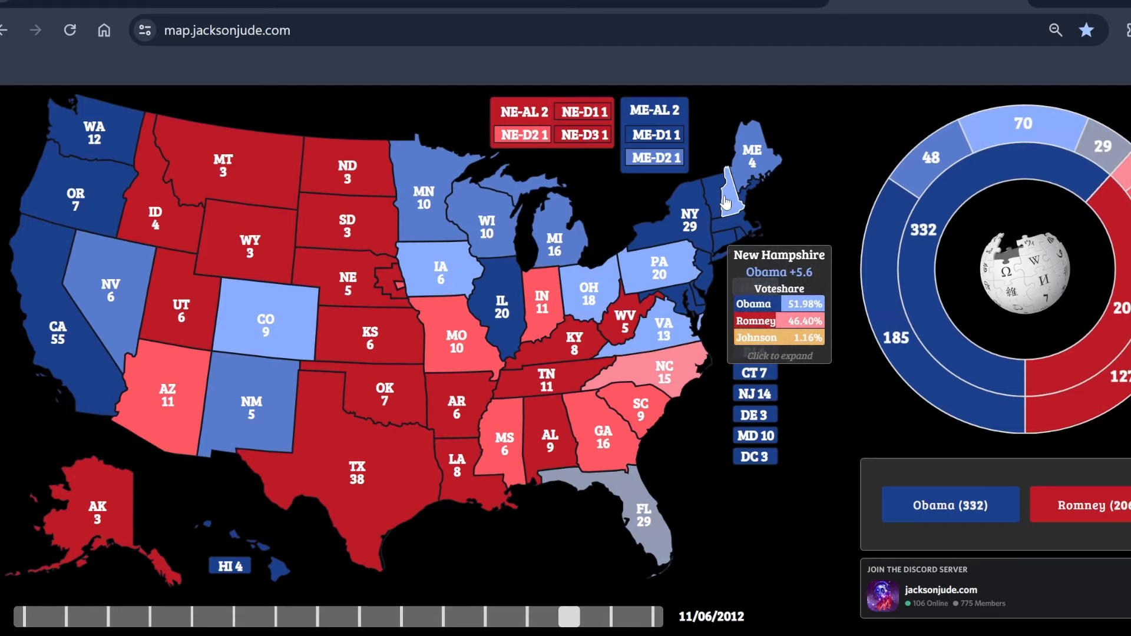
pyautogui.moveTo(567, 616); pyautogui.dragTo(527, 616)
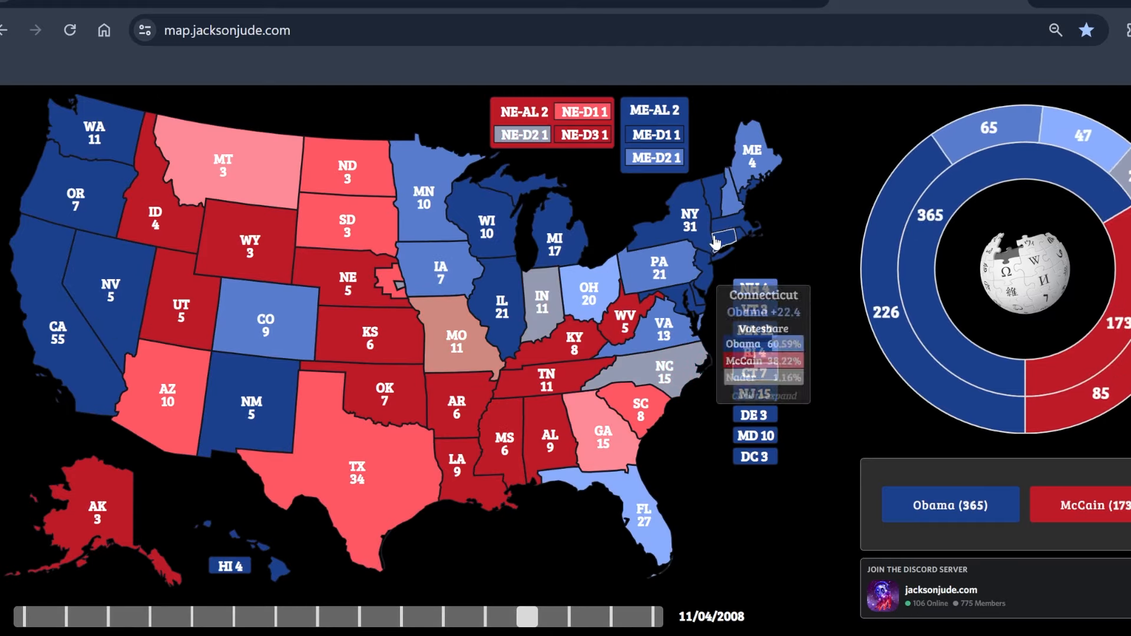
pyautogui.moveTo(723, 214)
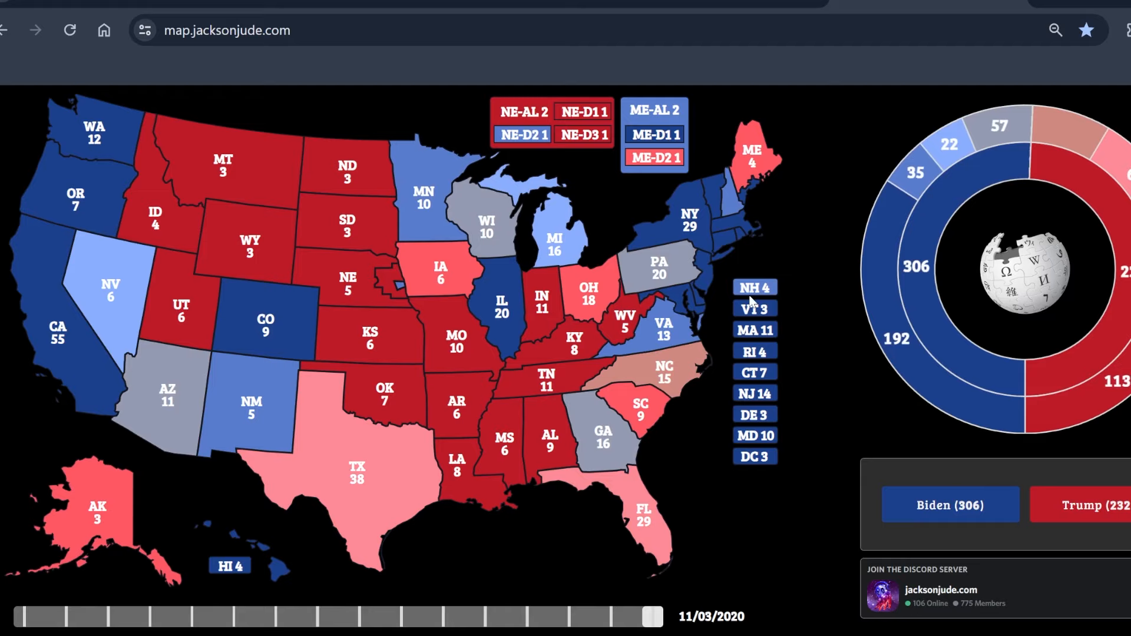
pyautogui.moveTo(731, 201)
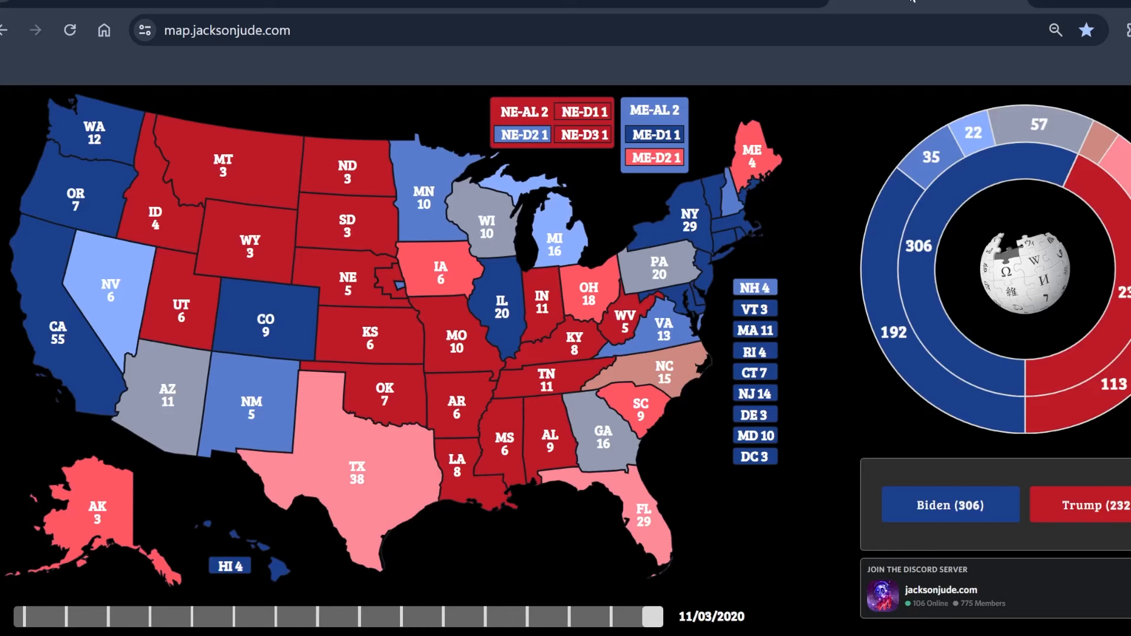
pyautogui.moveTo(728, 201)
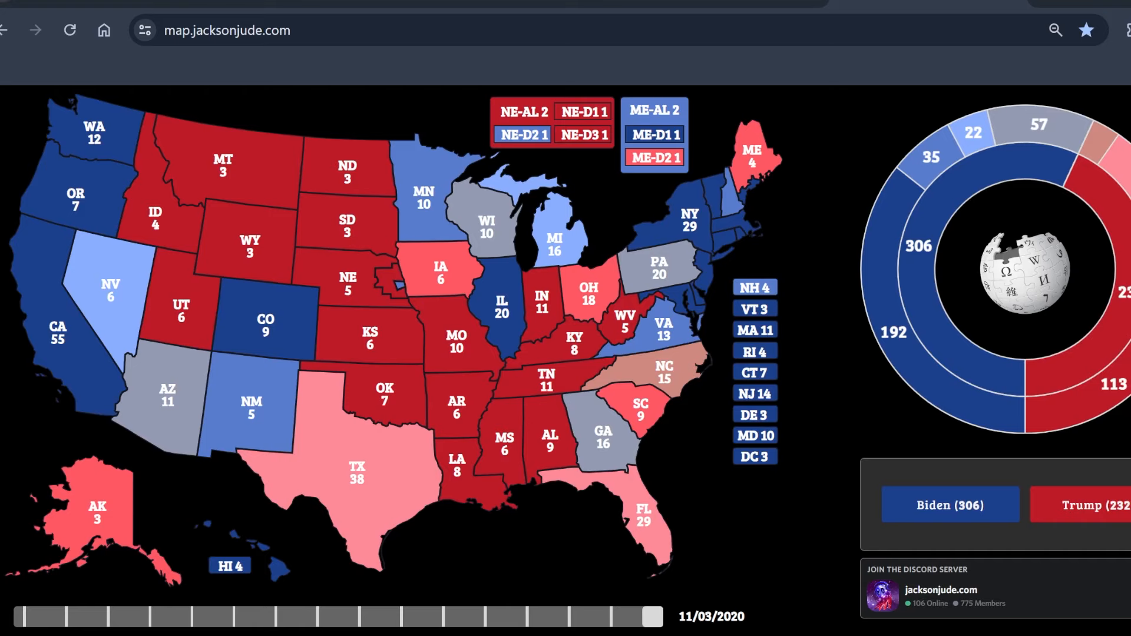
pyautogui.click(289, 31)
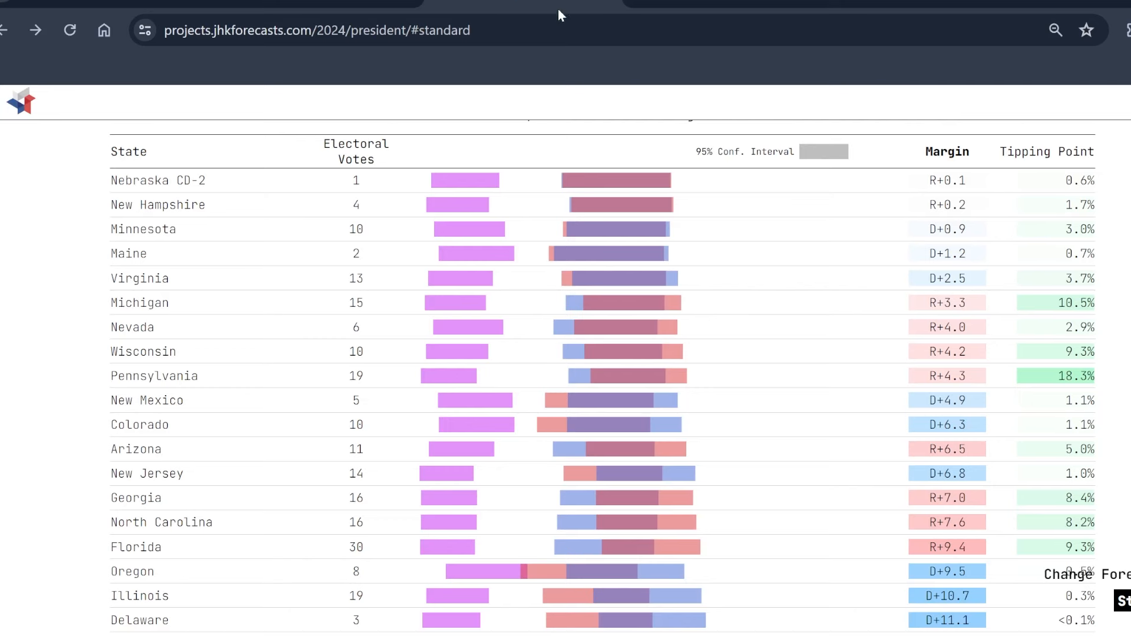
pyautogui.moveTo(966, 129)
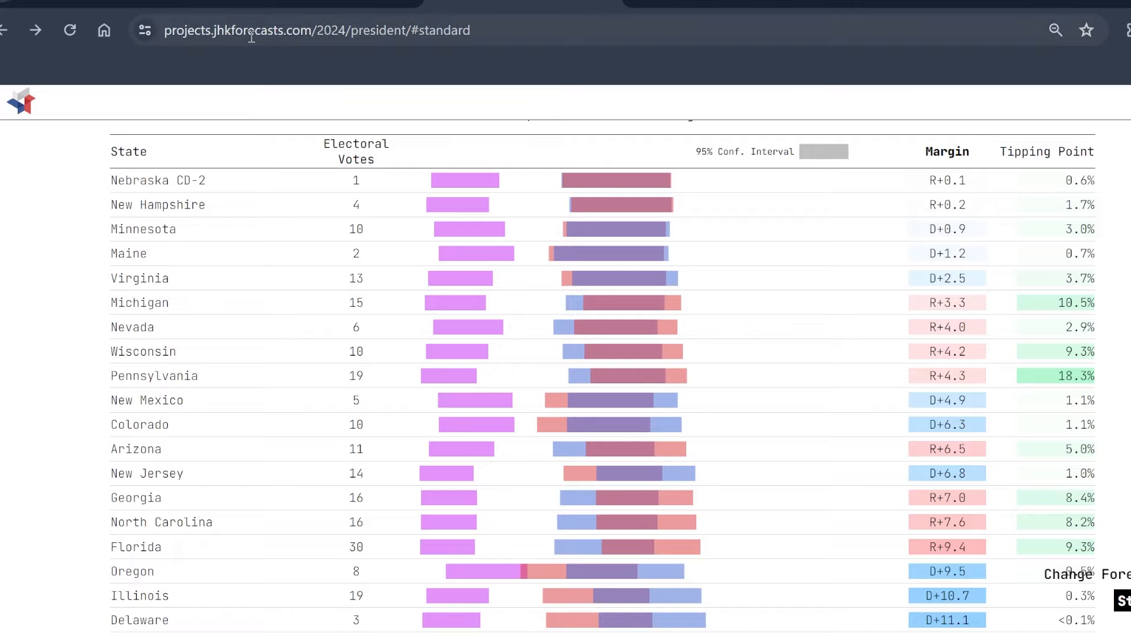
pyautogui.moveTo(747, 11)
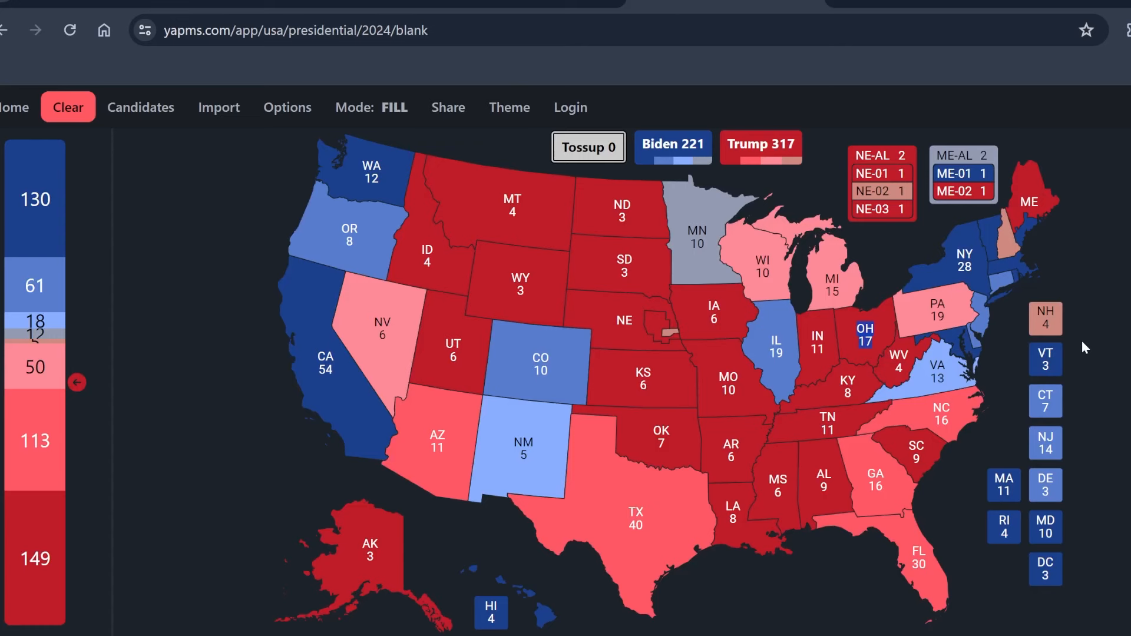
pyautogui.moveTo(602, 157)
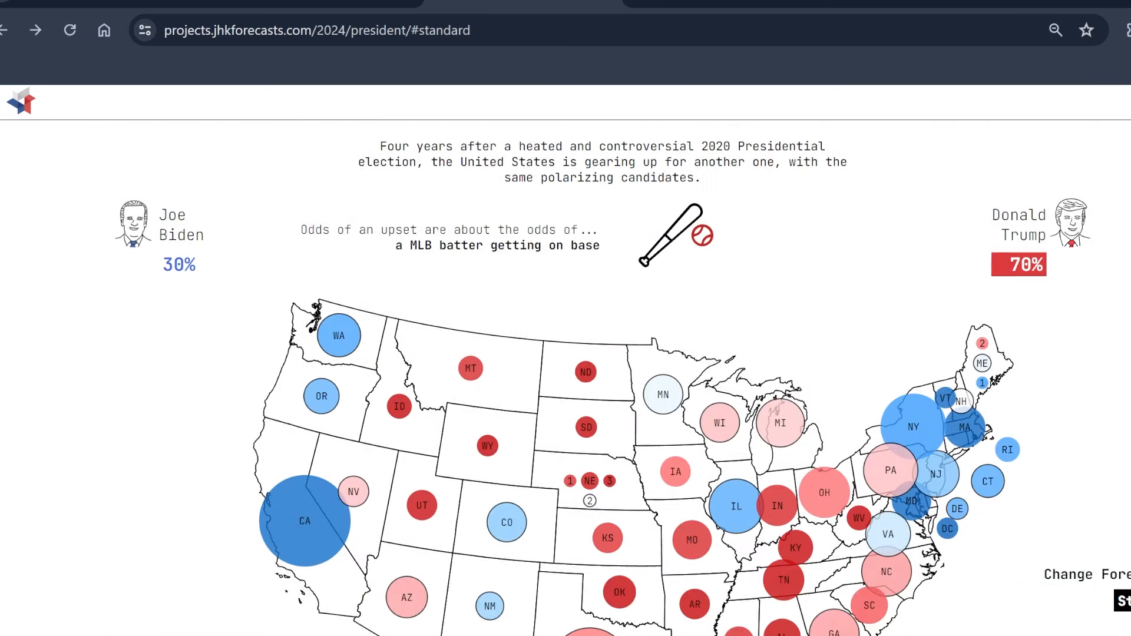
# Step: Scroll through the JHK margin table, map and race-over-time chart, then return to the 2020 election map
pyautogui.scroll(-3)
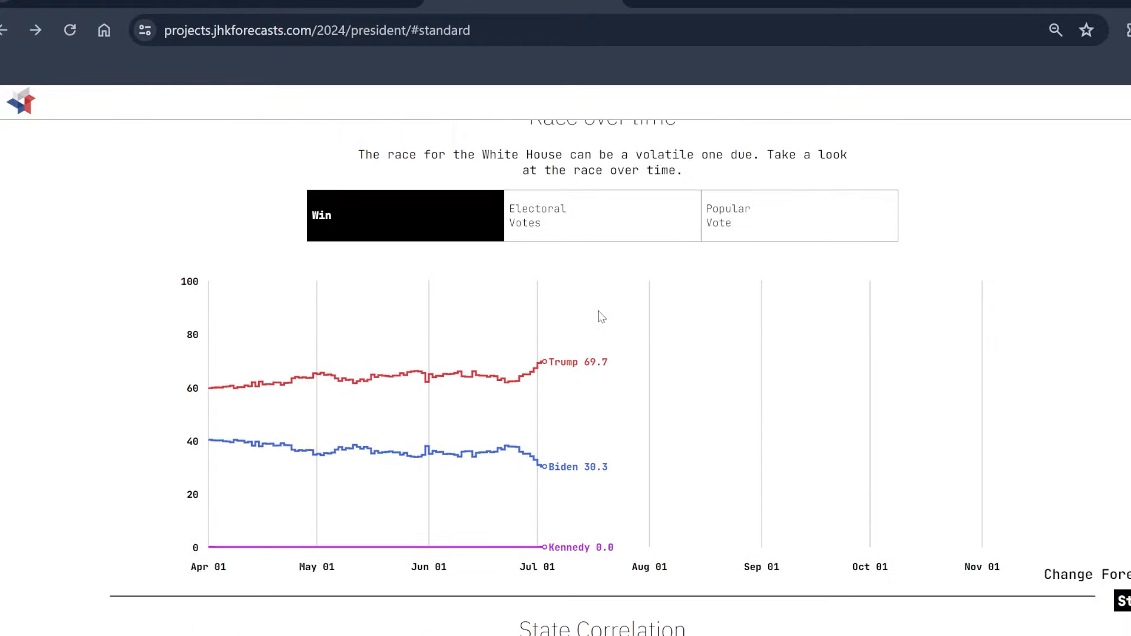
pyautogui.click(602, 214)
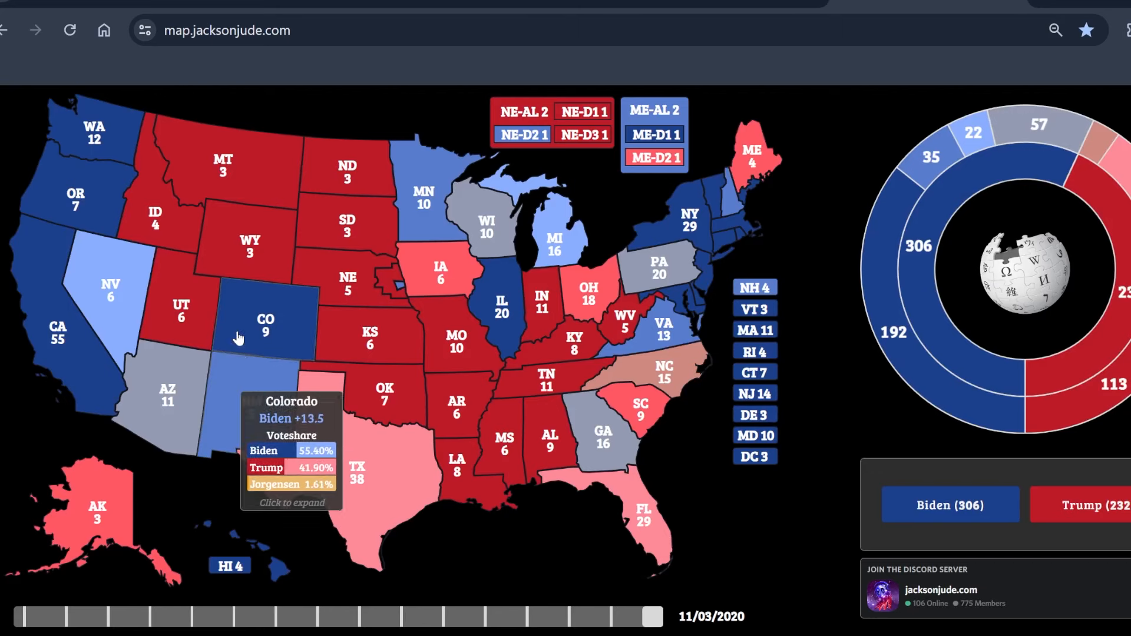
pyautogui.moveTo(590, 292)
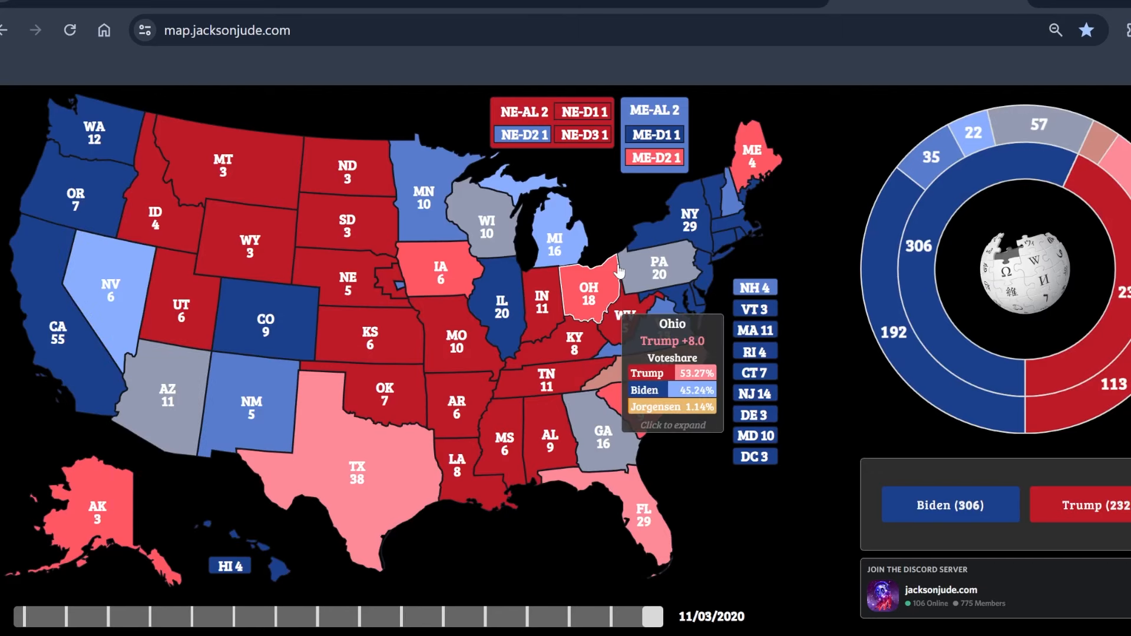
# Step: Load yapms.com/app/usa/presidential/2024/blank to show the completed map, Trump 317 to Biden 221
pyautogui.write('yapms.com/app/usa/presidential/2024/blank')
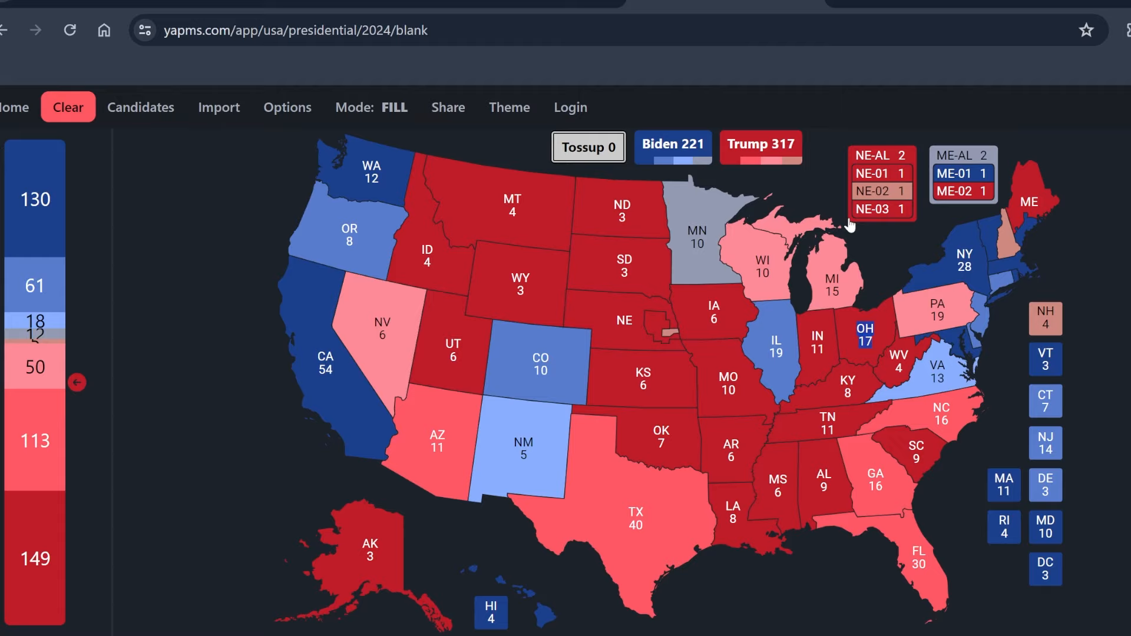
pyautogui.moveTo(814, 282)
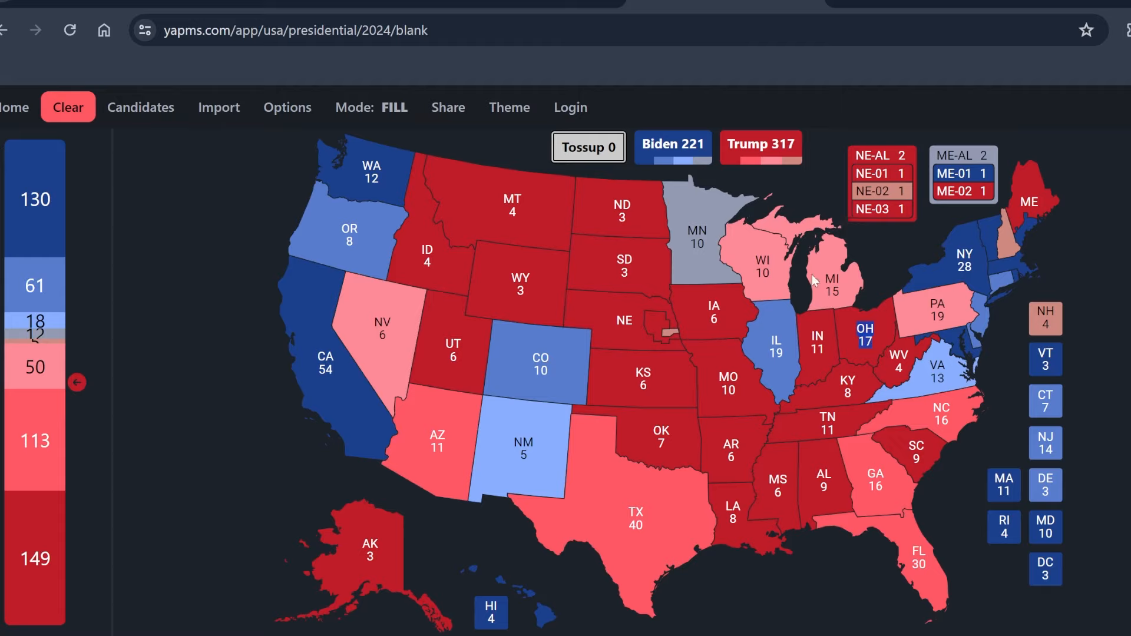
pyautogui.moveTo(939, 325)
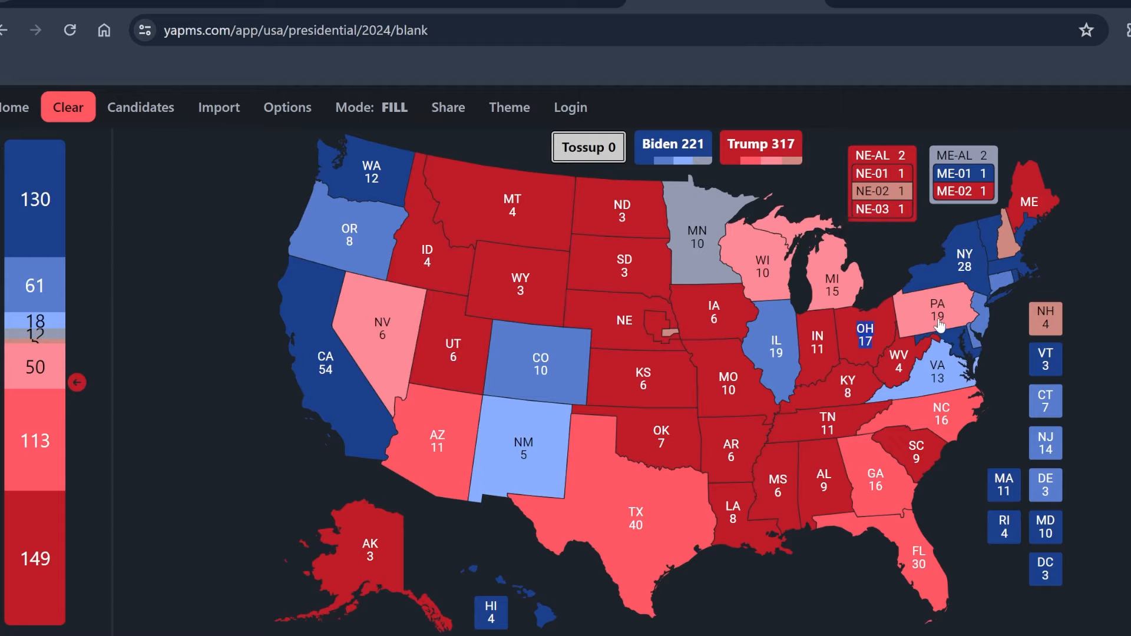
pyautogui.moveTo(873, 510)
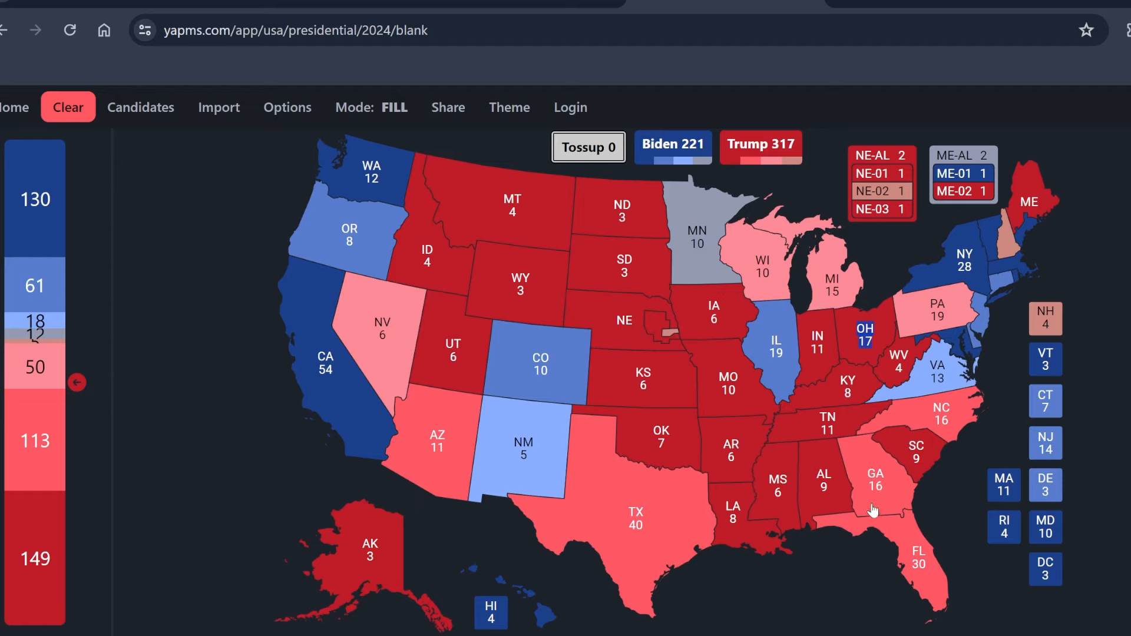
pyautogui.moveTo(897, 202)
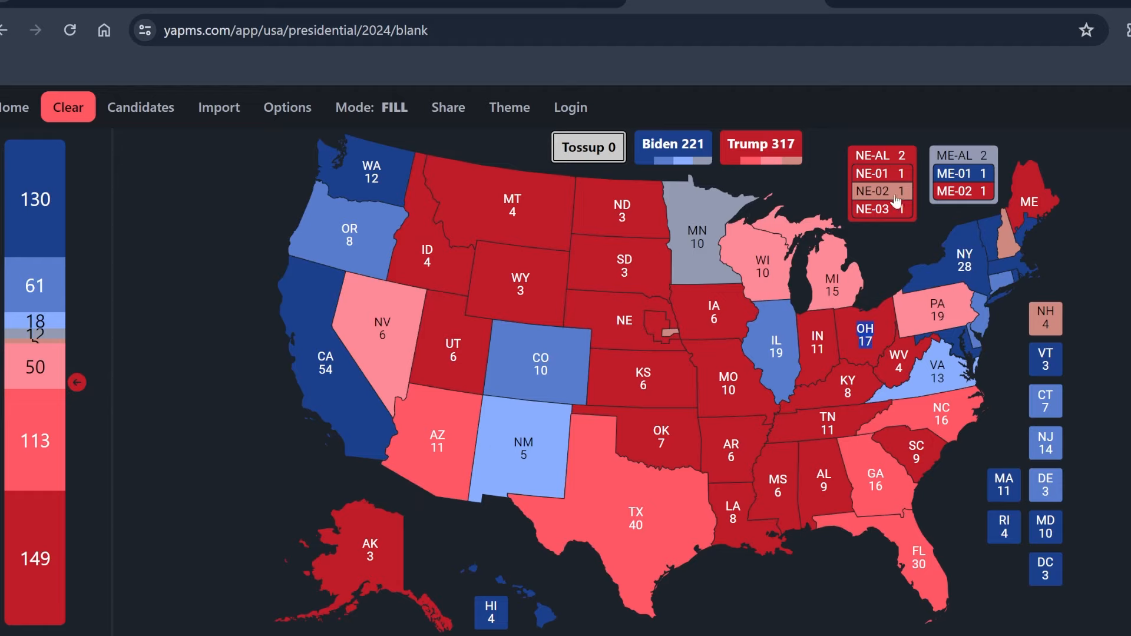
pyautogui.moveTo(1009, 255)
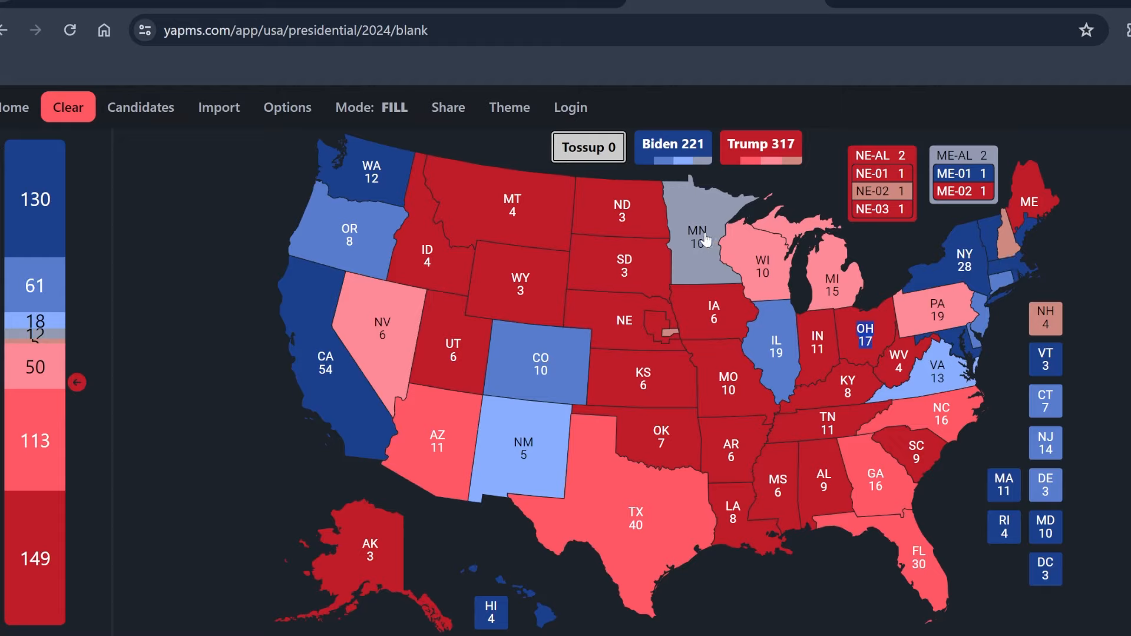
pyautogui.moveTo(949, 166)
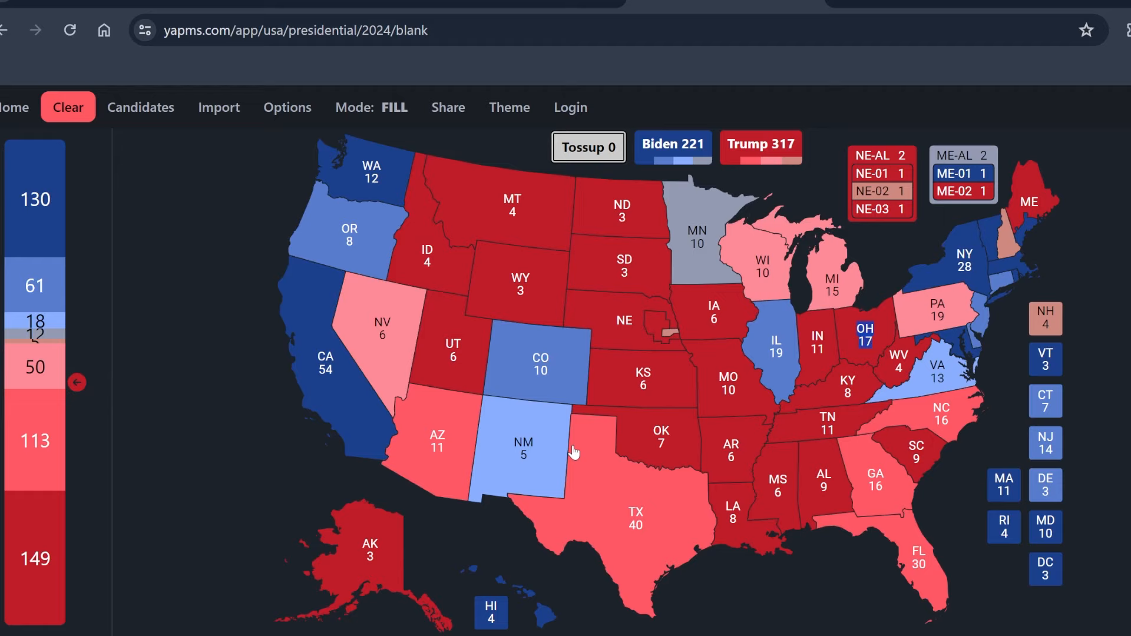
pyautogui.moveTo(1114, 291)
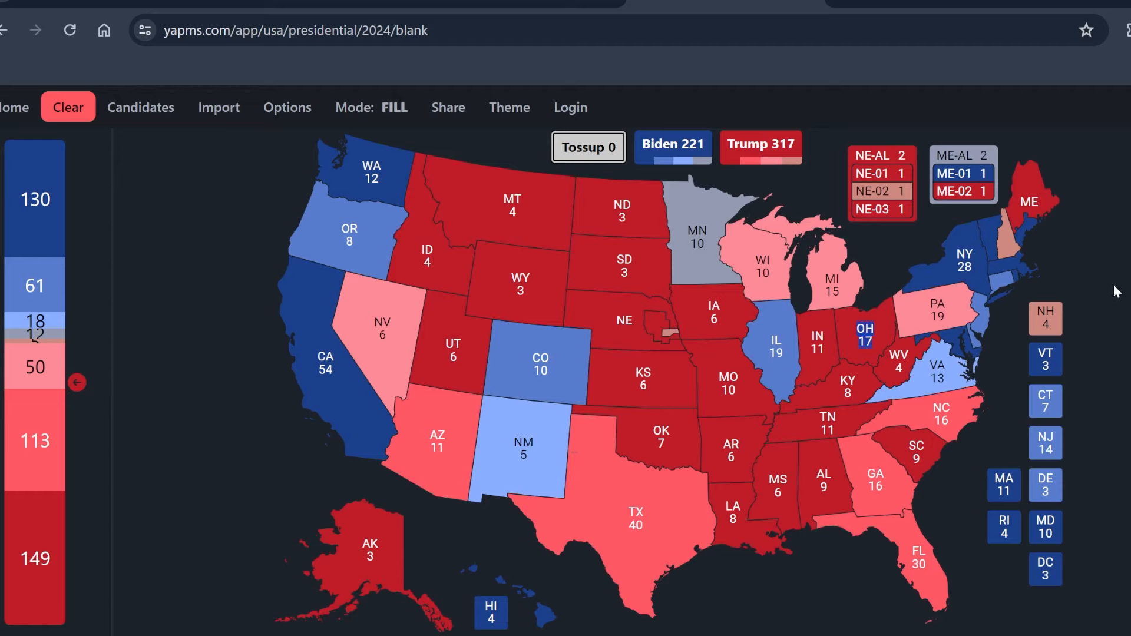
pyautogui.moveTo(1036, 432)
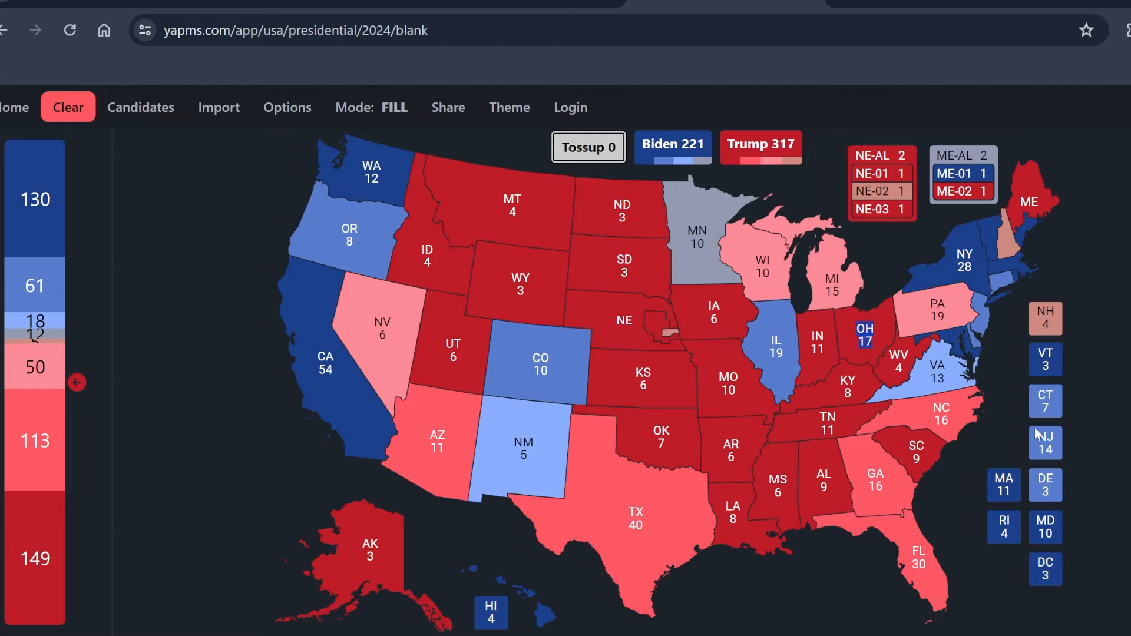
pyautogui.moveTo(988, 322)
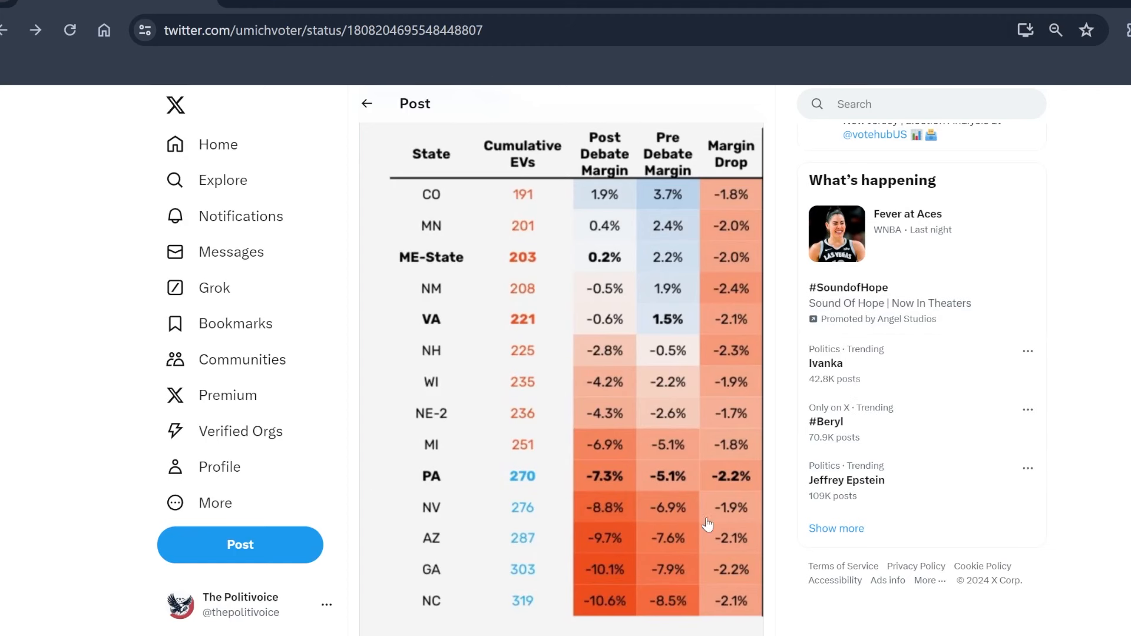
pyautogui.moveTo(468, 213)
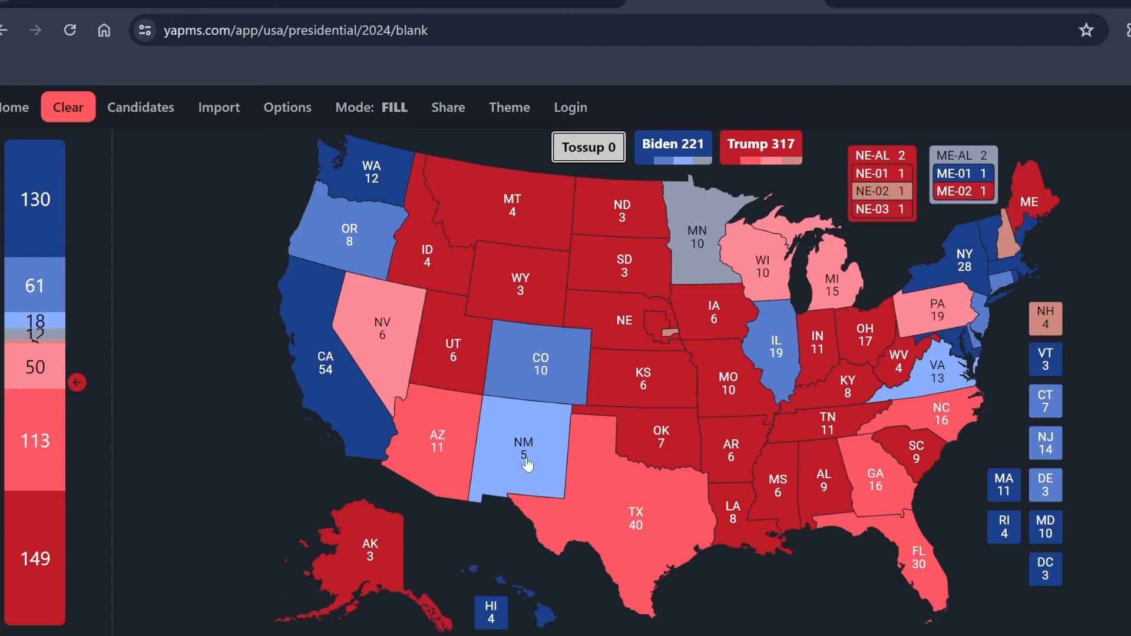
pyautogui.moveTo(943, 375)
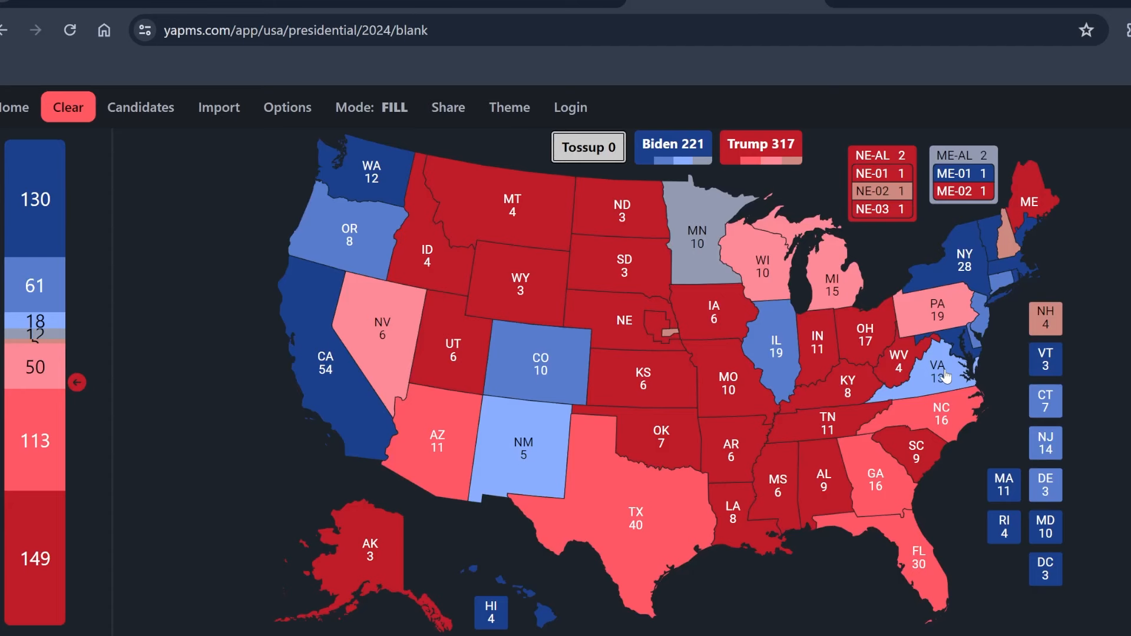